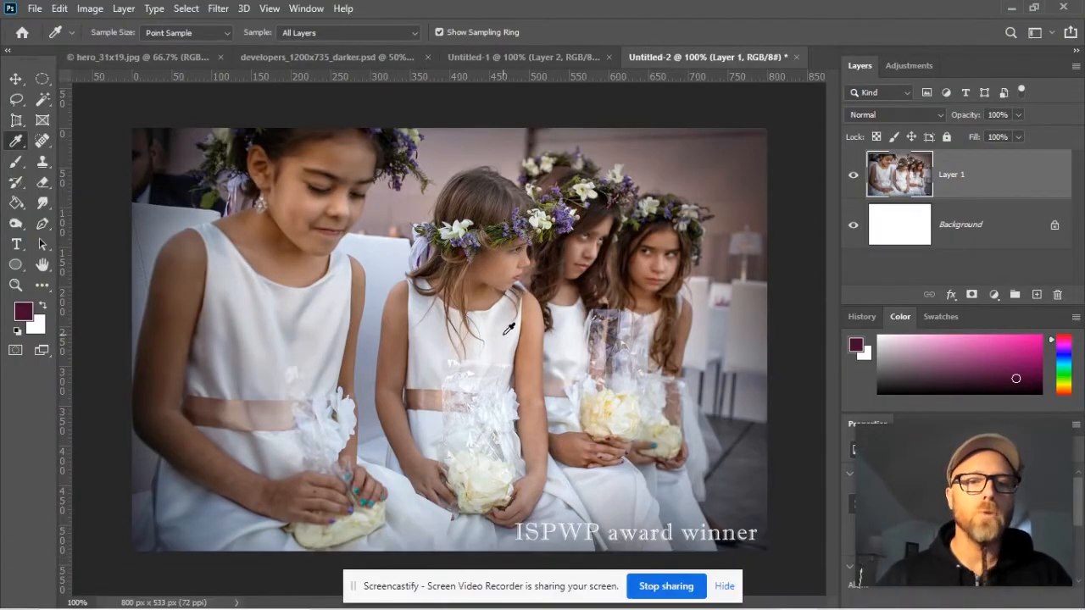
pyautogui.moveTo(461, 354)
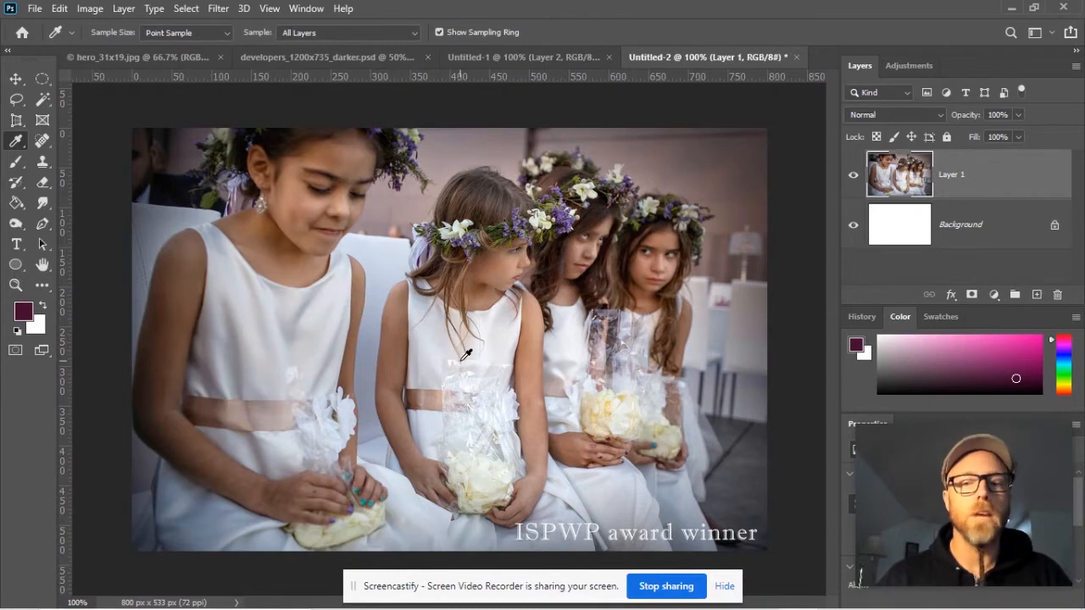
# Bring the Untitled-1 cereal box document to the front
pyautogui.click(508, 58)
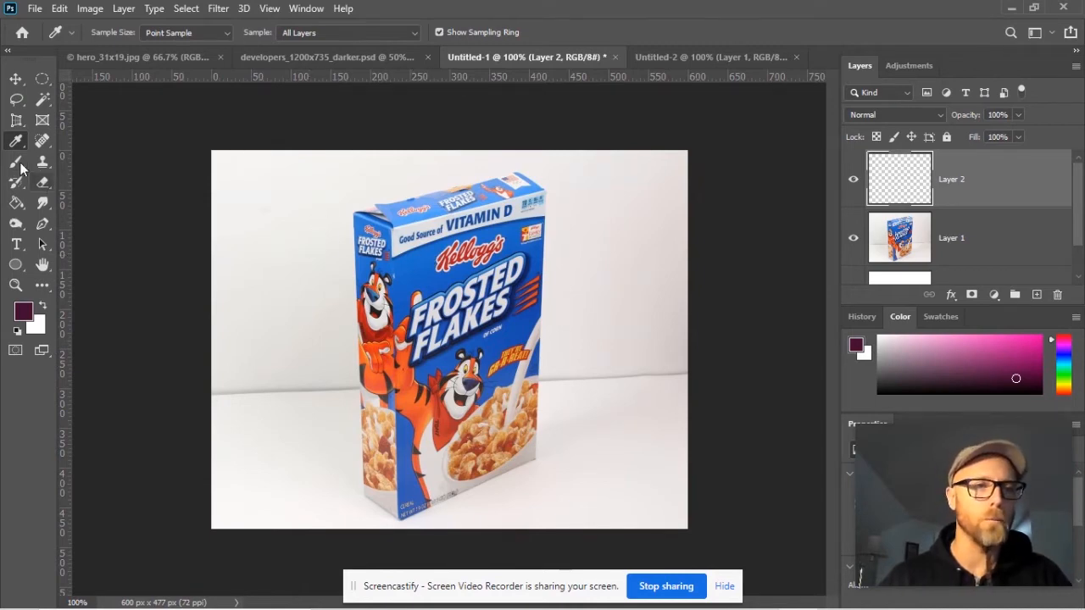
# Set the foreground colour to pure white (ffffff) in the Color Picker after trying a few blues
pyautogui.click(15, 161)
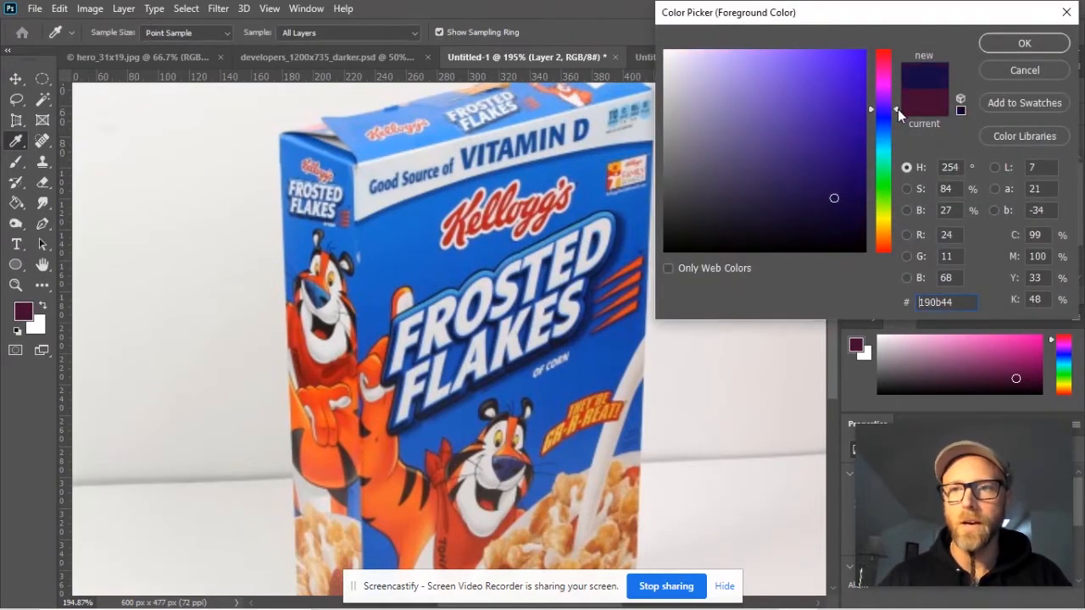
pyautogui.moveTo(885, 110); pyautogui.dragTo(885, 115)
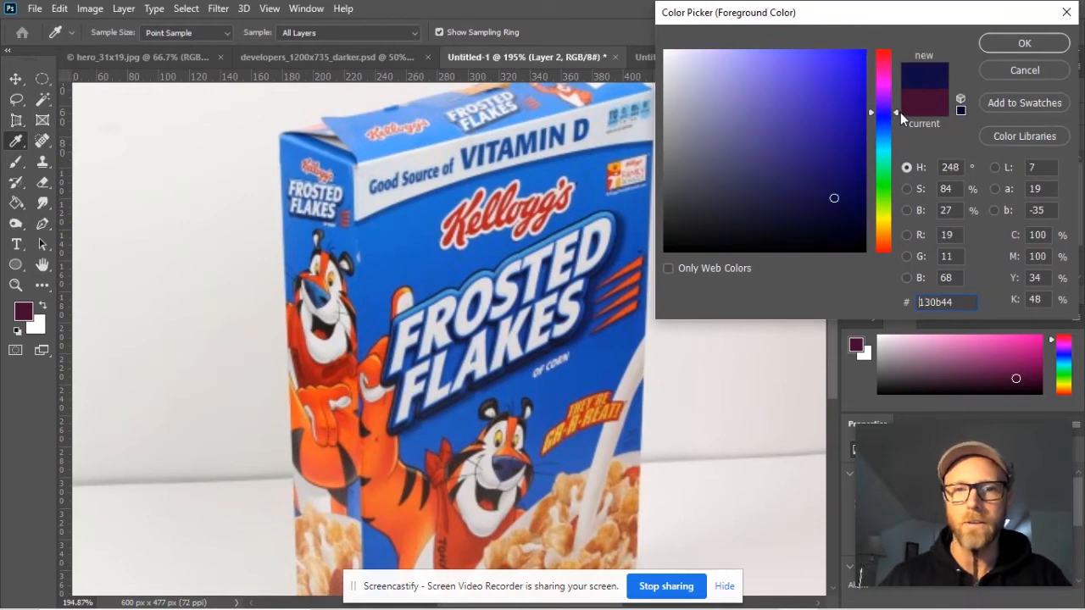
pyautogui.click(831, 109)
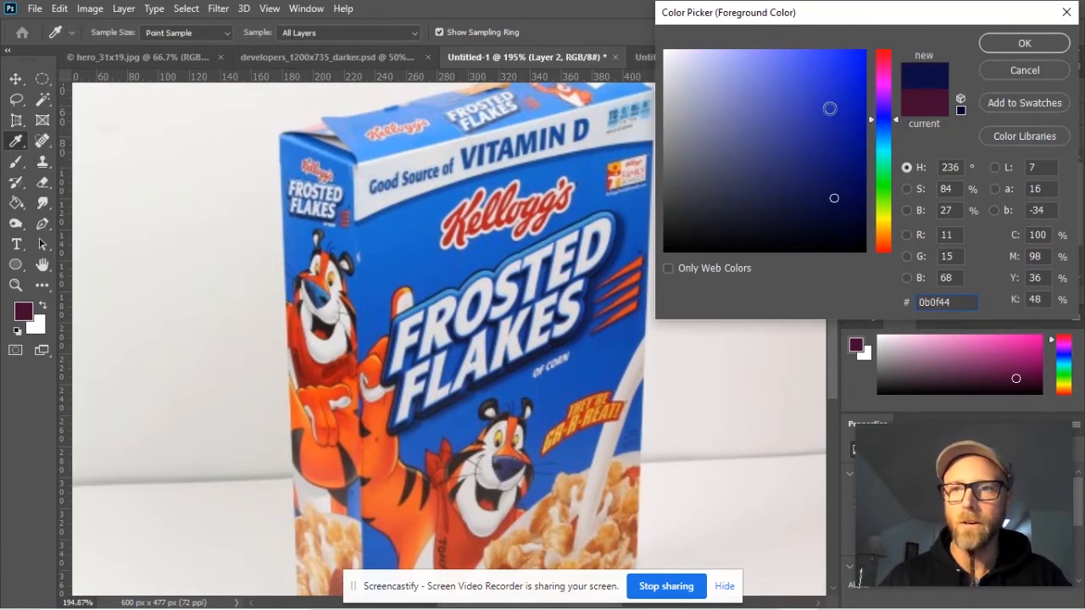
pyautogui.click(838, 74)
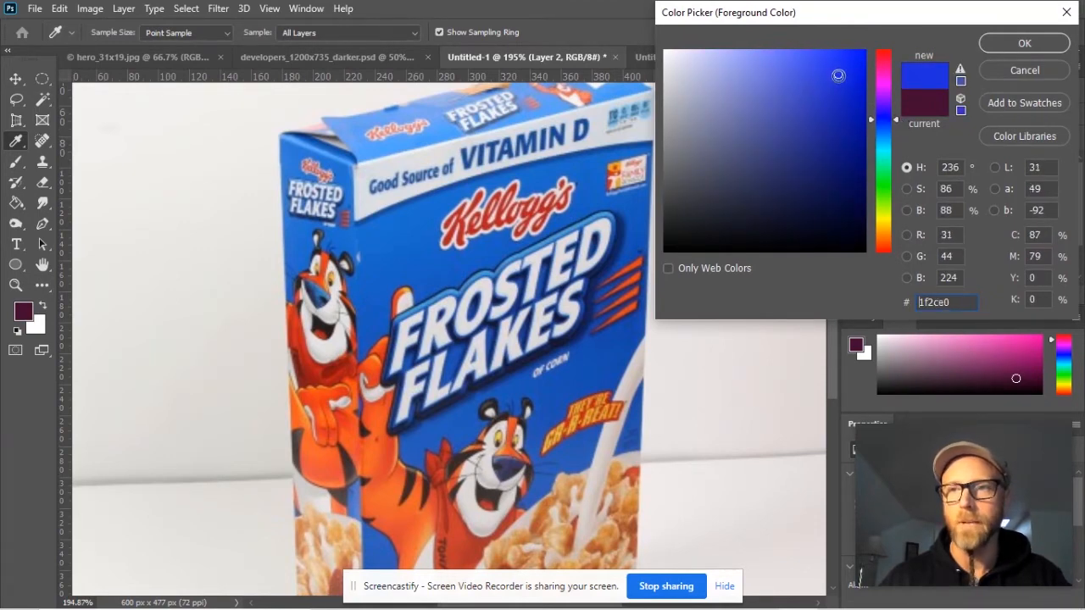
pyautogui.click(884, 59)
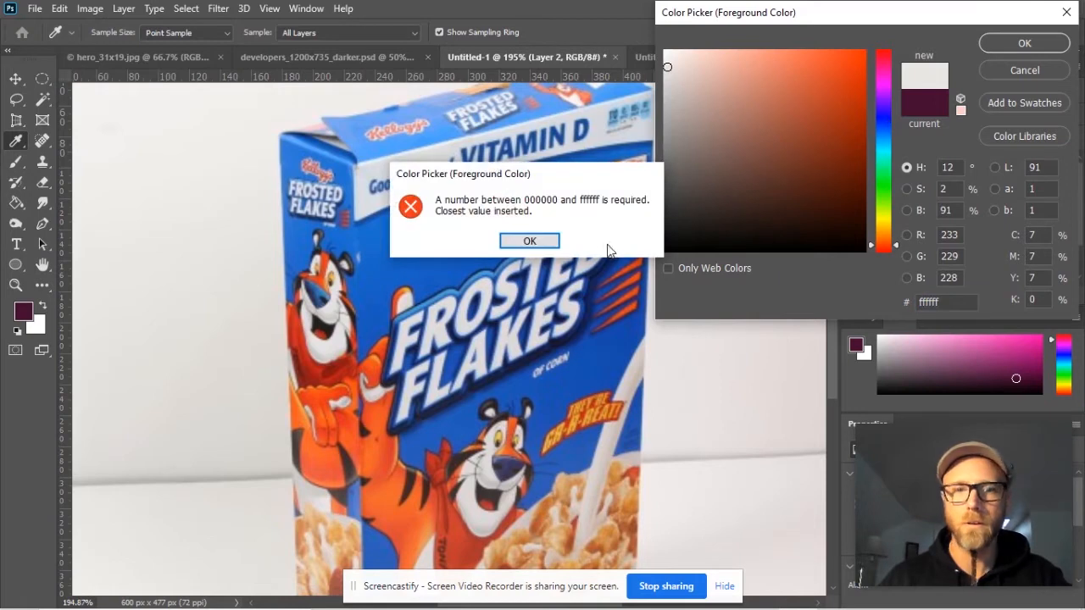
pyautogui.click(529, 241)
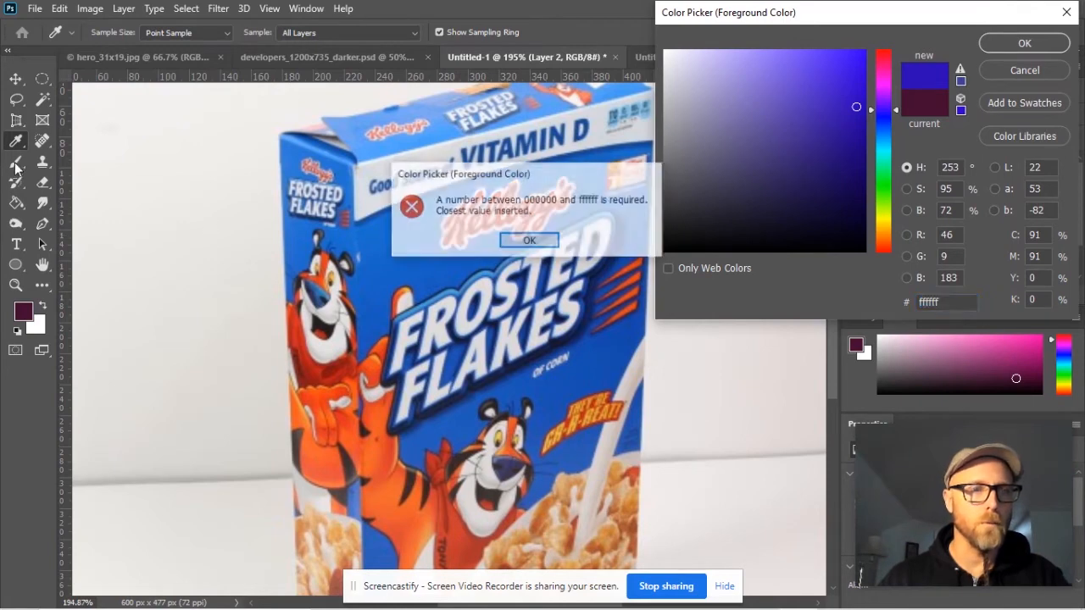
pyautogui.click(529, 241)
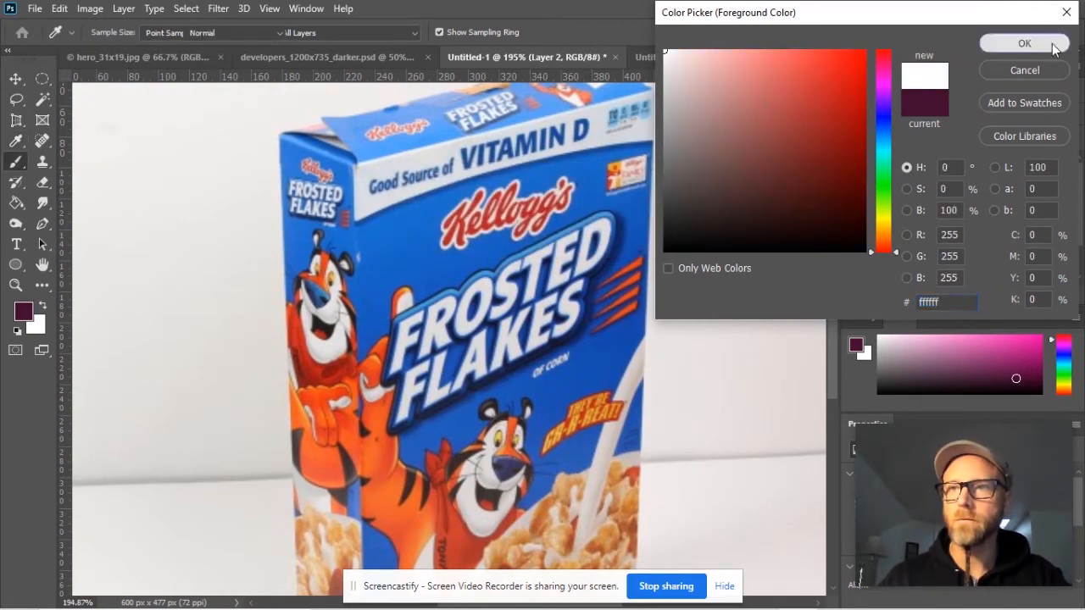
pyautogui.click(1023, 43)
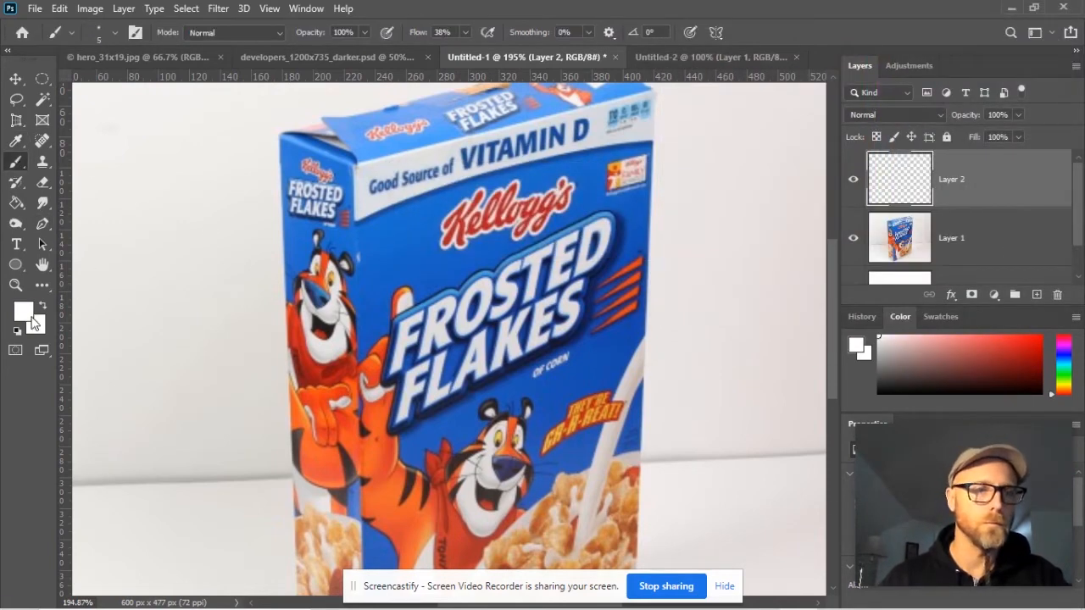
# Paint blue test scribbles over the cereal box, then undo them to leave the layer blank
pyautogui.click(24, 312)
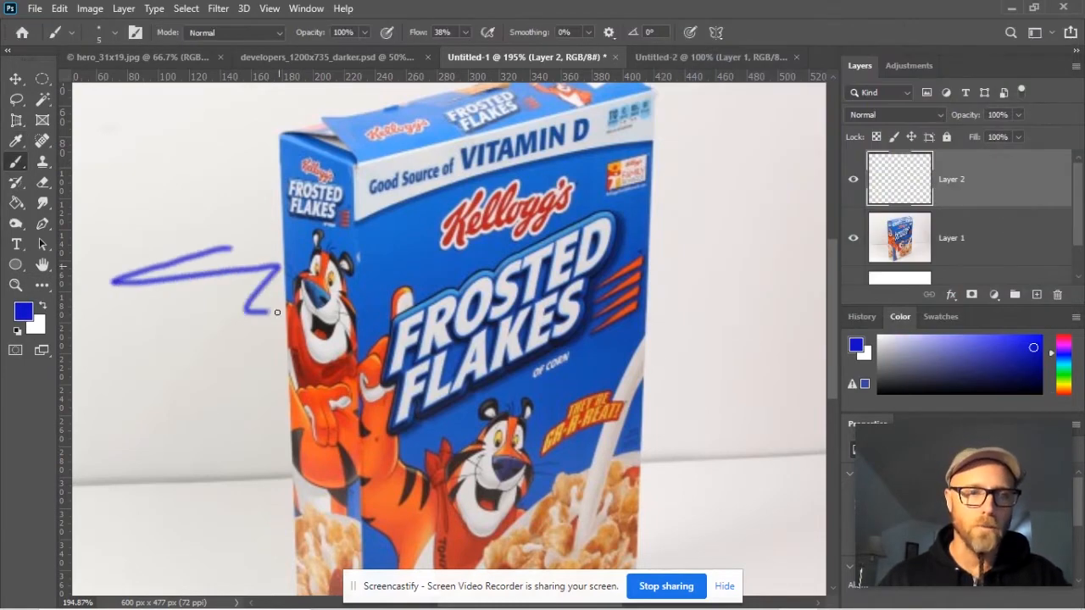
pyautogui.moveTo(280, 306); pyautogui.dragTo(522, 387)
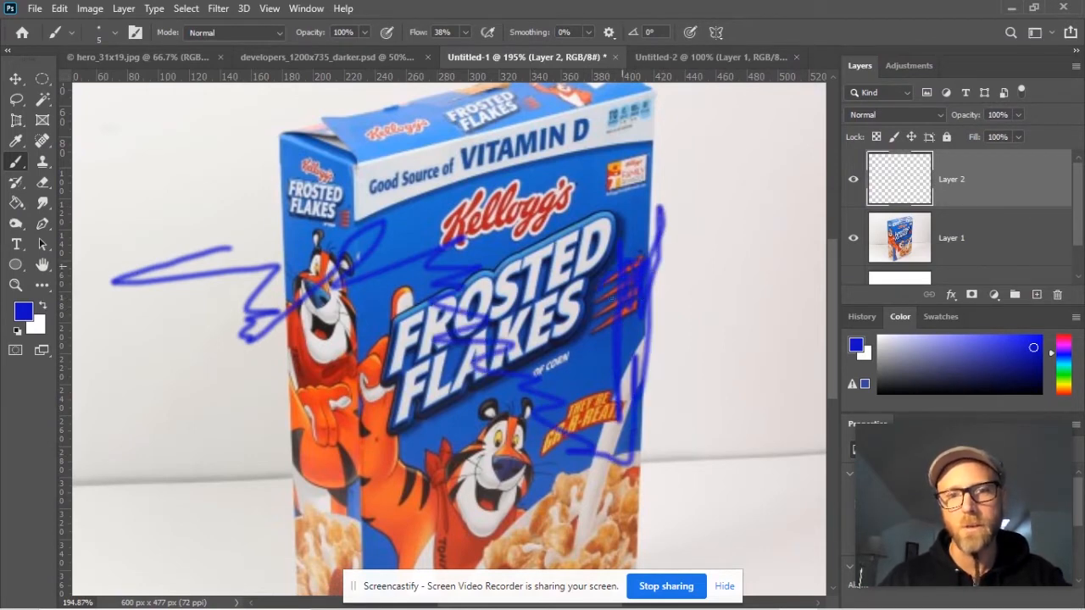
pyautogui.press('ctrl+z')
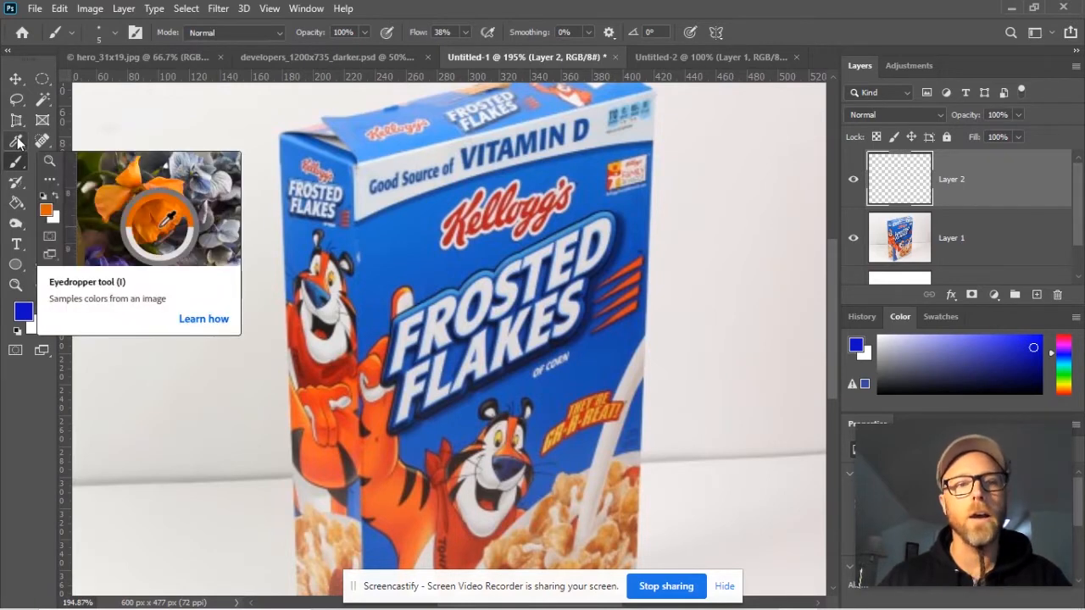
pyautogui.click(15, 142)
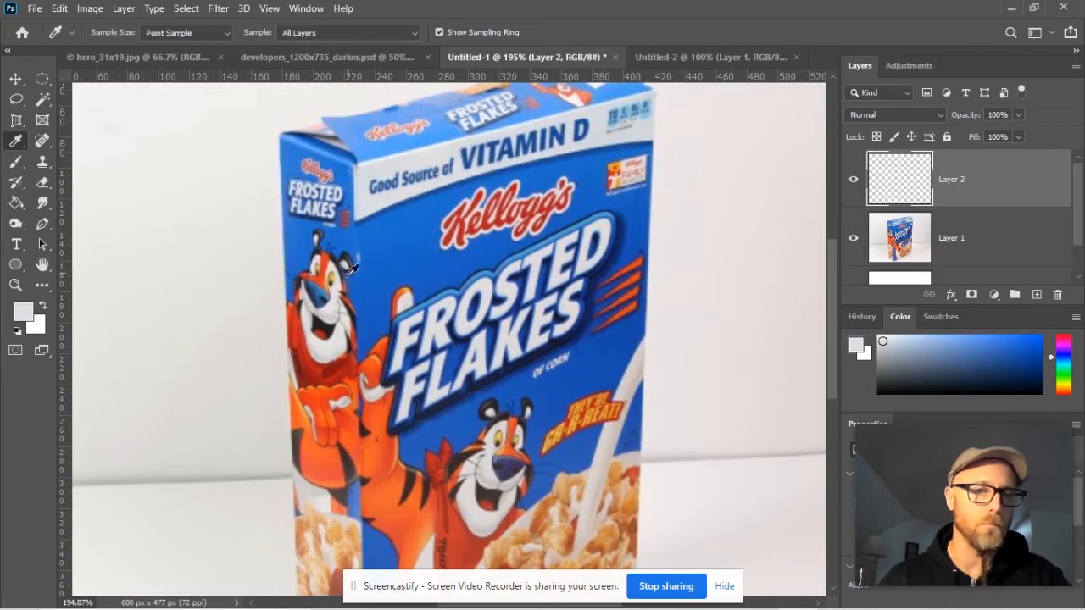
pyautogui.click(326, 271)
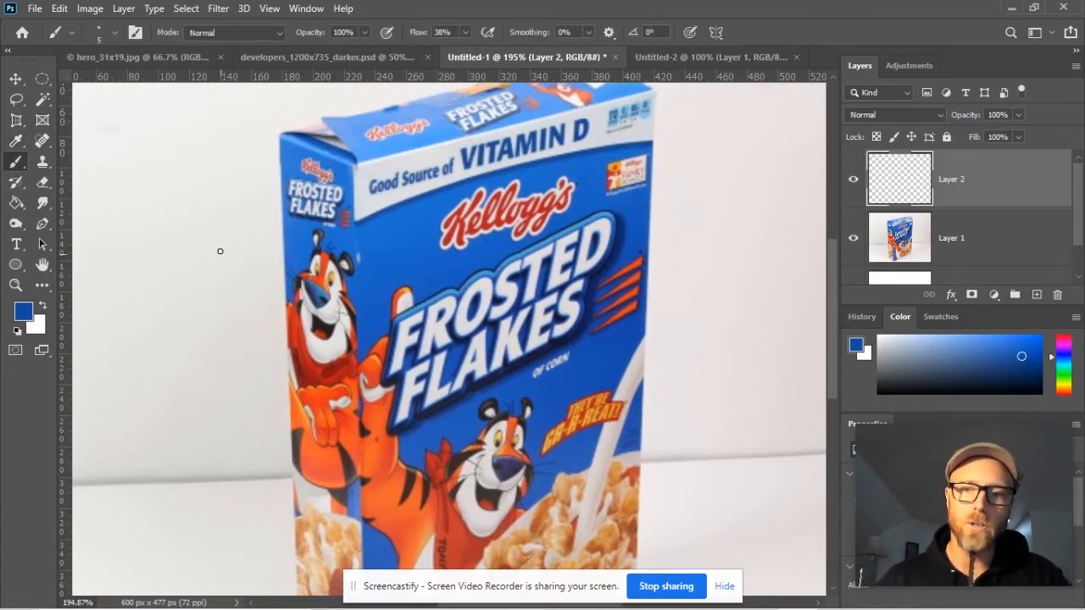
pyautogui.moveTo(229, 189)
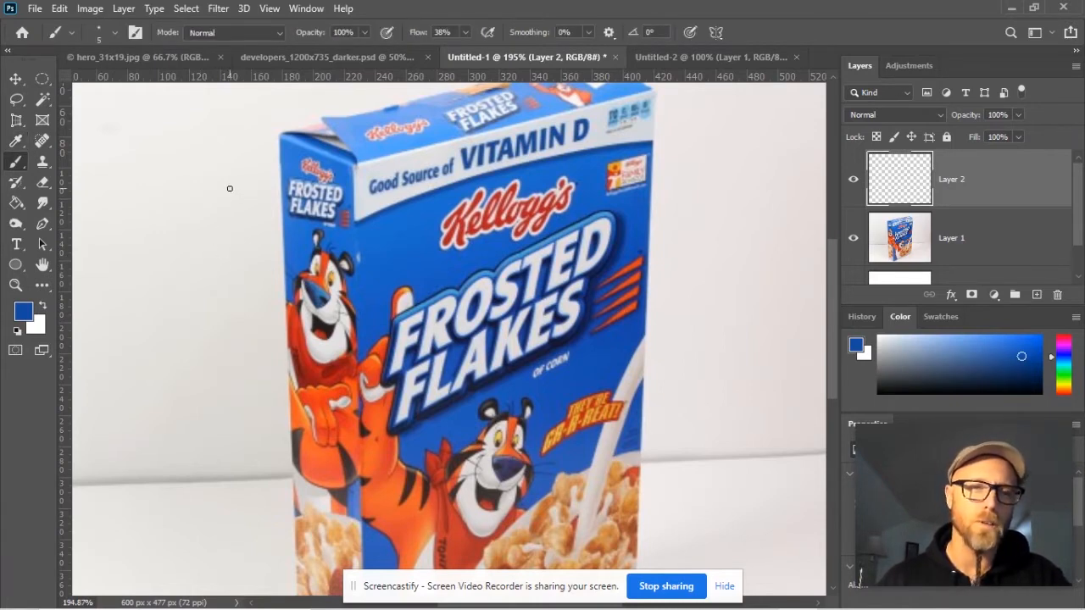
pyautogui.moveTo(241, 196)
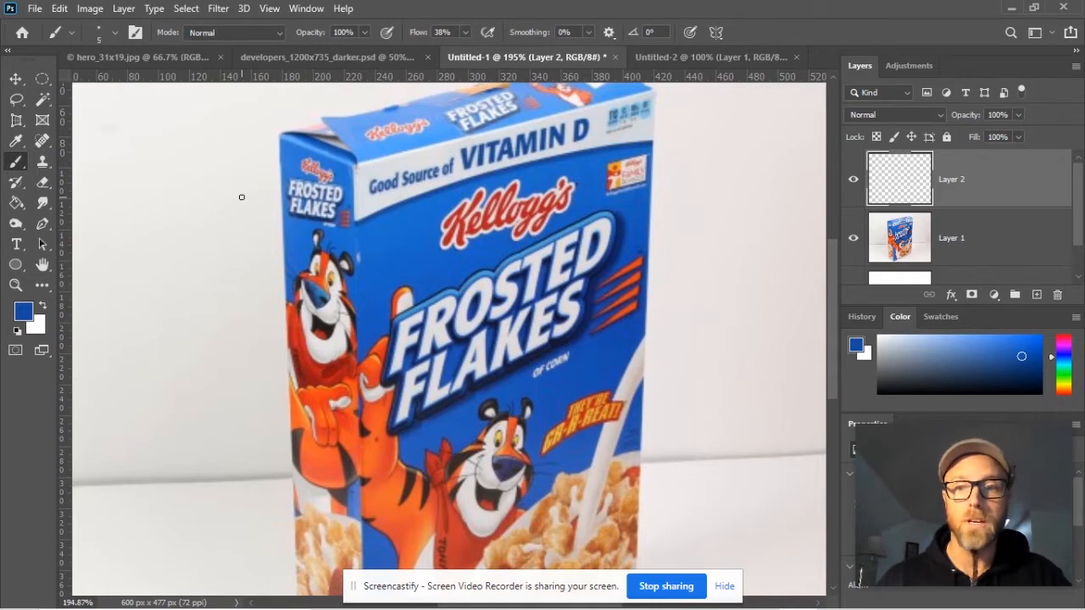
pyautogui.moveTo(241, 196); pyautogui.dragTo(193, 376)
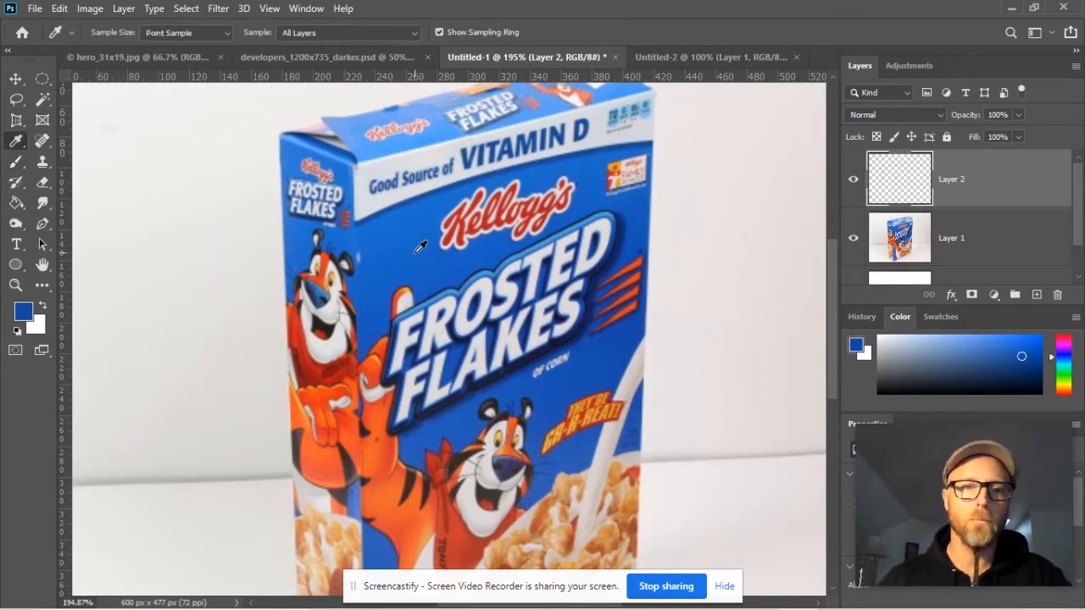
# Eyedrop the box's dark edge and orange-red stripes, finishing with its blue as foreground colour
pyautogui.click(416, 247)
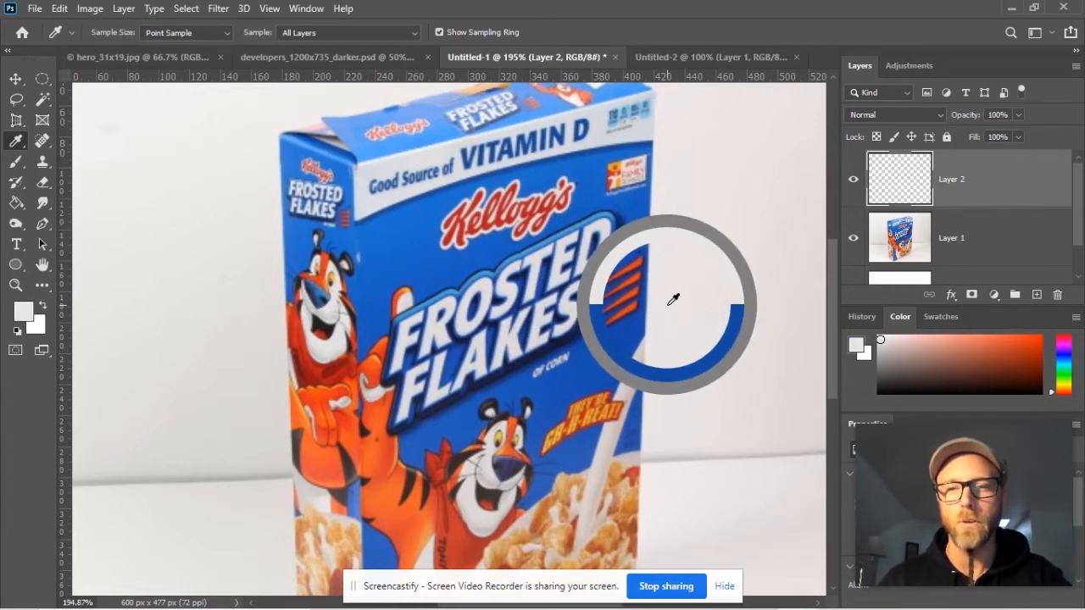
pyautogui.click(641, 305)
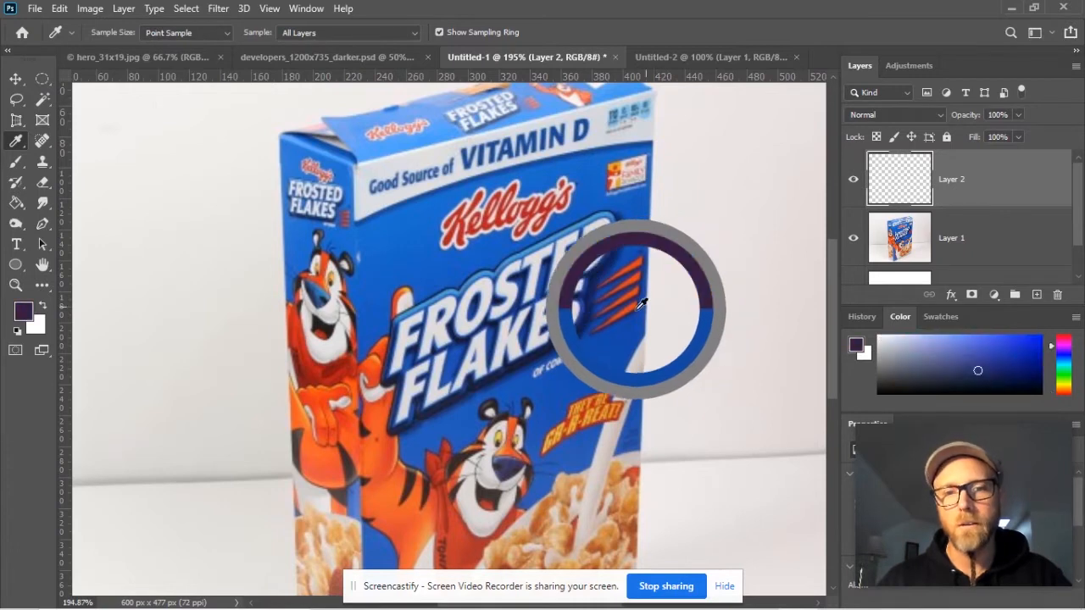
pyautogui.click(641, 304)
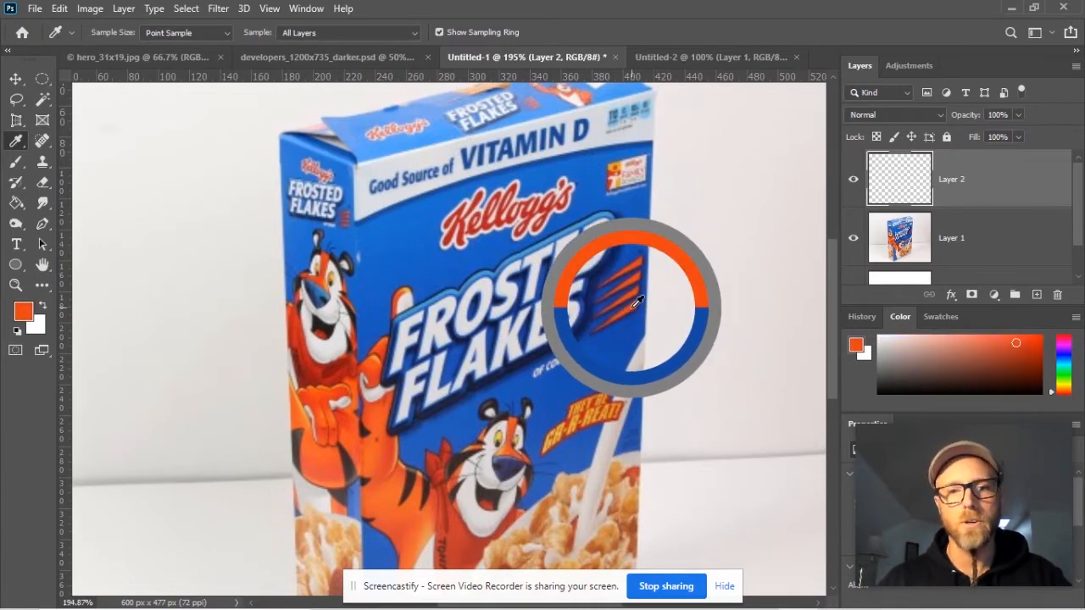
pyautogui.click(621, 331)
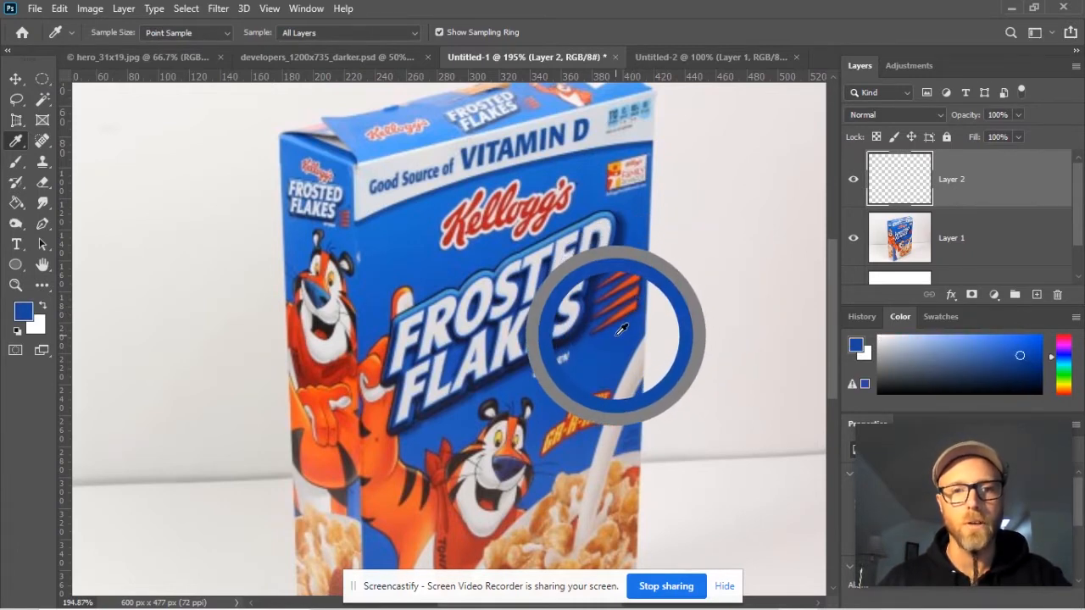
pyautogui.click(545, 212)
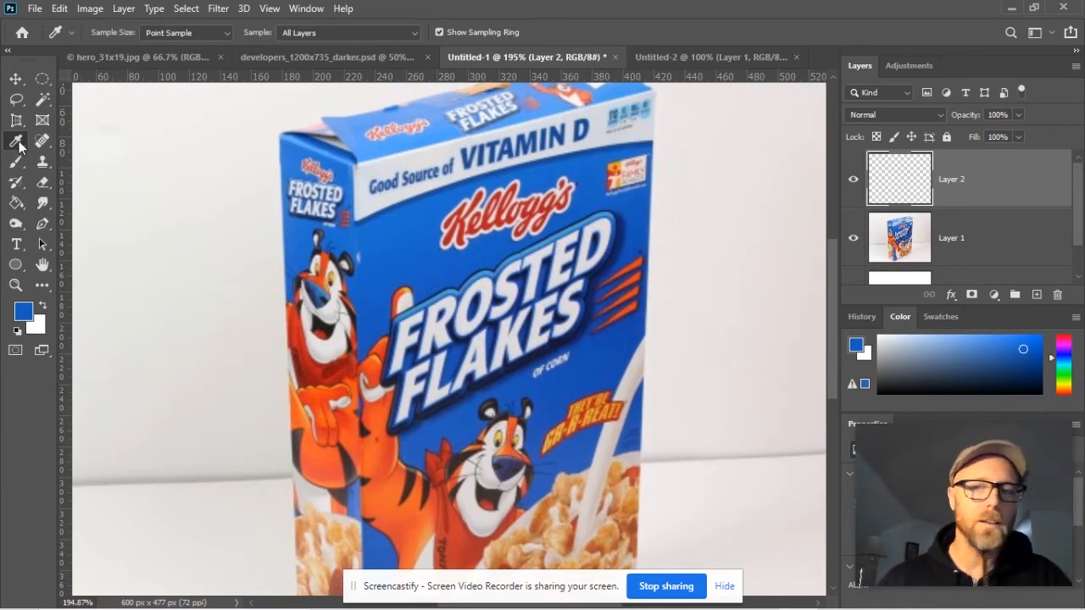
pyautogui.moveTo(15, 143)
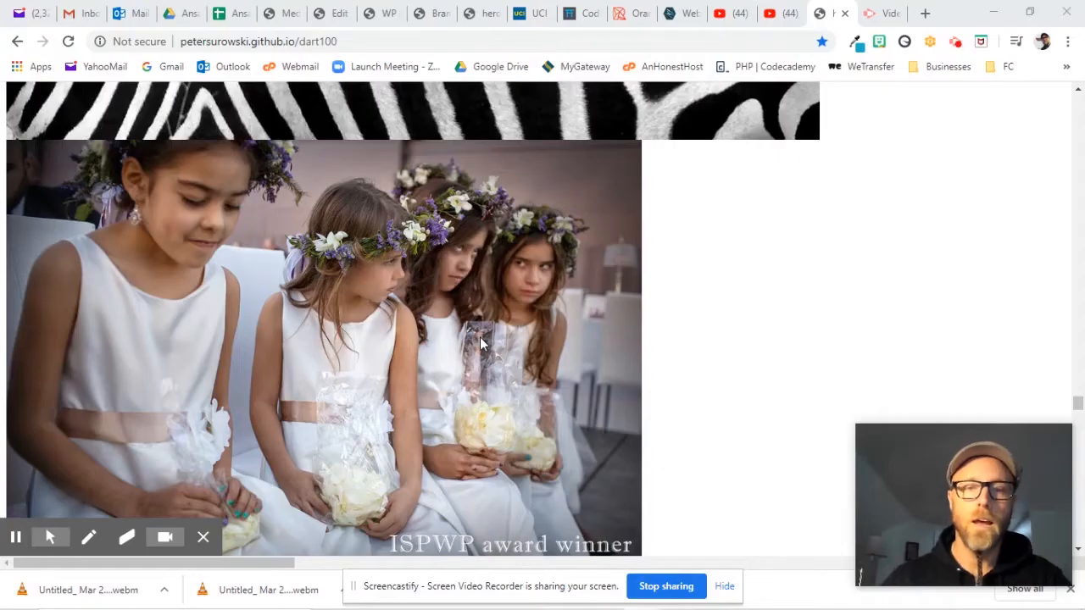
pyautogui.moveTo(492, 325)
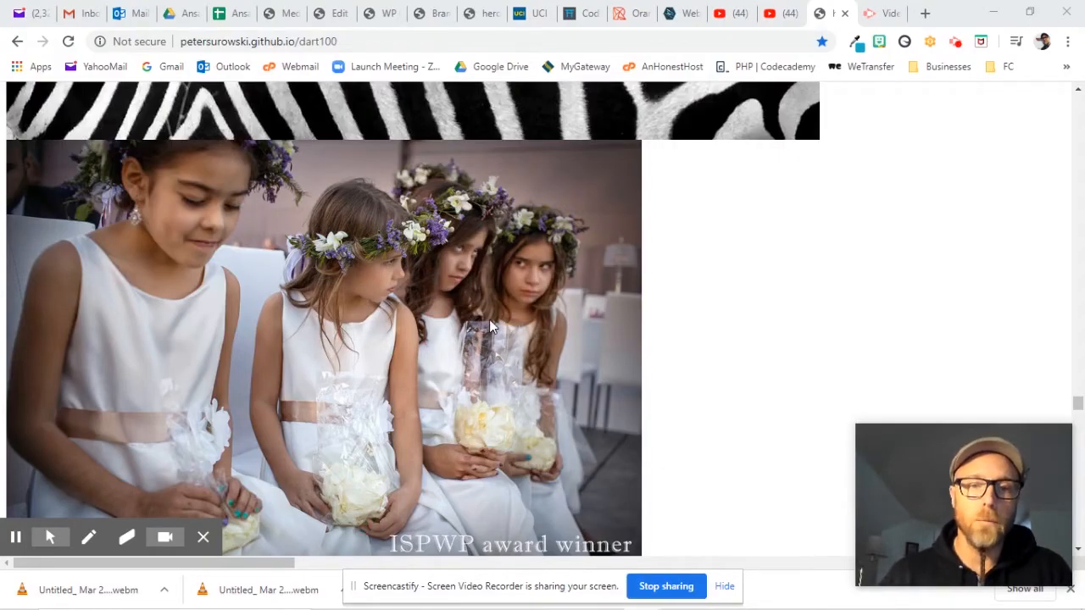
pyautogui.moveTo(498, 309)
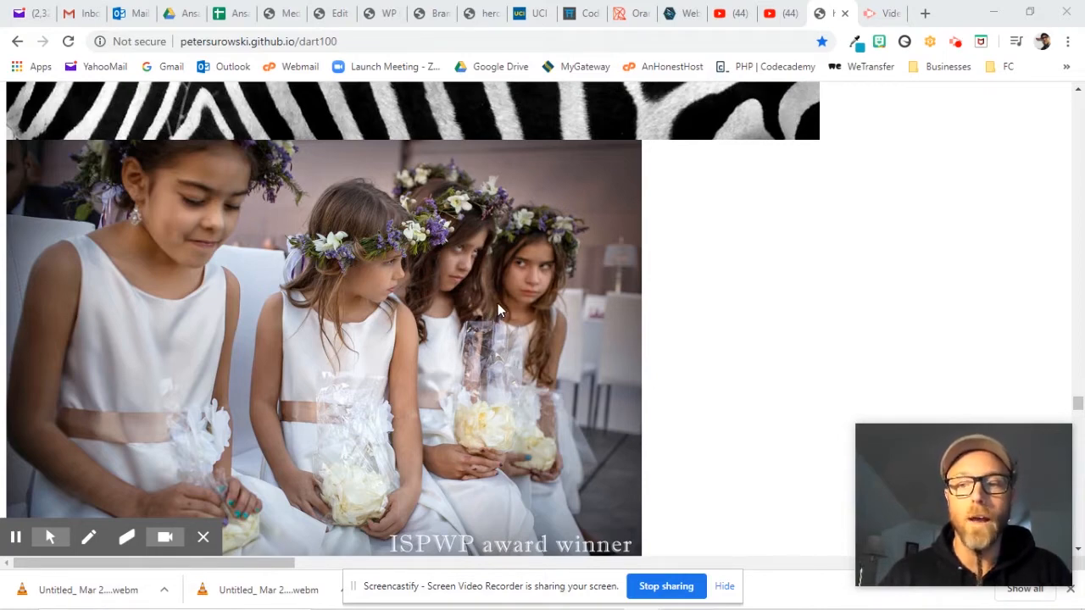
pyautogui.moveTo(322, 339)
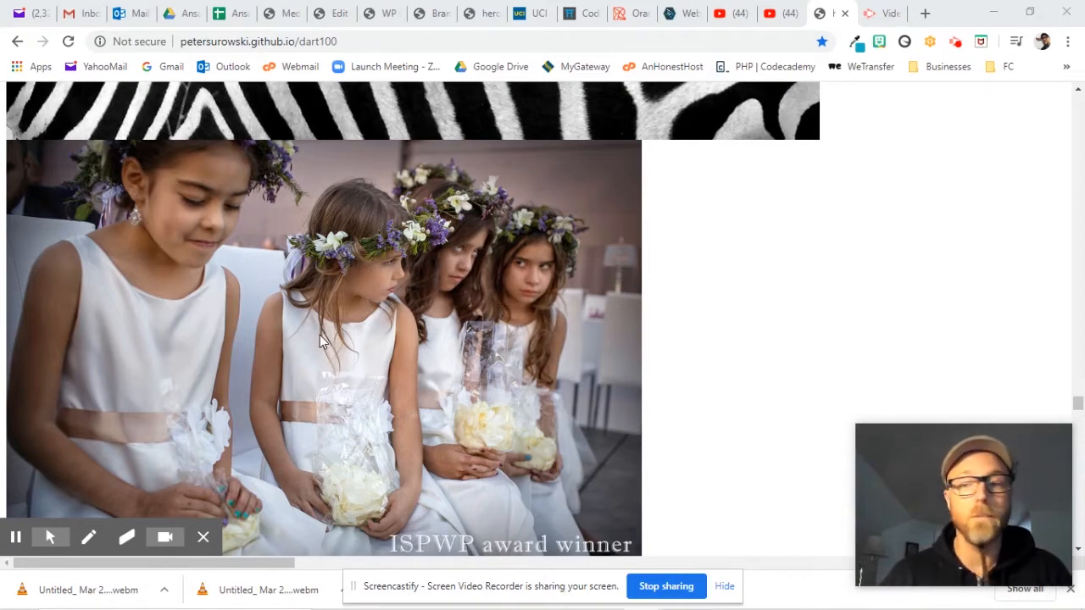
# Copy the flower-girls photo from the webpage via its right-click menu
pyautogui.rightClick(320, 343)
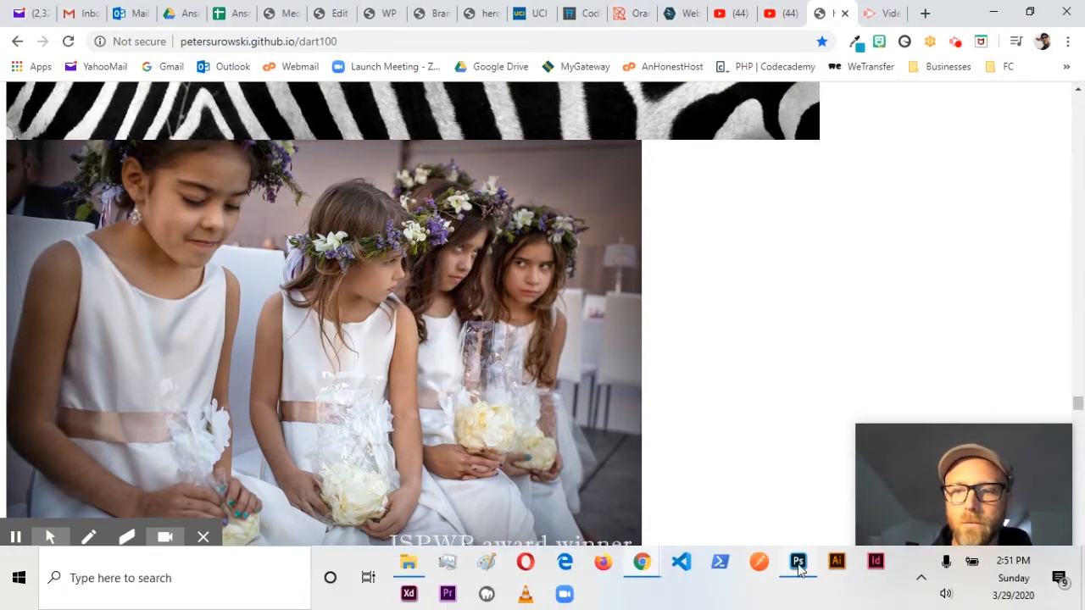
# Create a new clipboard-sized Photoshop document for the copied wedding photo
pyautogui.click(34, 7)
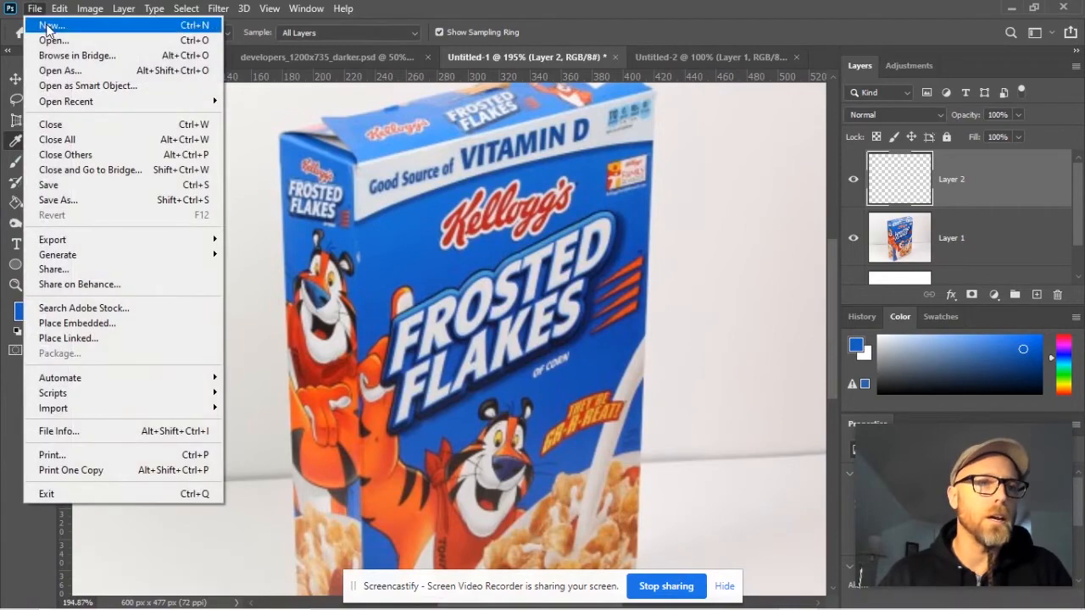
pyautogui.click(53, 26)
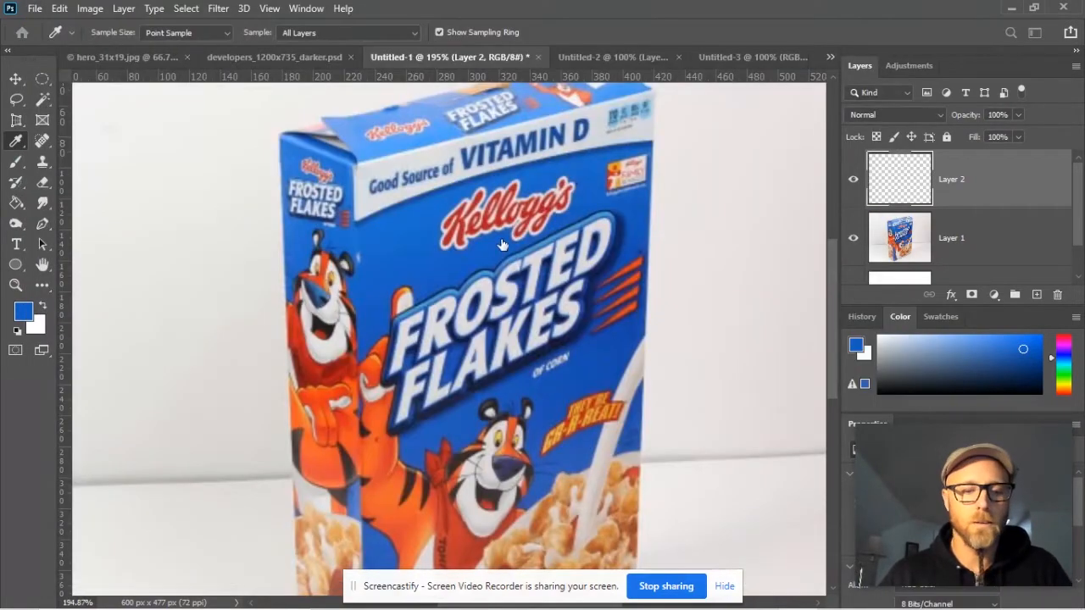
pyautogui.click(703, 58)
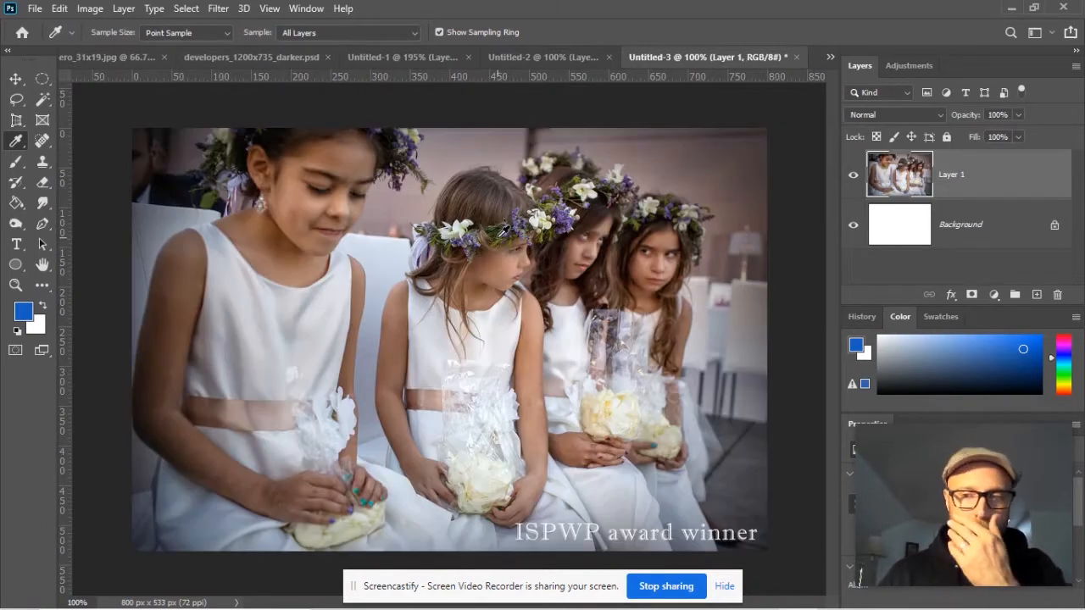
pyautogui.moveTo(490, 185)
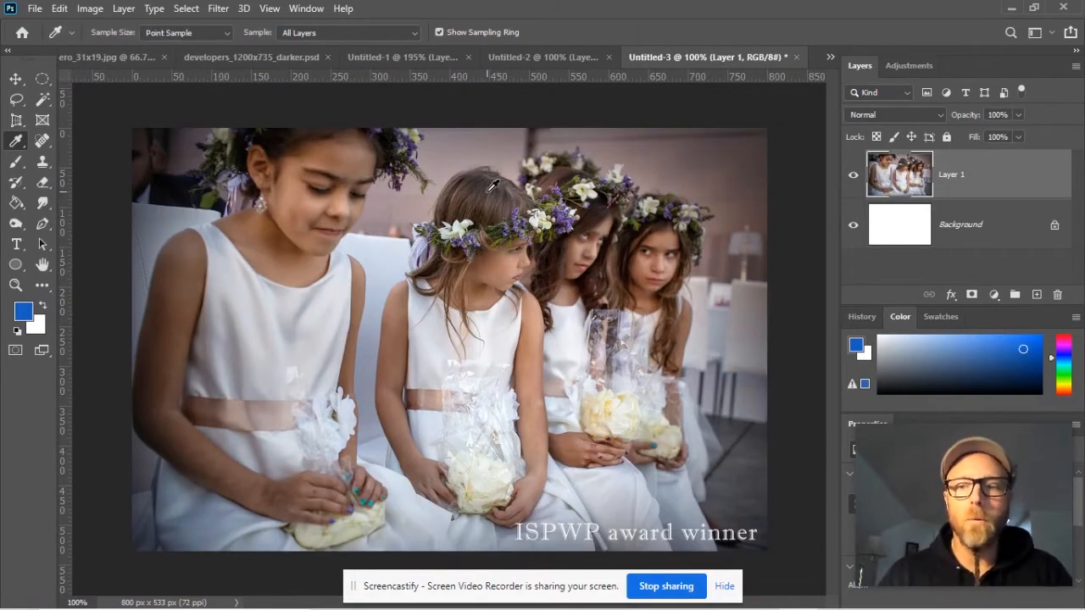
pyautogui.moveTo(200, 161)
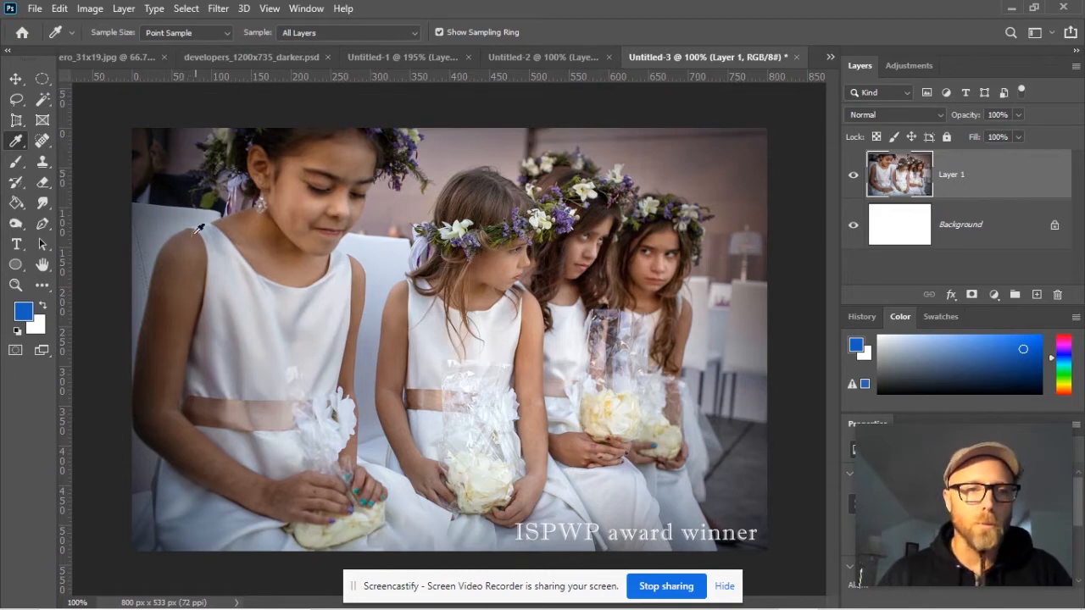
# Sample the first girl's white dress so its near-white becomes the foreground colour
pyautogui.click(23, 312)
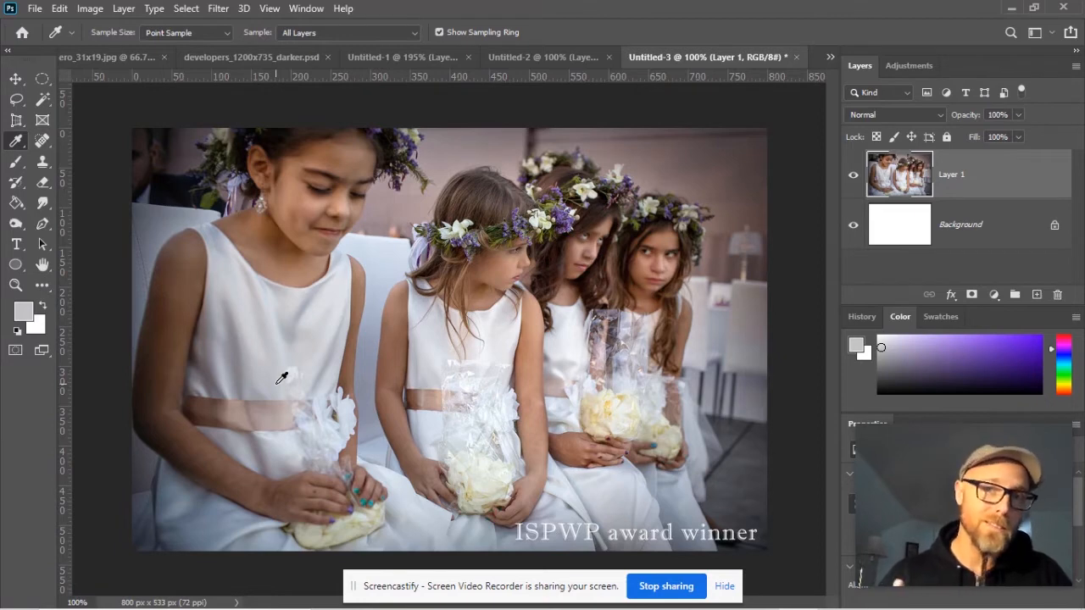
pyautogui.moveTo(315, 359)
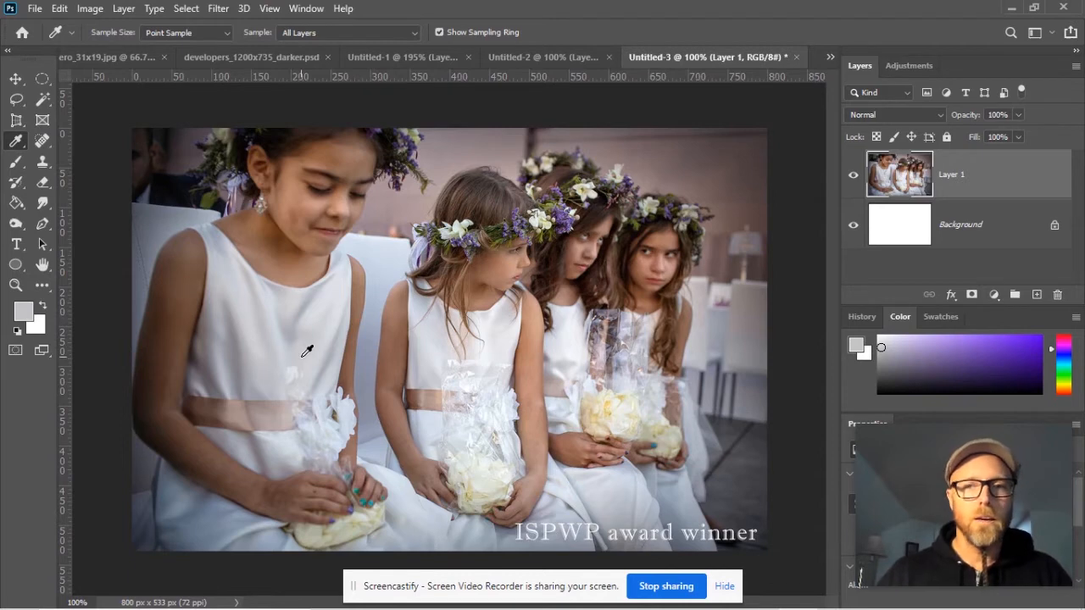
pyautogui.click(15, 141)
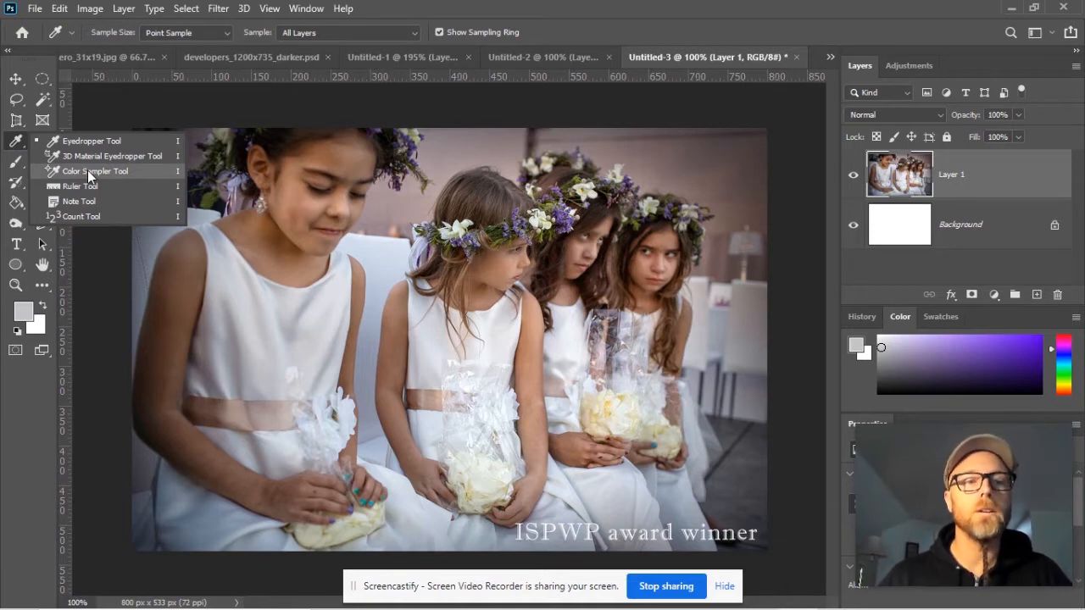
# Place colour sample markers on the first girl's white dress with the Color Sampler Tool
pyautogui.click(95, 170)
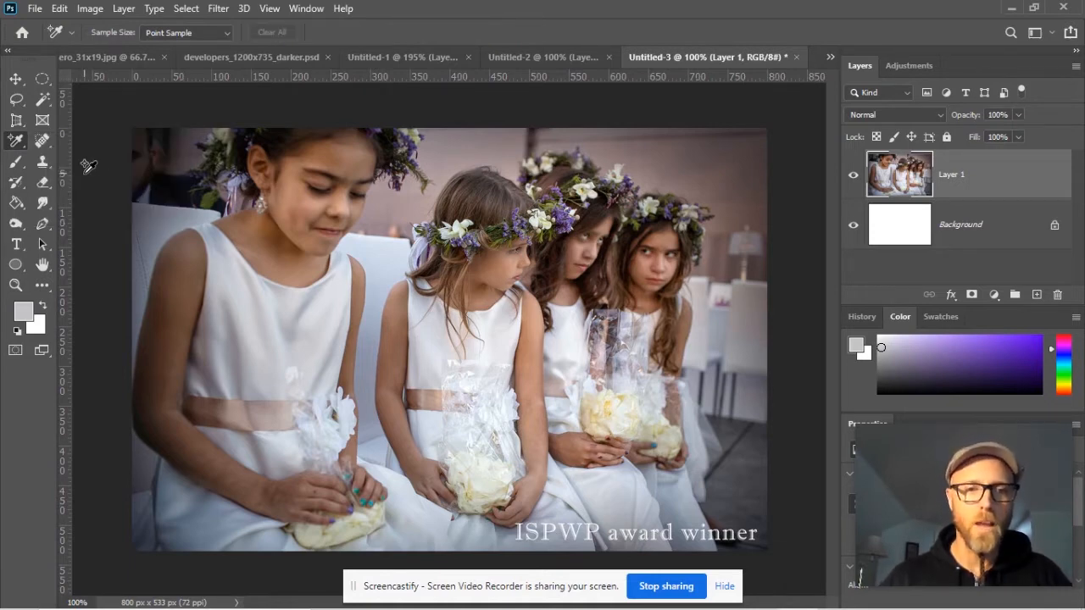
pyautogui.moveTo(329, 304)
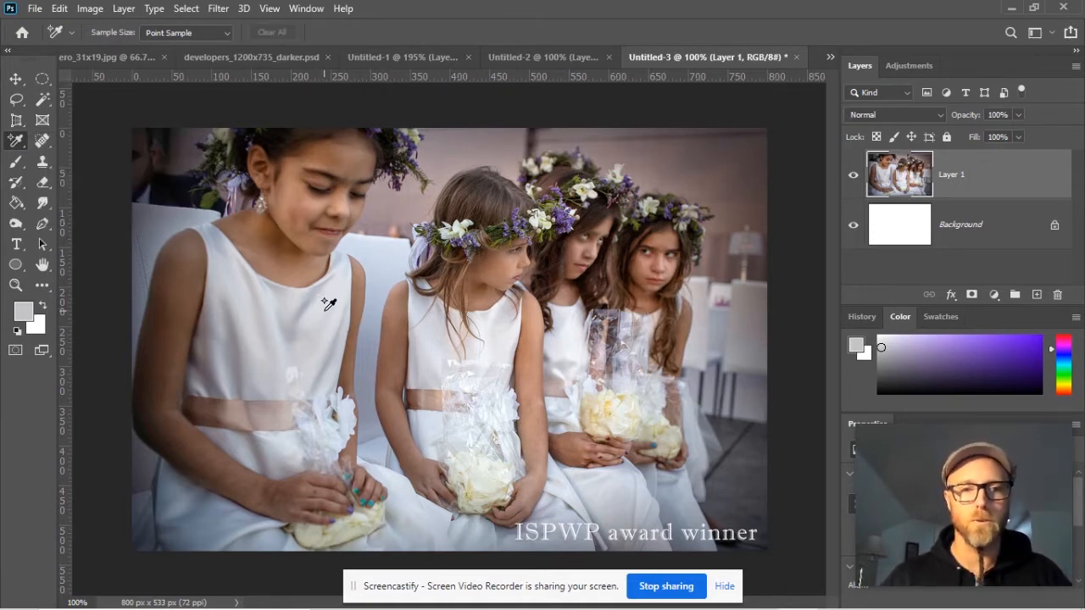
pyautogui.moveTo(339, 314)
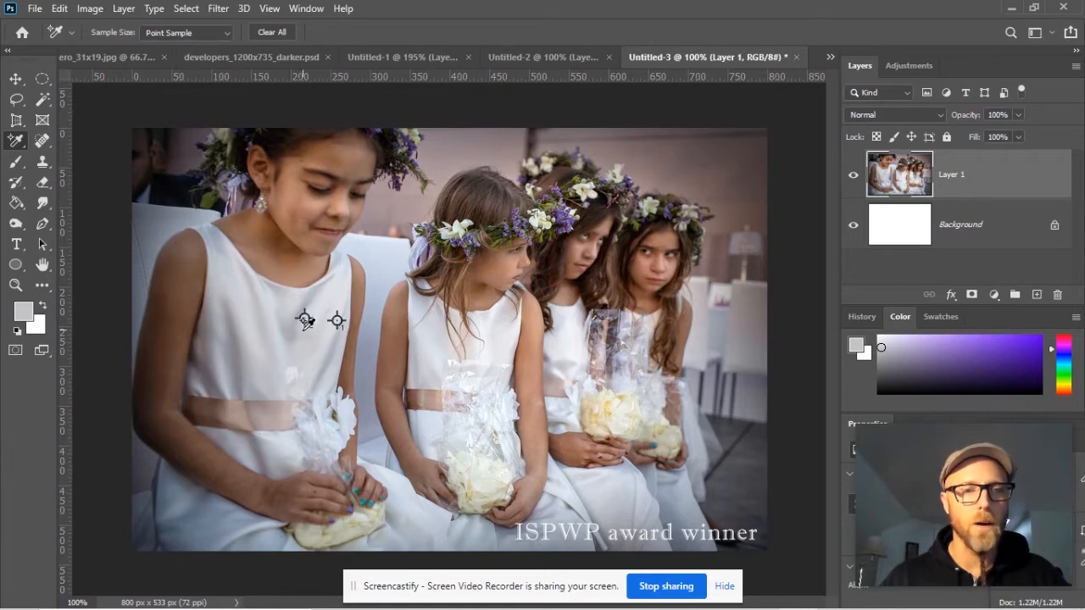
pyautogui.moveTo(252, 355)
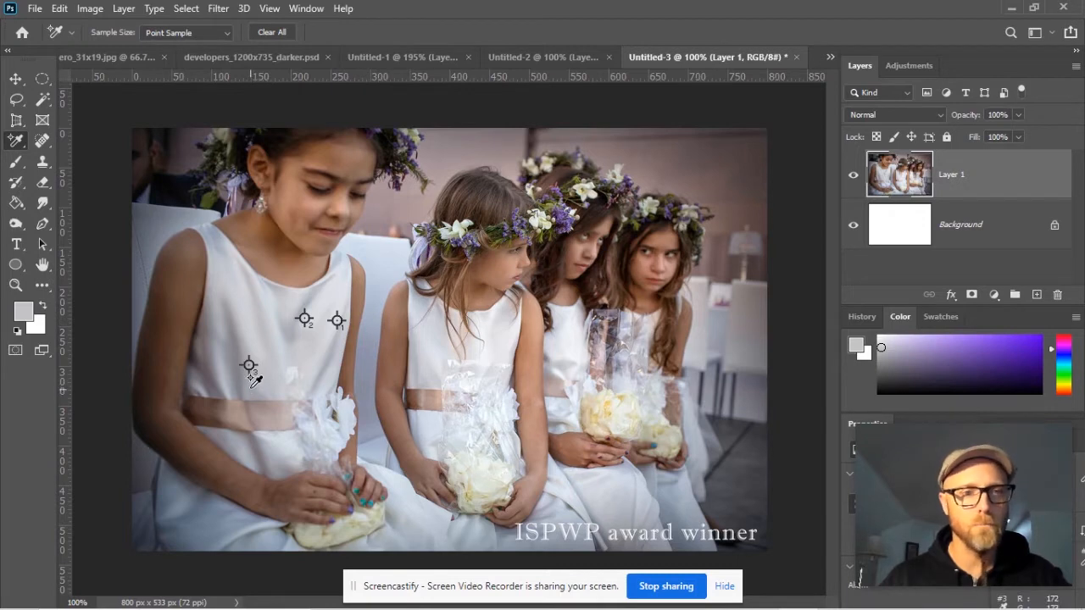
pyautogui.click(220, 279)
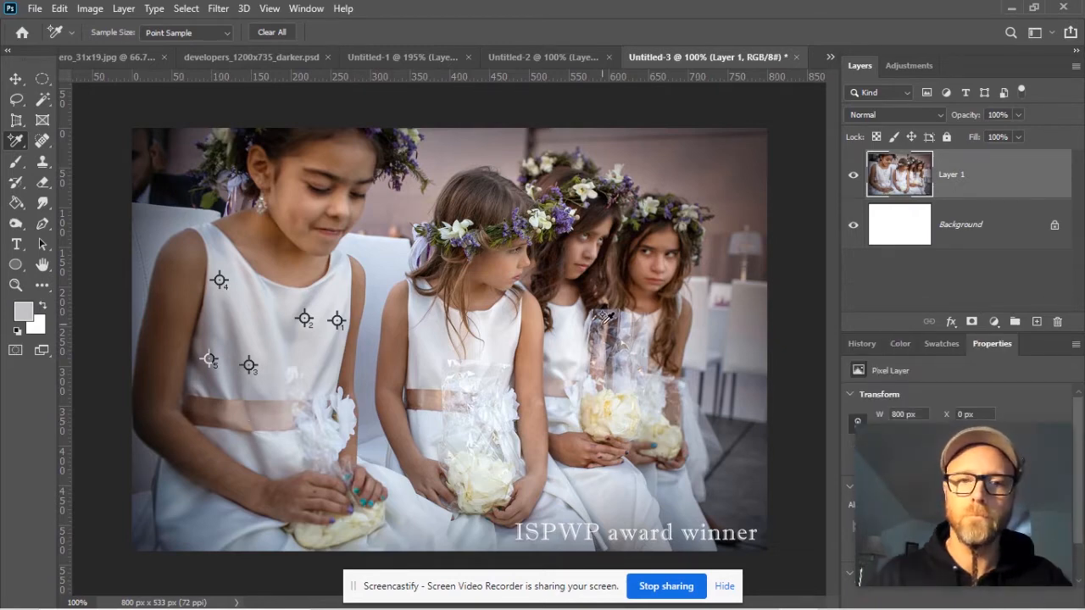
pyautogui.moveTo(337, 325)
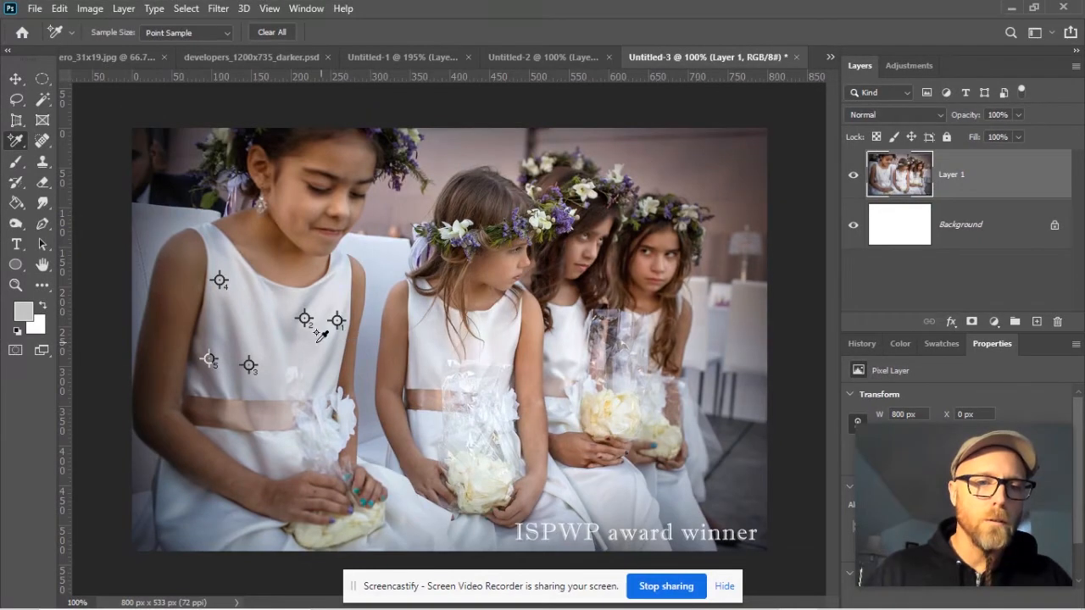
pyautogui.moveTo(250, 295)
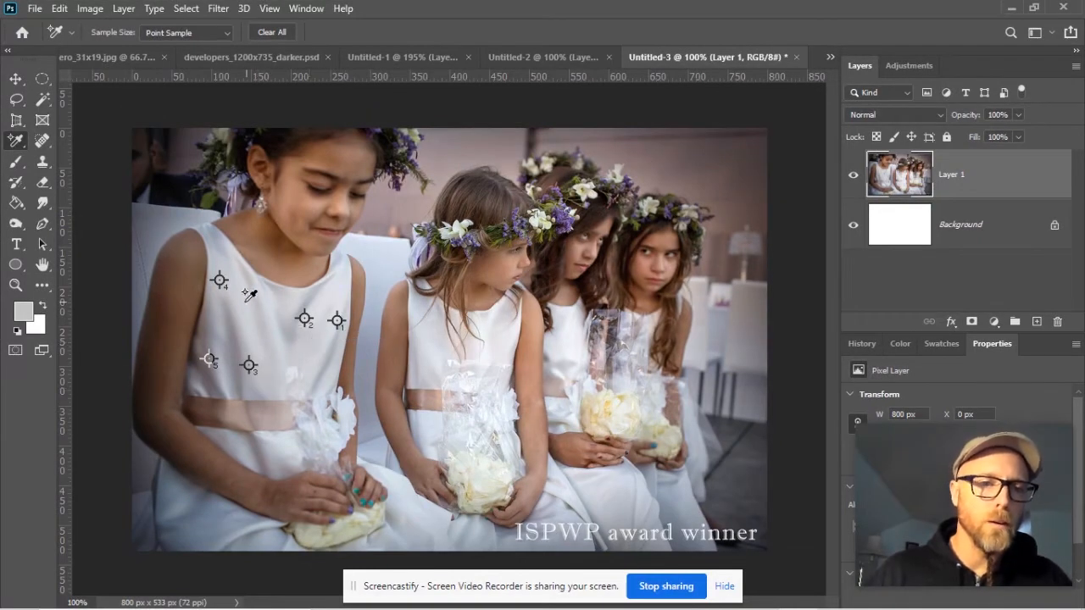
pyautogui.moveTo(227, 373)
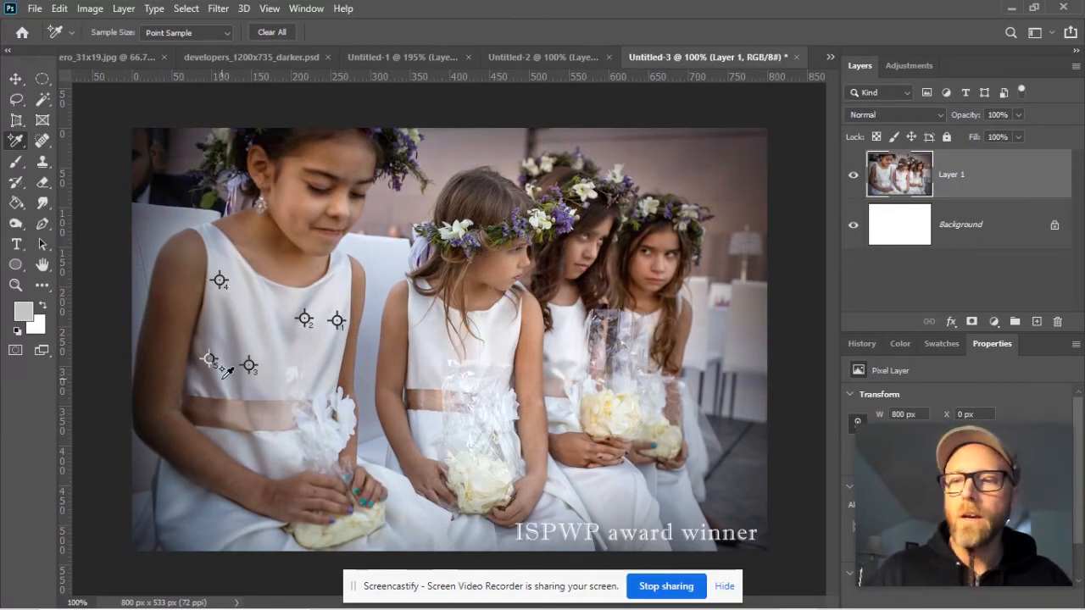
pyautogui.moveTo(759, 292)
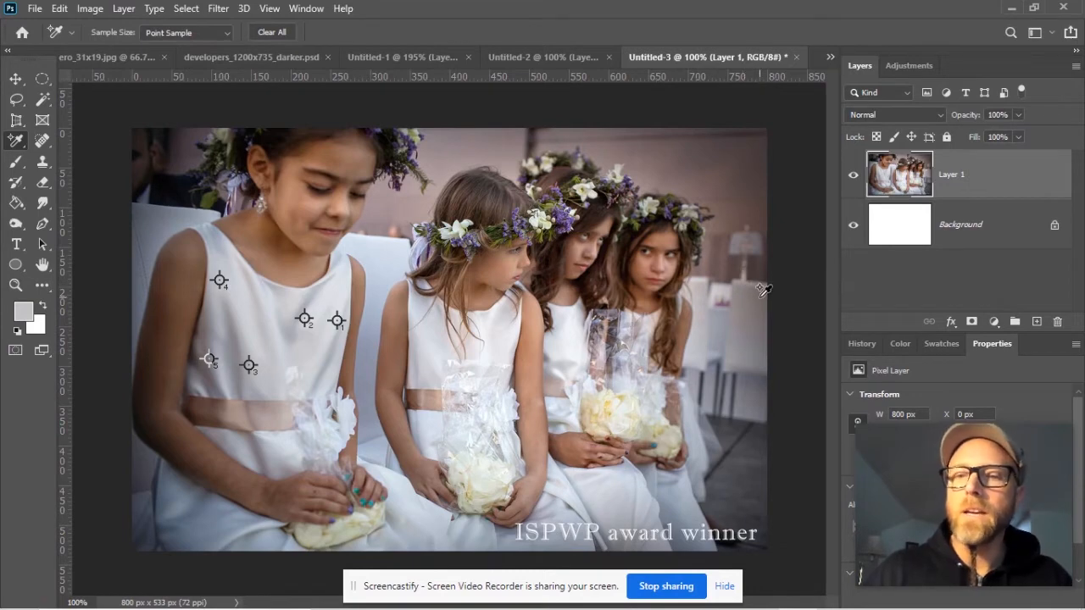
pyautogui.moveTo(754, 275)
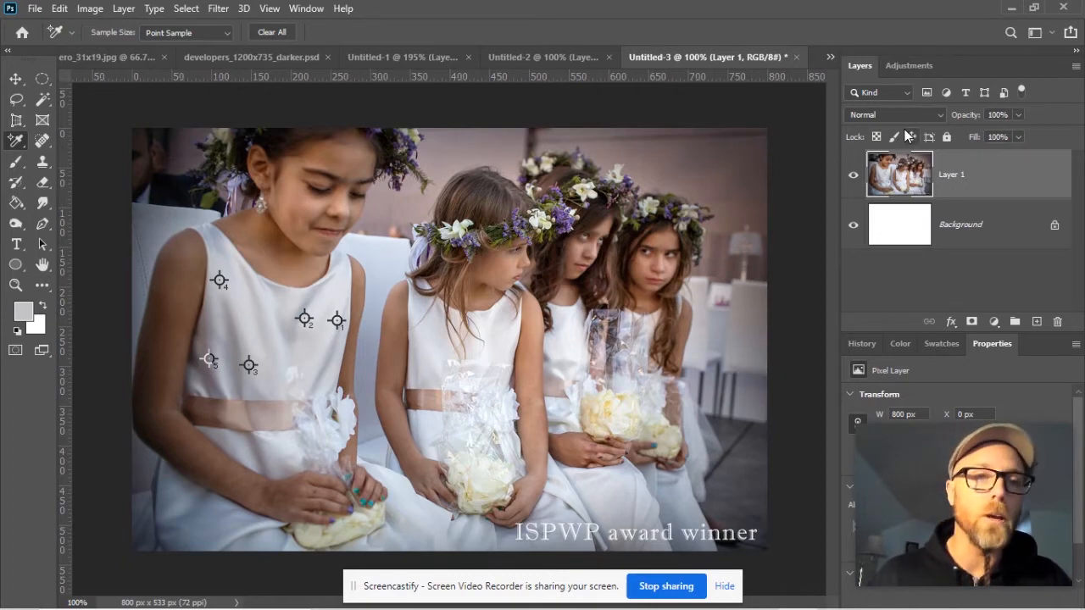
pyautogui.click(305, 8)
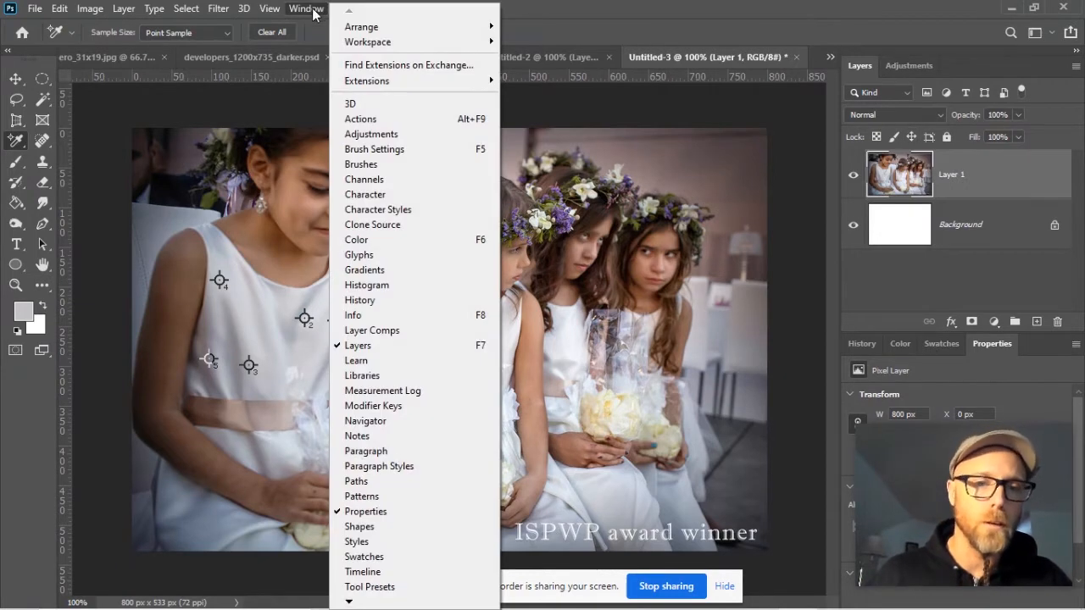
pyautogui.moveTo(356, 314)
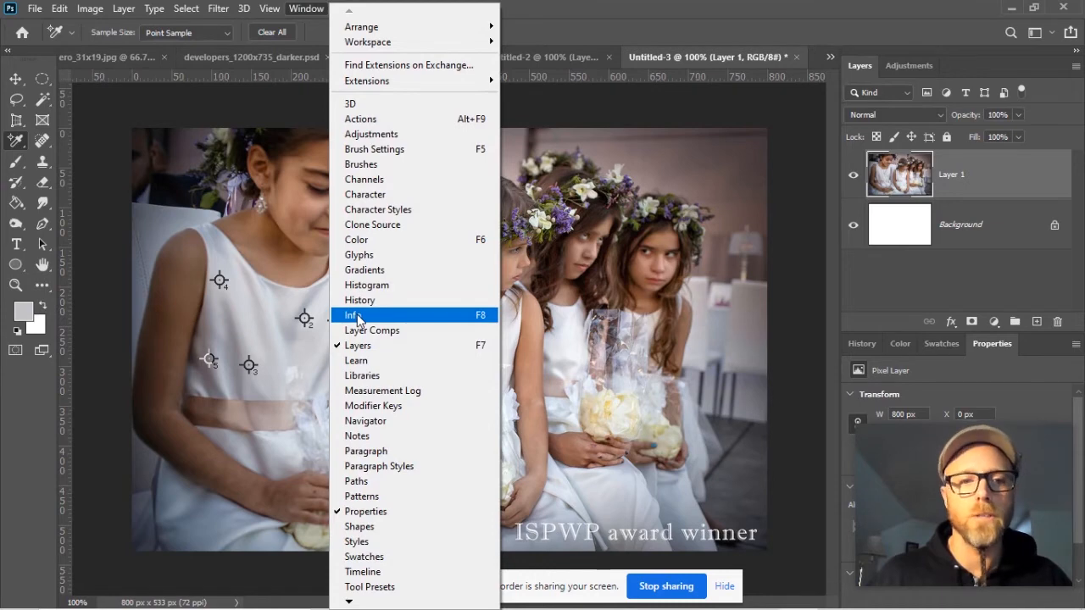
pyautogui.click(351, 314)
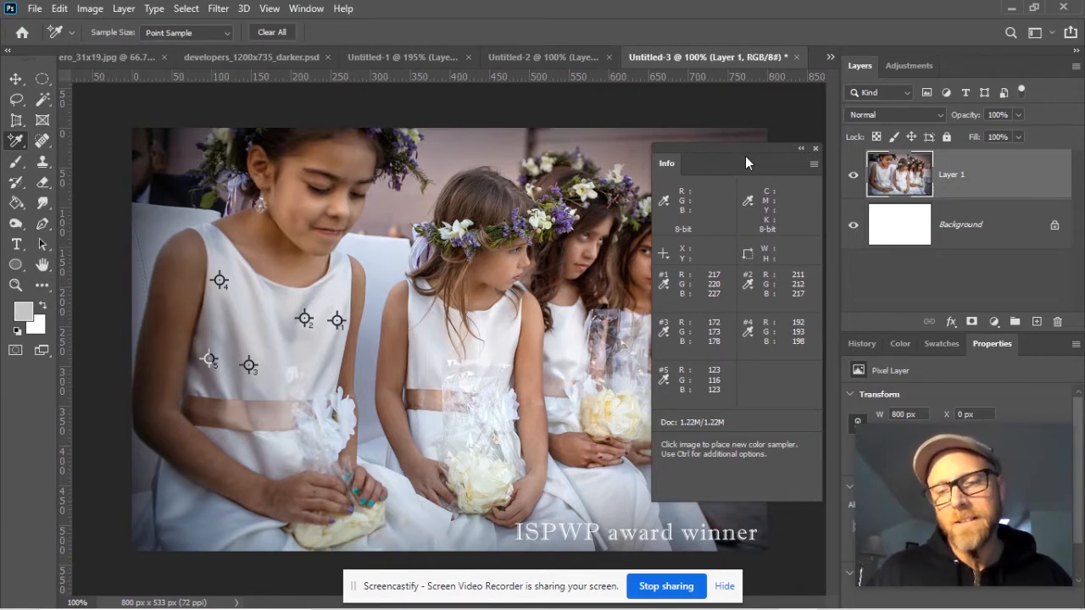
pyautogui.moveTo(734, 165)
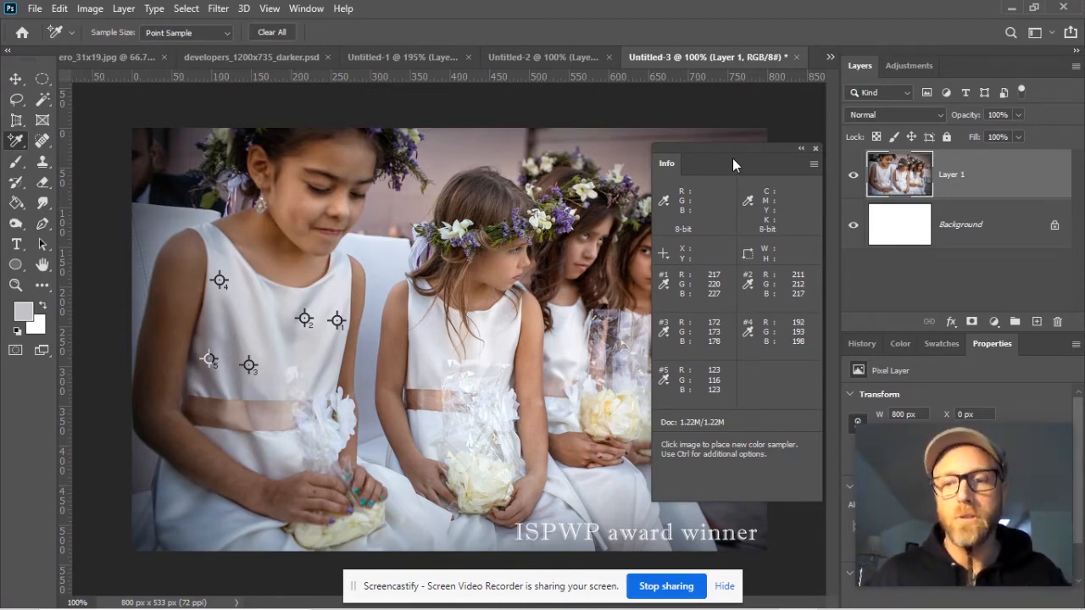
pyautogui.moveTo(669, 269)
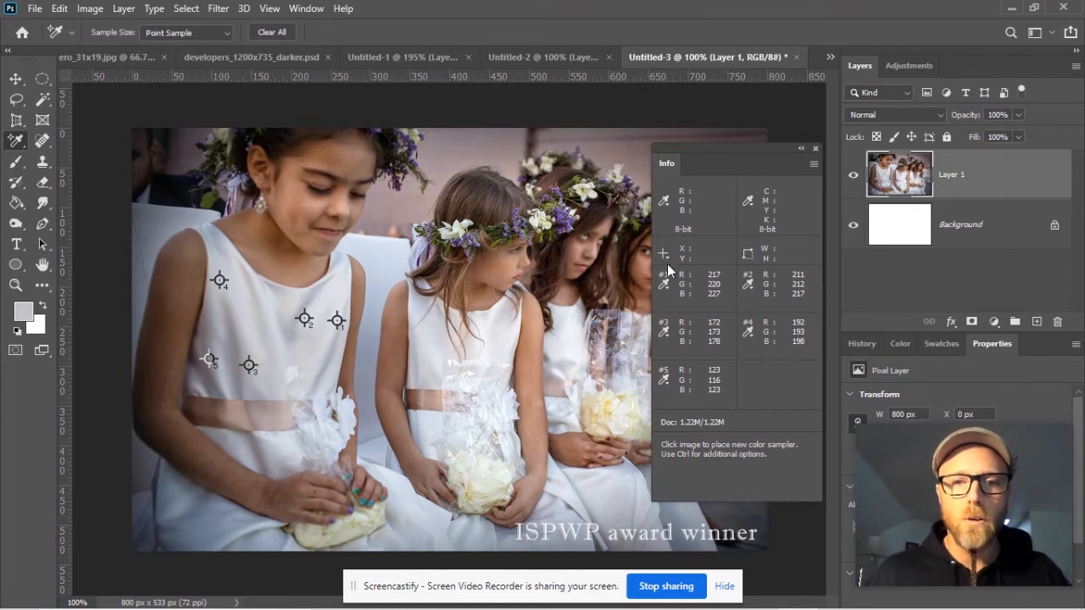
pyautogui.moveTo(663, 285)
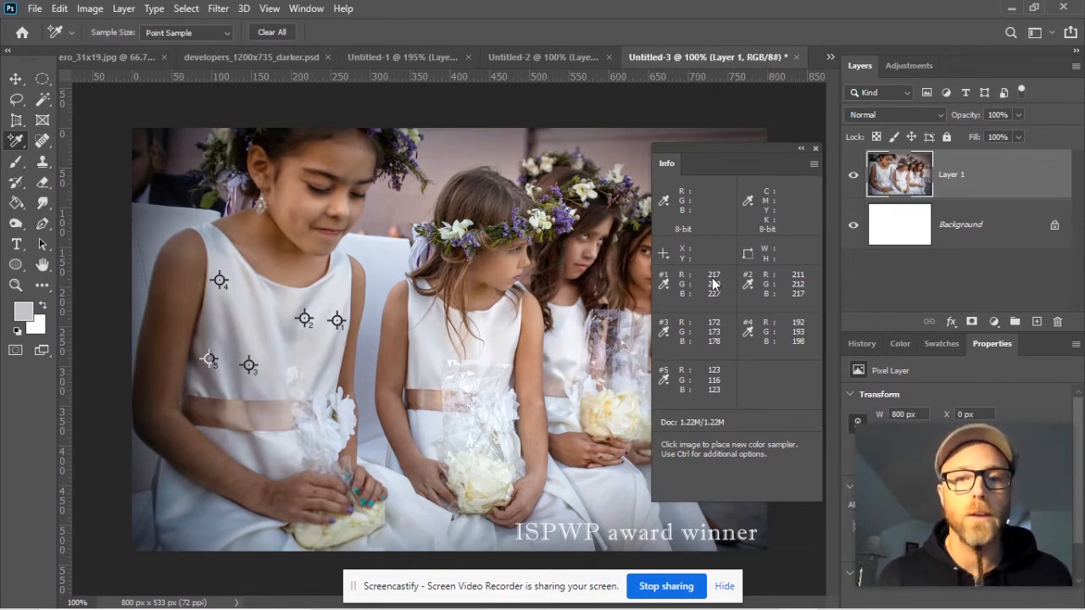
pyautogui.moveTo(710, 301)
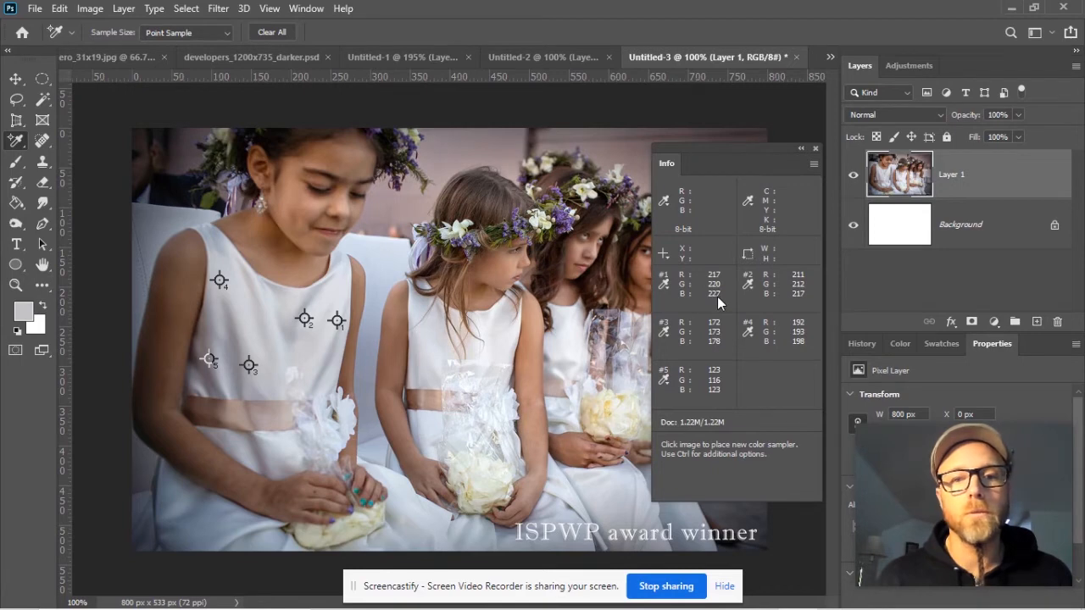
pyautogui.moveTo(337, 321)
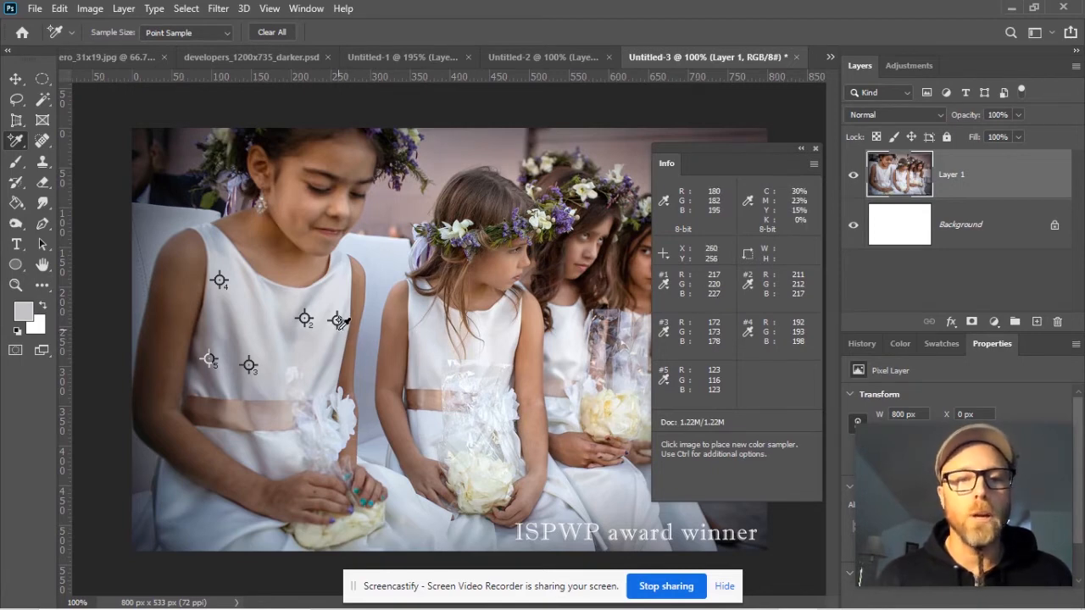
pyautogui.moveTo(577, 285)
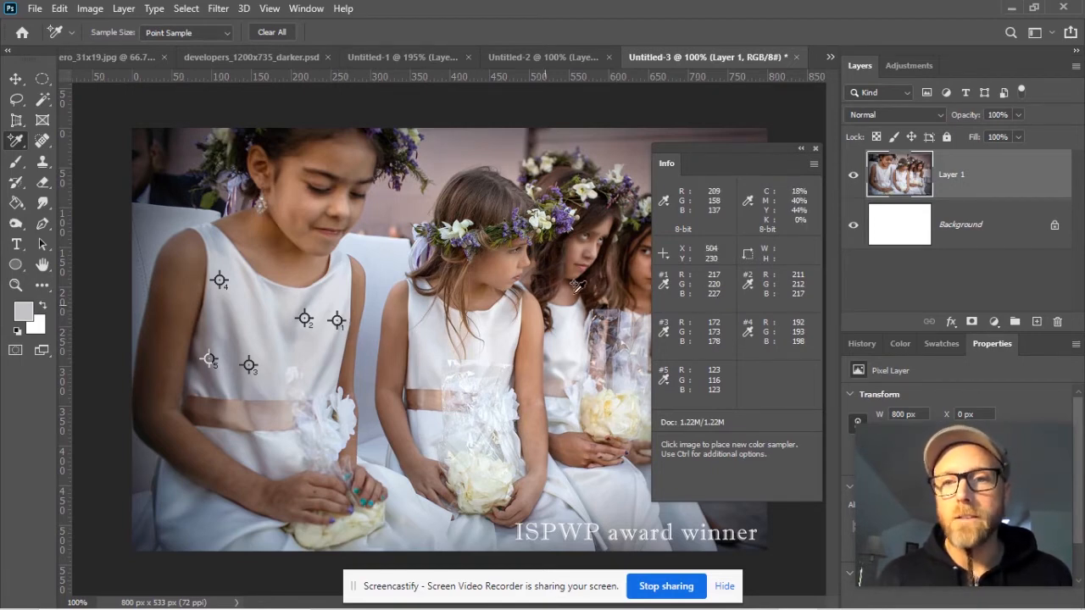
pyautogui.moveTo(698, 288)
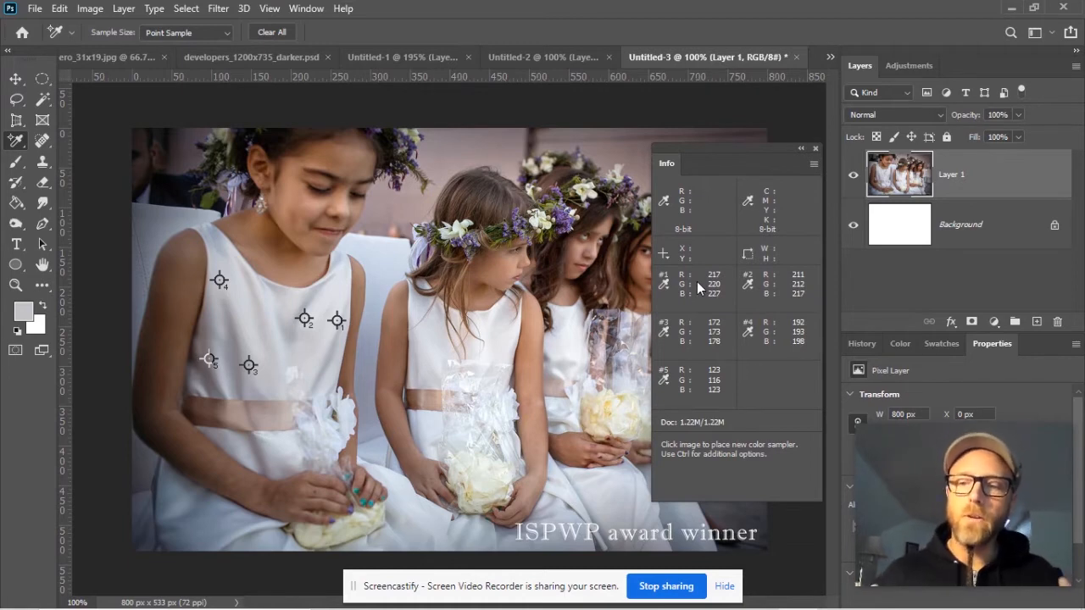
pyautogui.moveTo(697, 288)
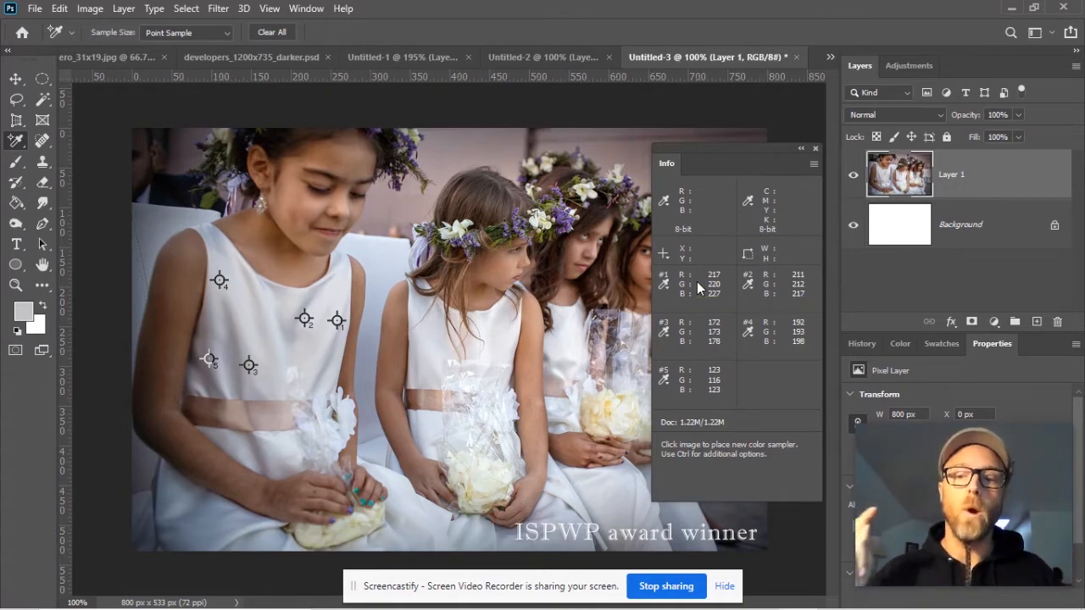
pyautogui.moveTo(718, 302)
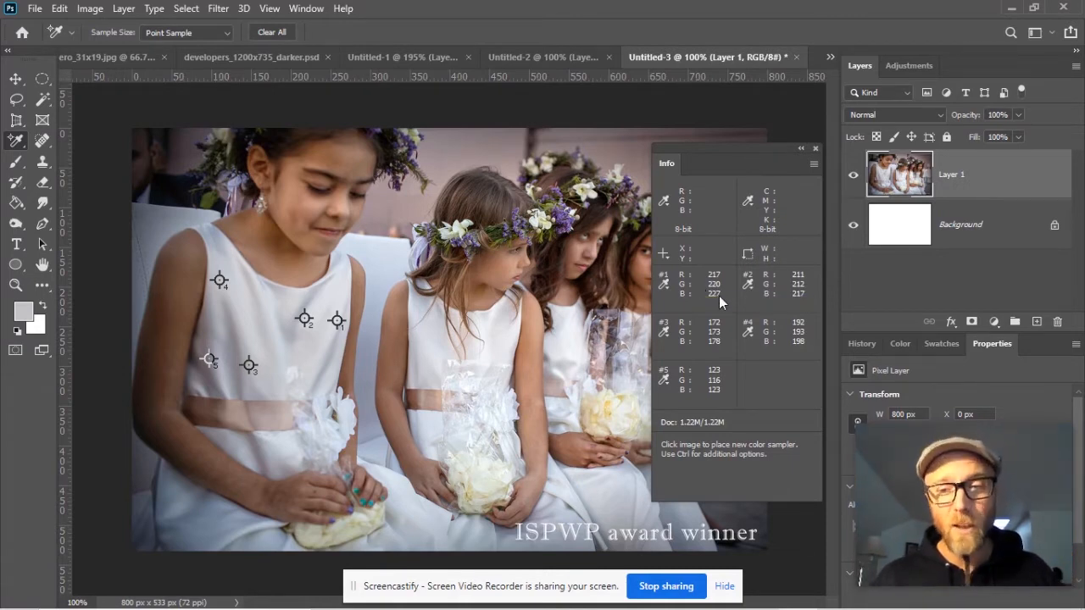
pyautogui.moveTo(716, 302)
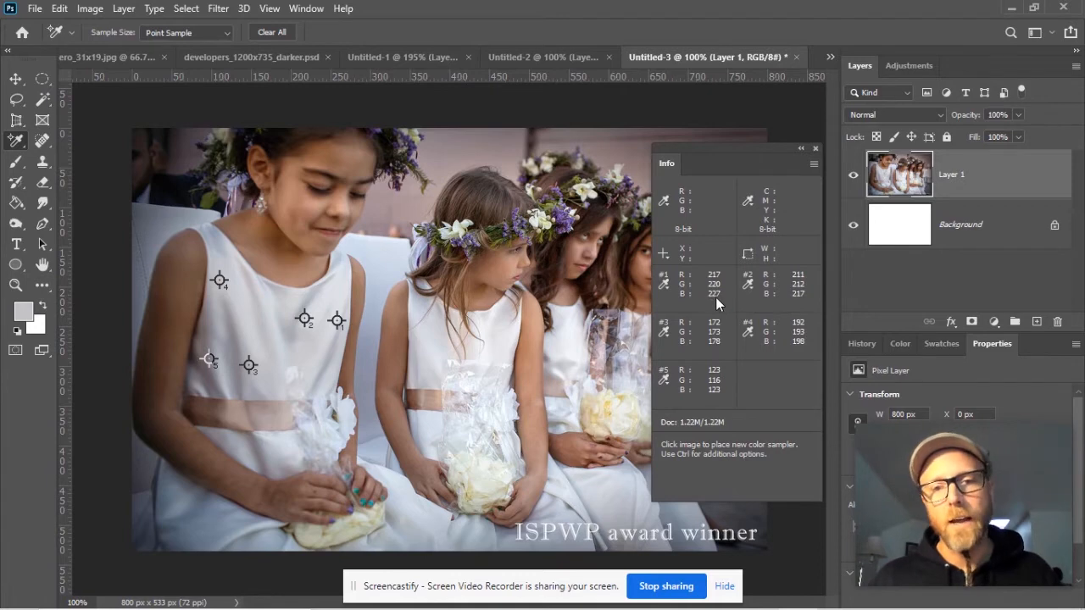
pyautogui.moveTo(716, 305)
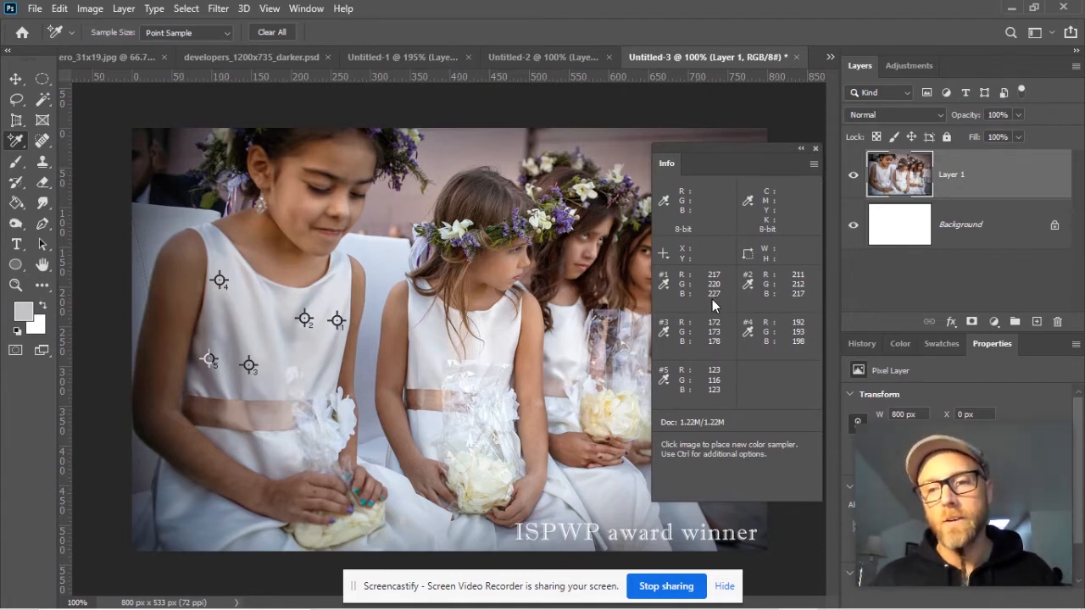
pyautogui.moveTo(710, 302)
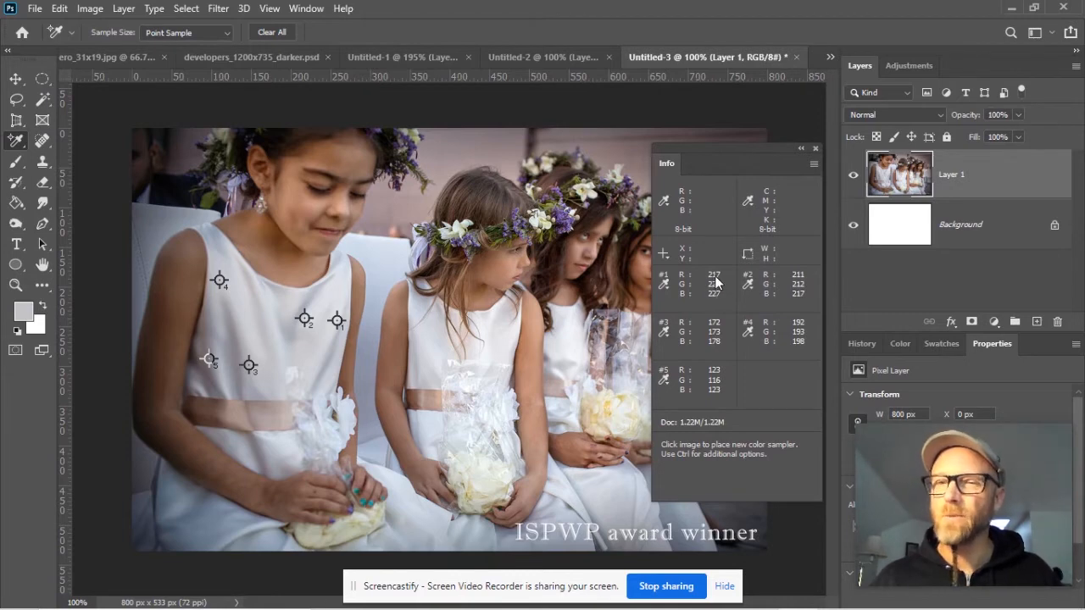
pyautogui.moveTo(715, 295)
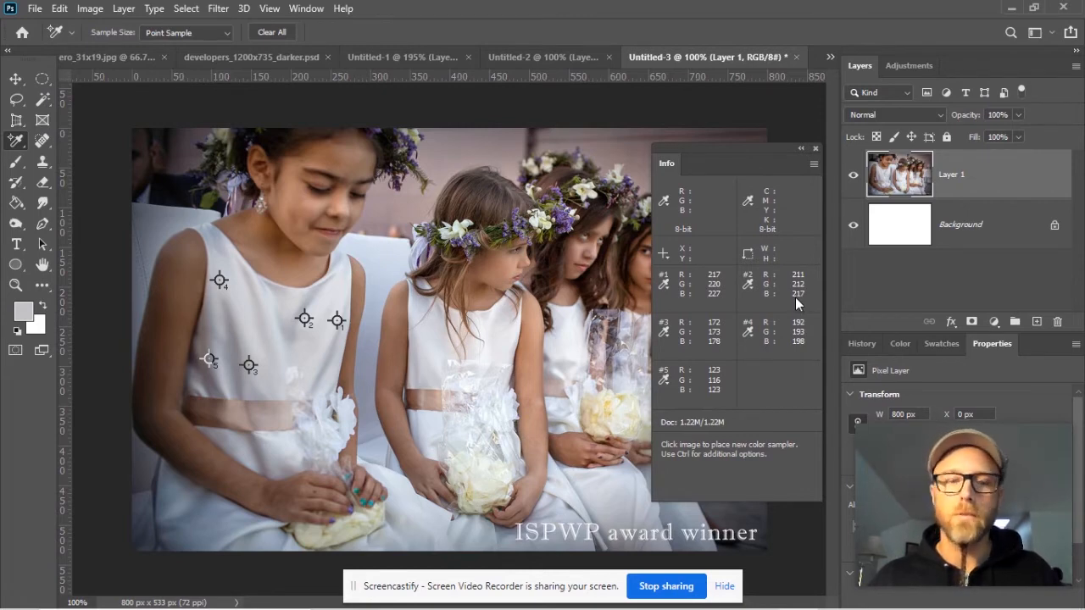
pyautogui.moveTo(716, 349)
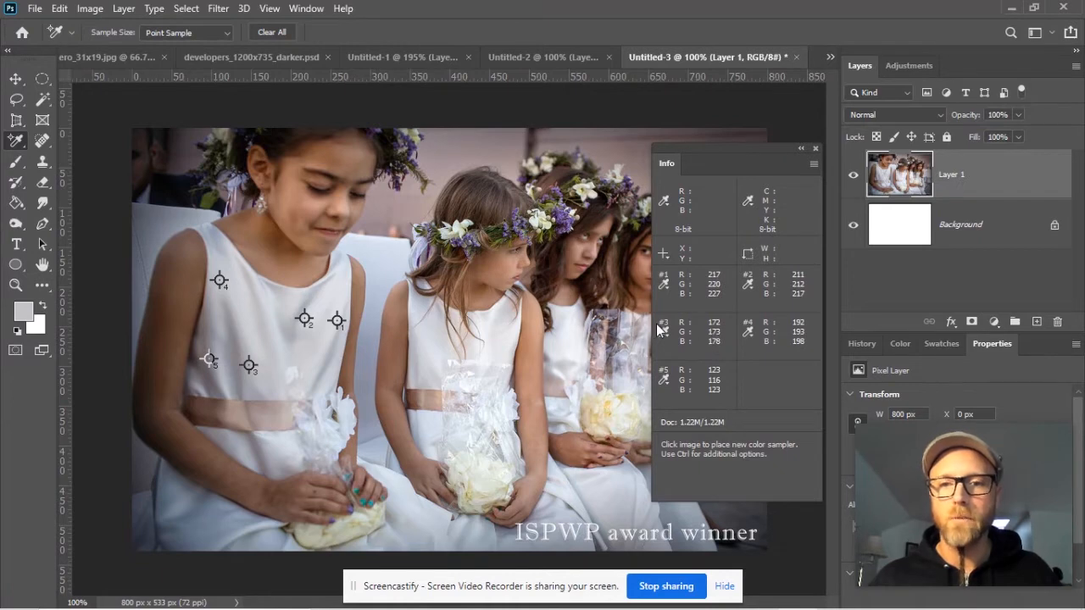
pyautogui.moveTo(709, 354)
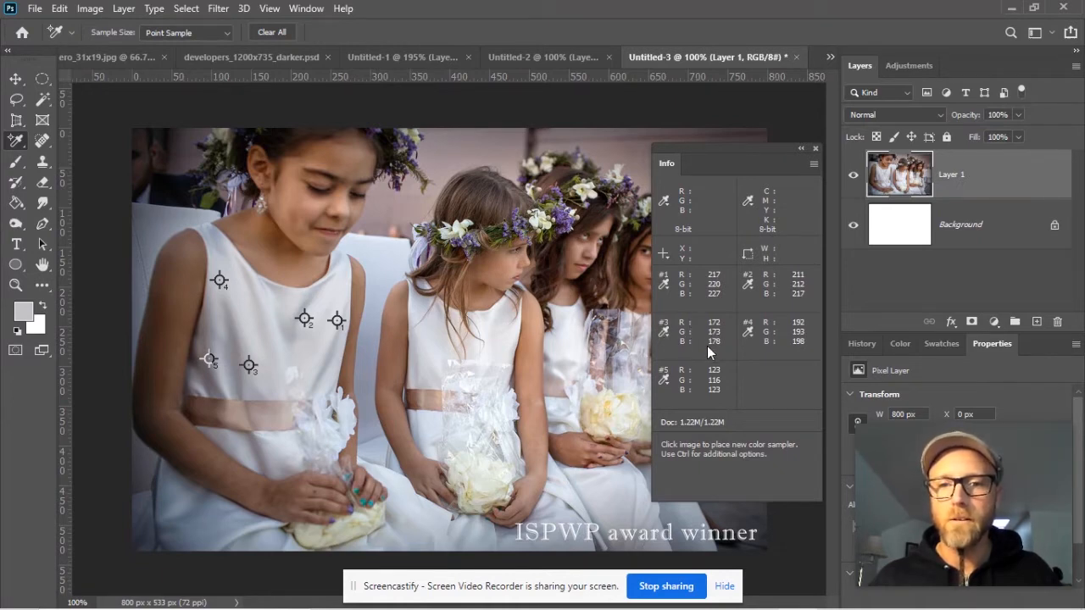
pyautogui.moveTo(800, 359)
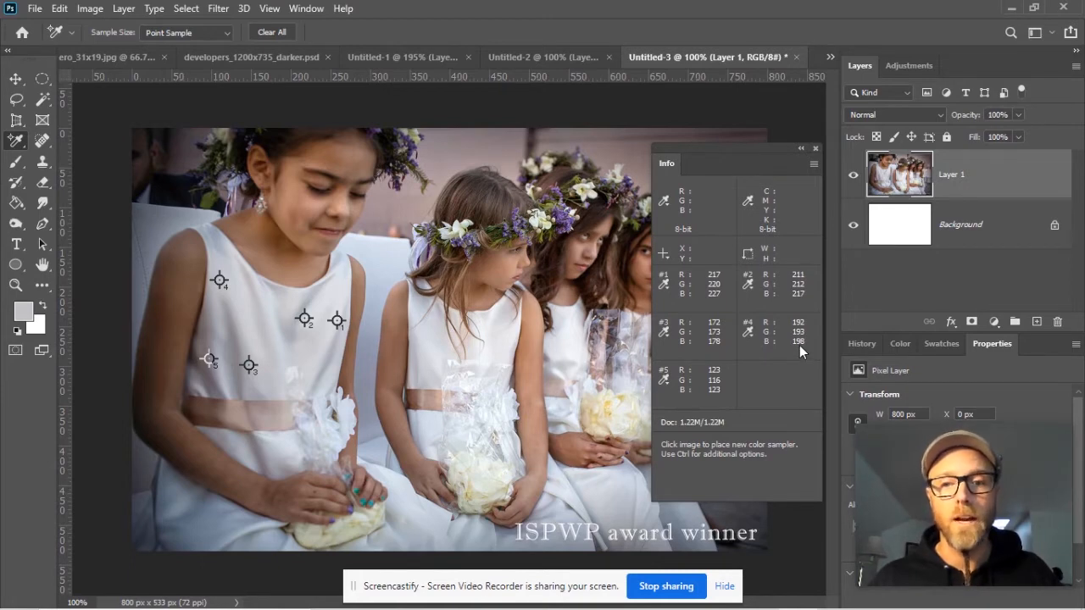
pyautogui.moveTo(652, 389)
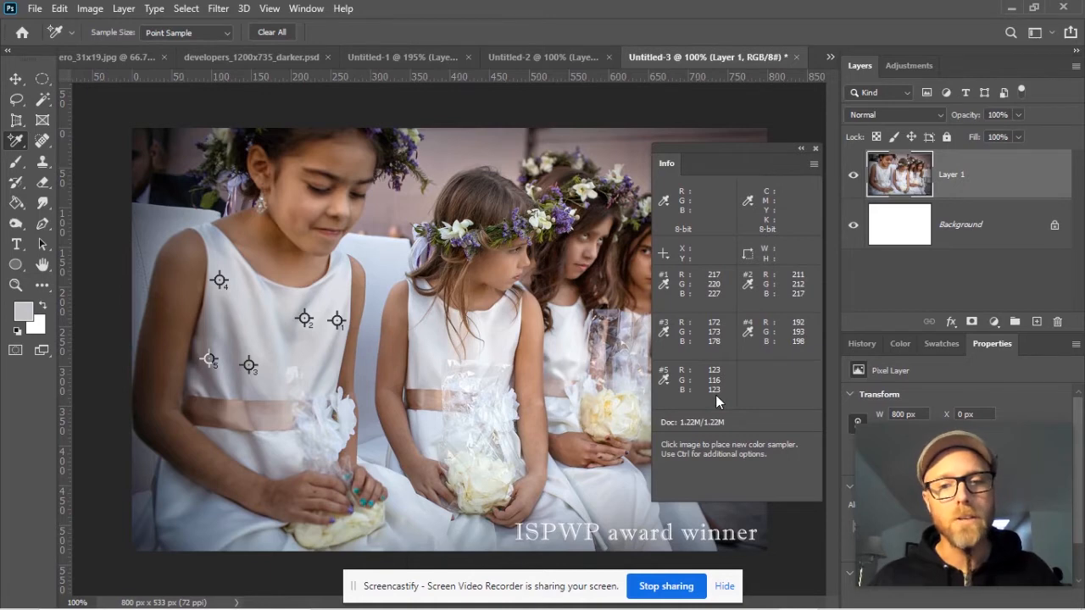
pyautogui.moveTo(207, 354)
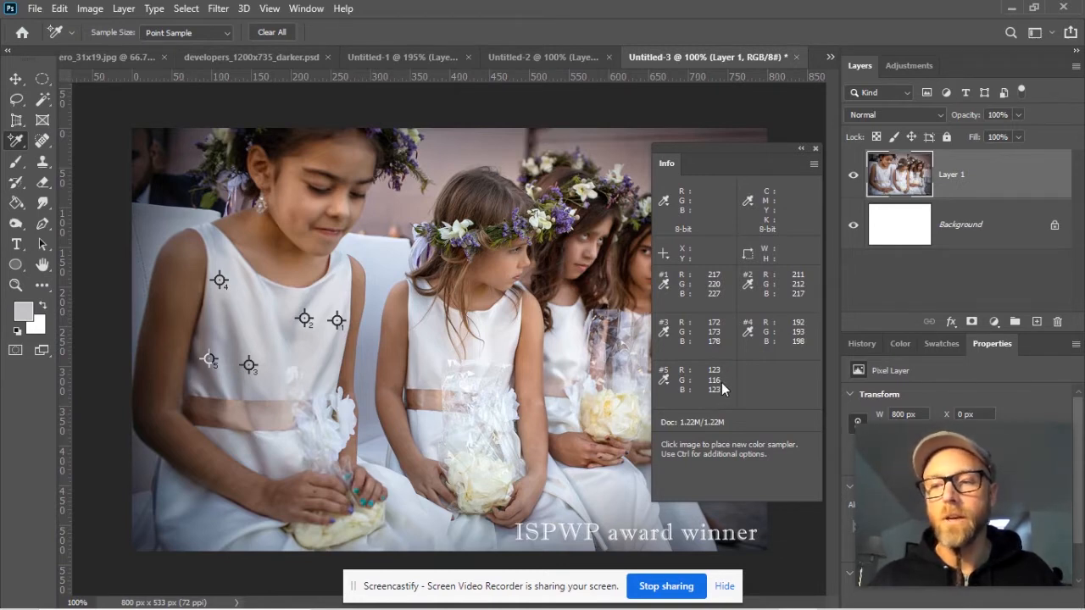
pyautogui.moveTo(721, 386)
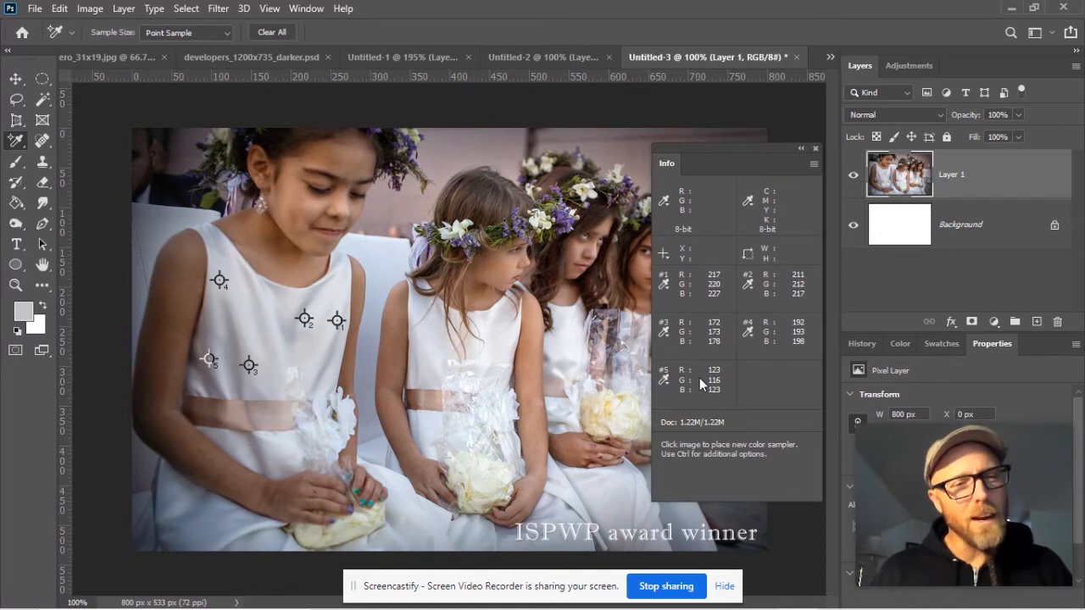
pyautogui.moveTo(695, 378)
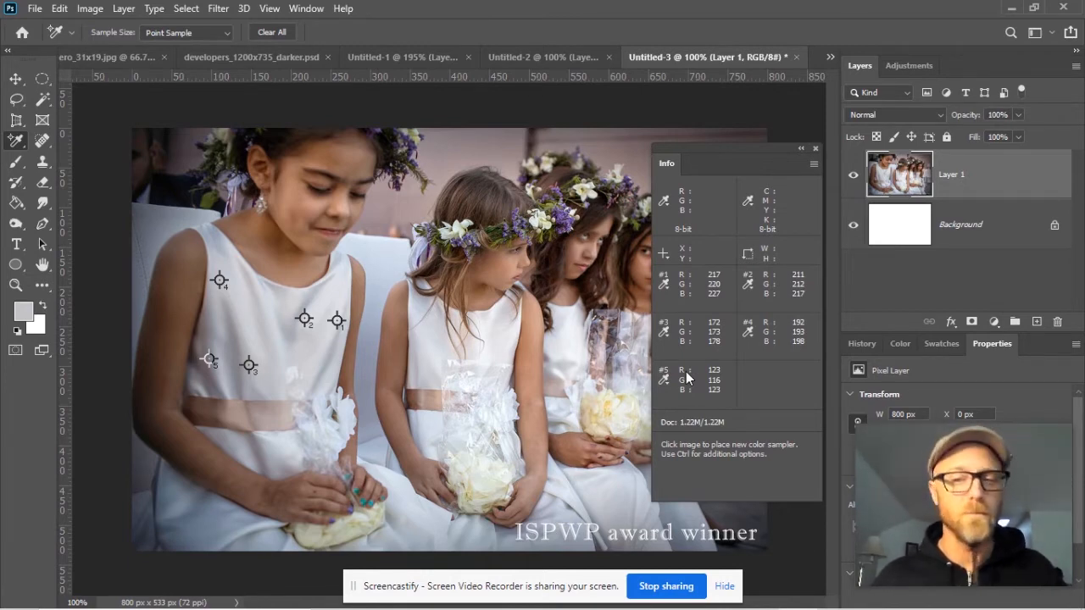
pyautogui.moveTo(676, 227)
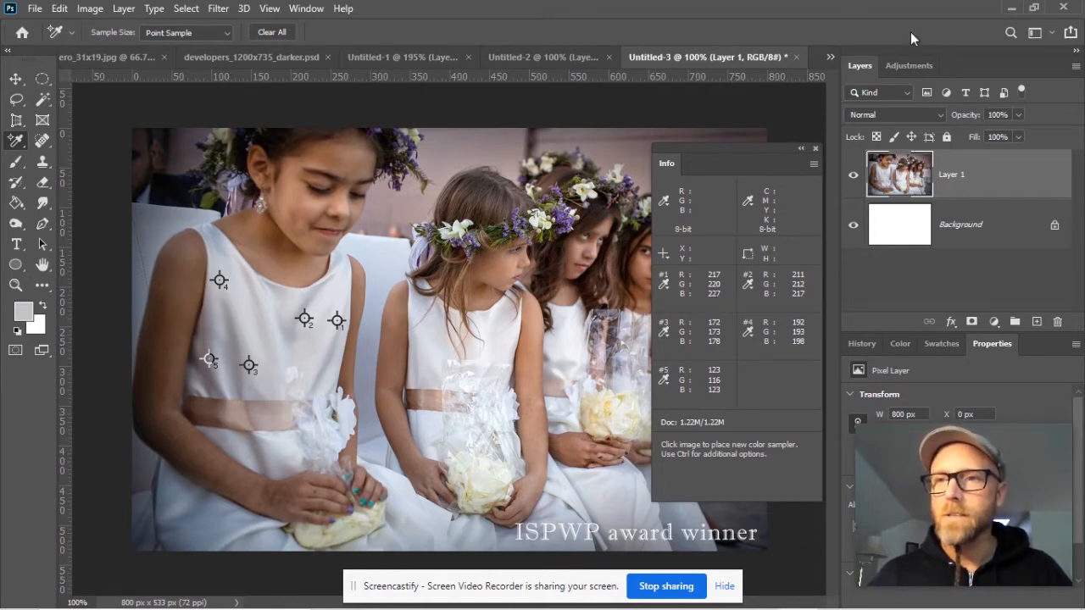
# Show the Adjustments panel listing the available adjustment layer types
pyautogui.click(908, 64)
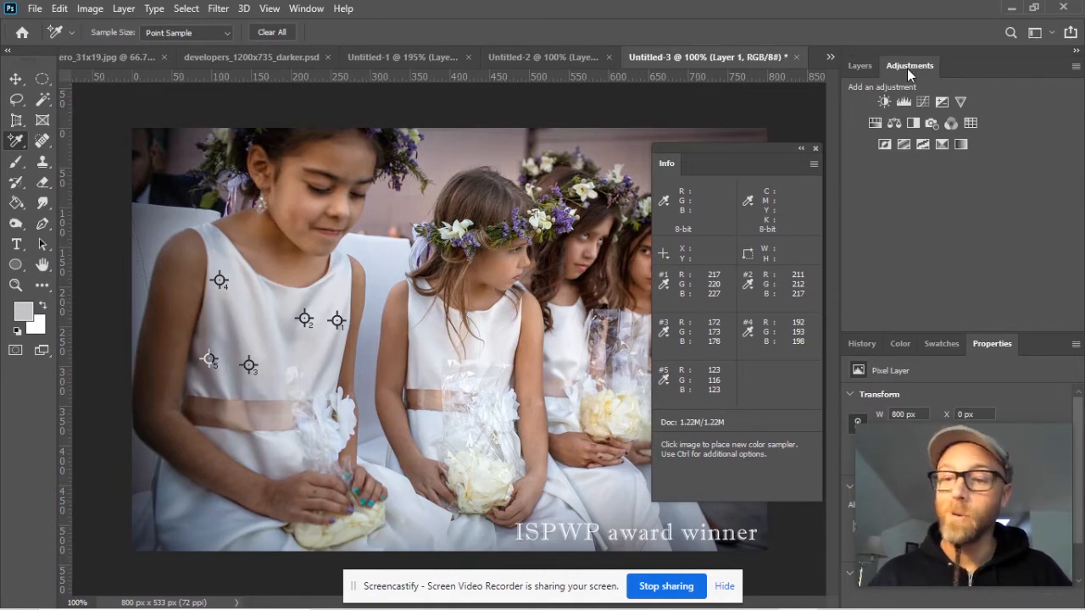
pyautogui.click(305, 8)
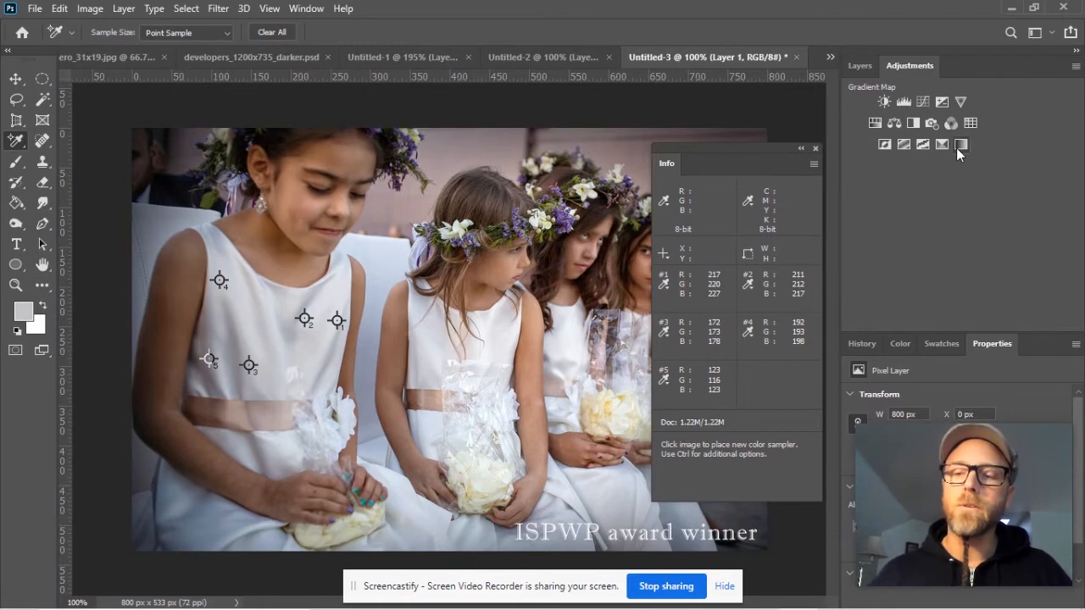
pyautogui.moveTo(961, 144)
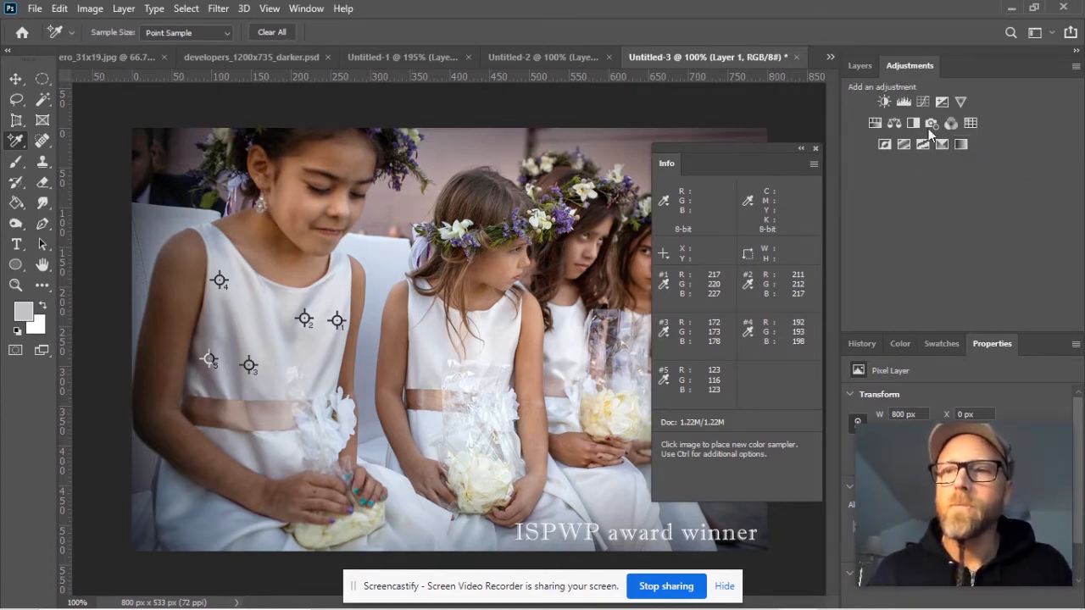
pyautogui.moveTo(891, 124)
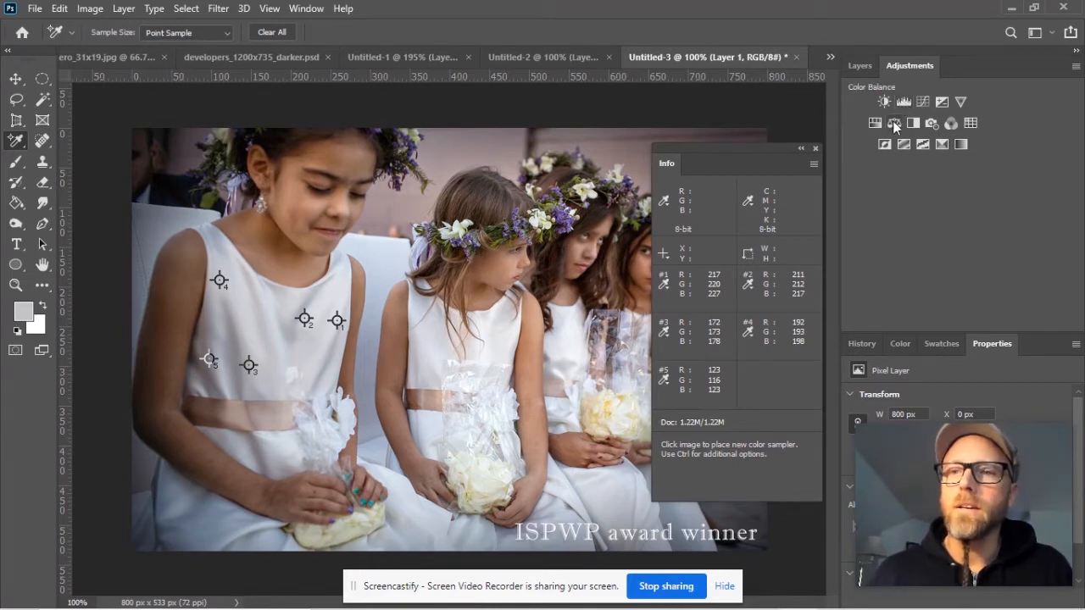
pyautogui.moveTo(895, 122)
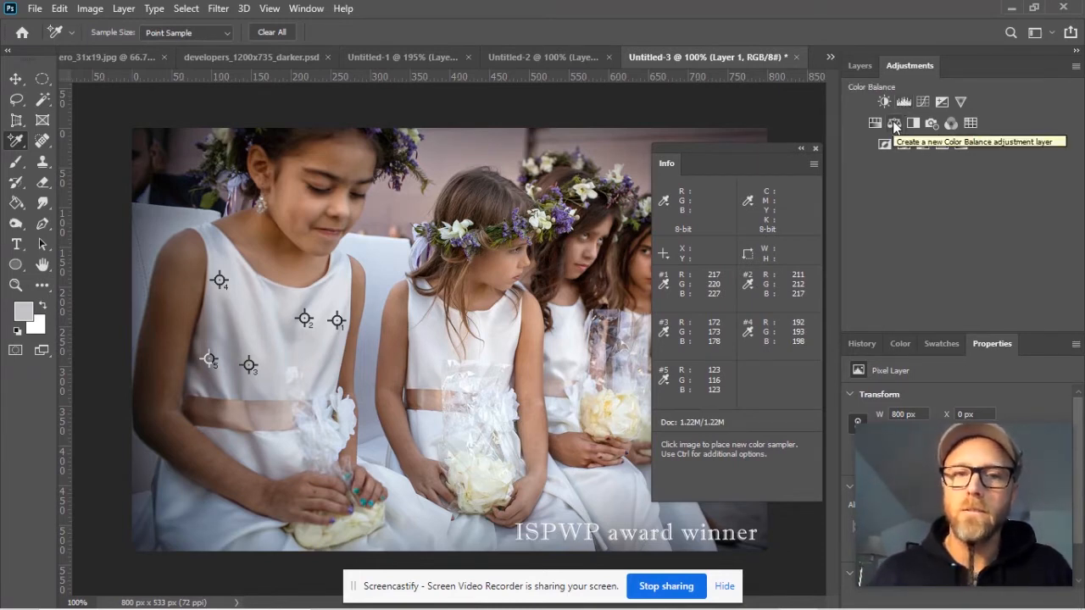
# Add a Color Balance adjustment layer with its Midtones settings open in Properties
pyautogui.click(895, 122)
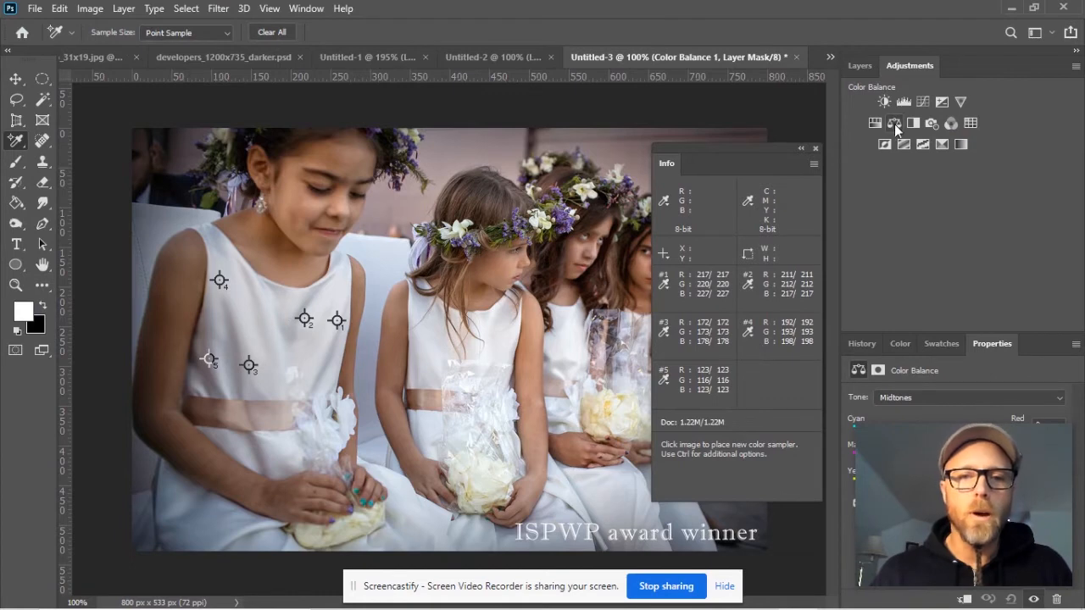
pyautogui.moveTo(1051, 347)
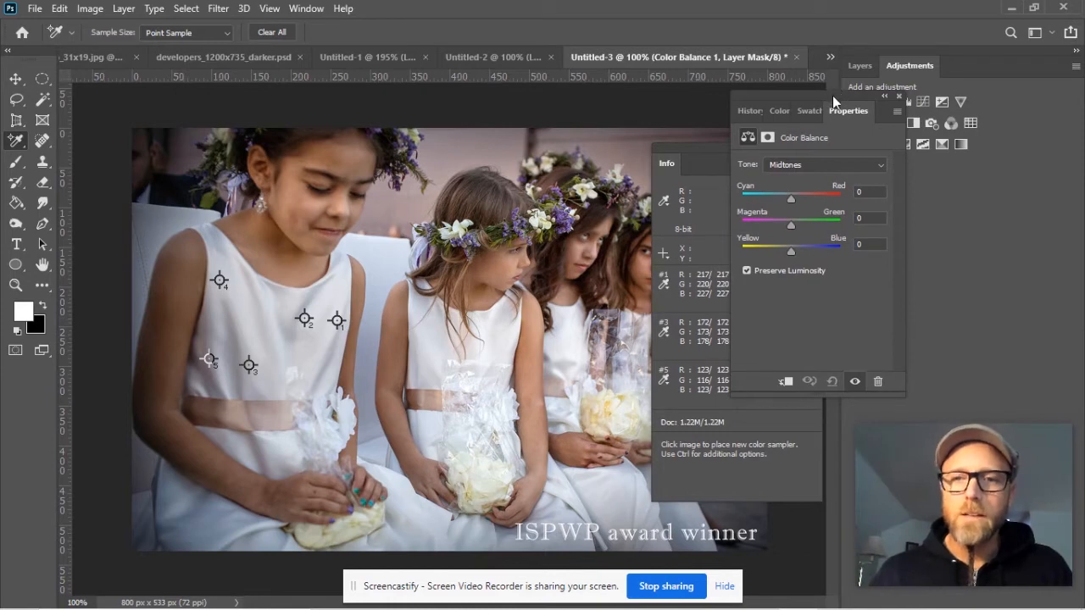
pyautogui.moveTo(793, 203)
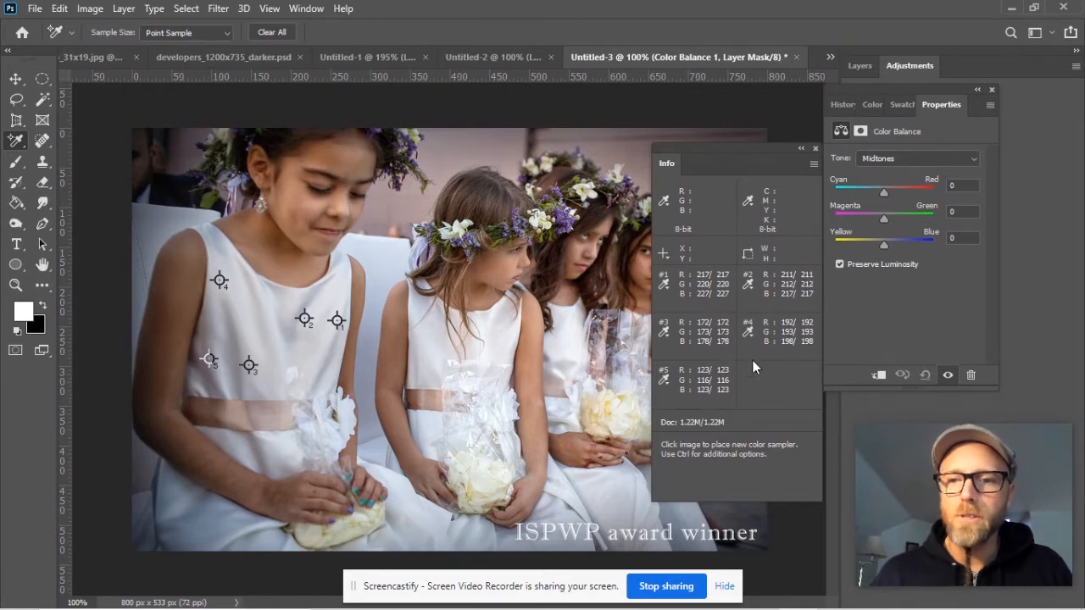
pyautogui.moveTo(769, 345)
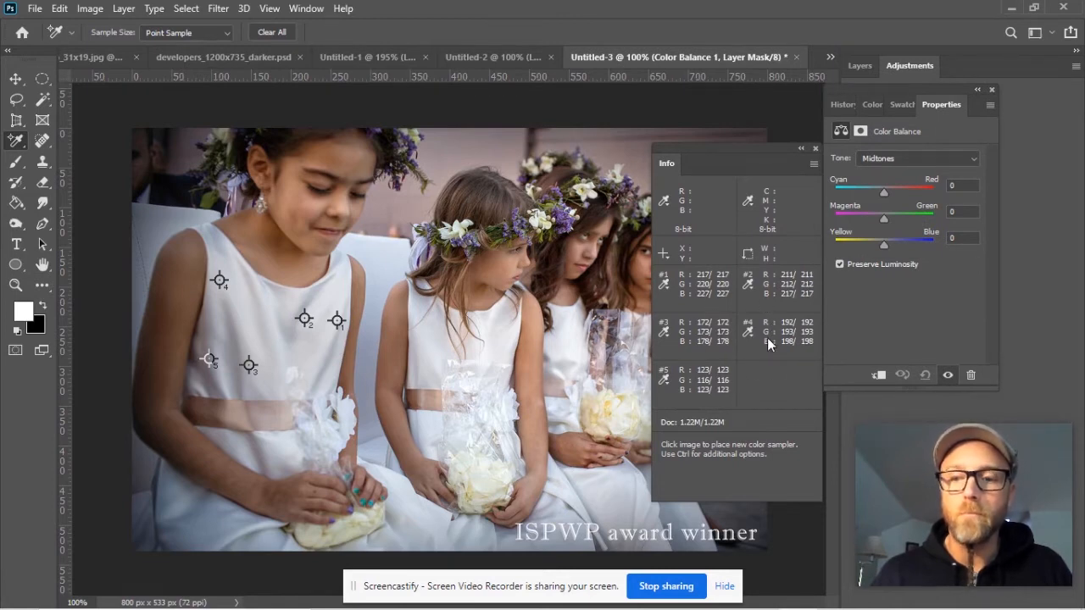
pyautogui.moveTo(767, 343)
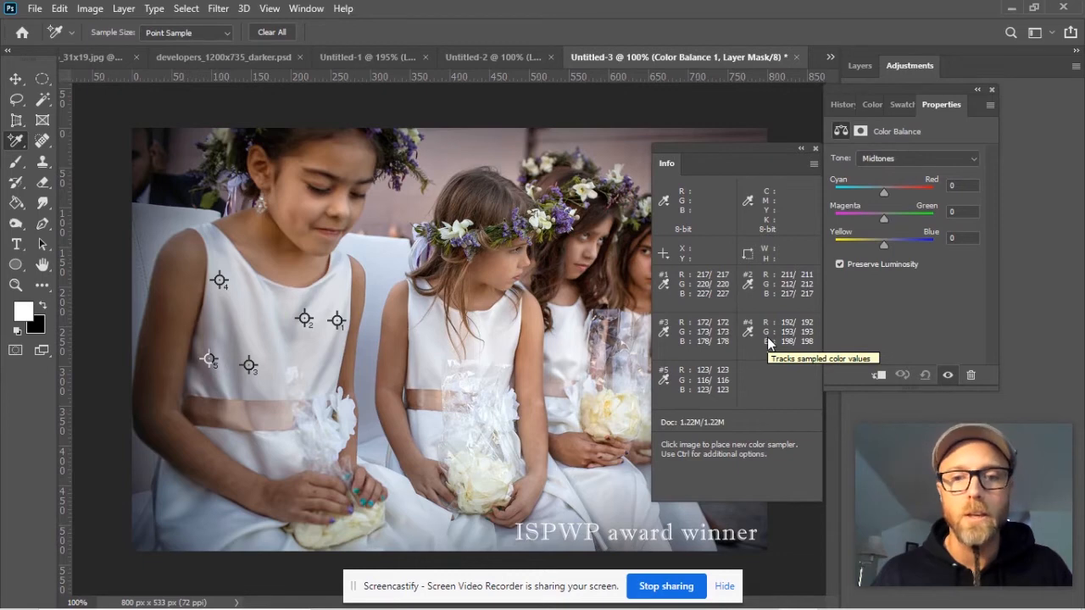
pyautogui.moveTo(890, 218)
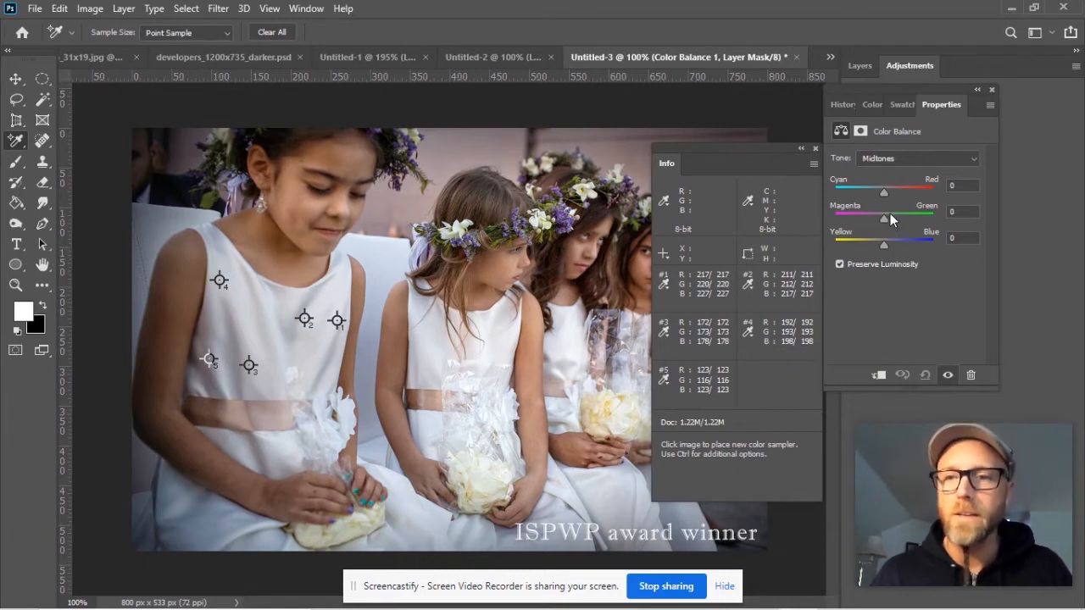
pyautogui.moveTo(703, 305)
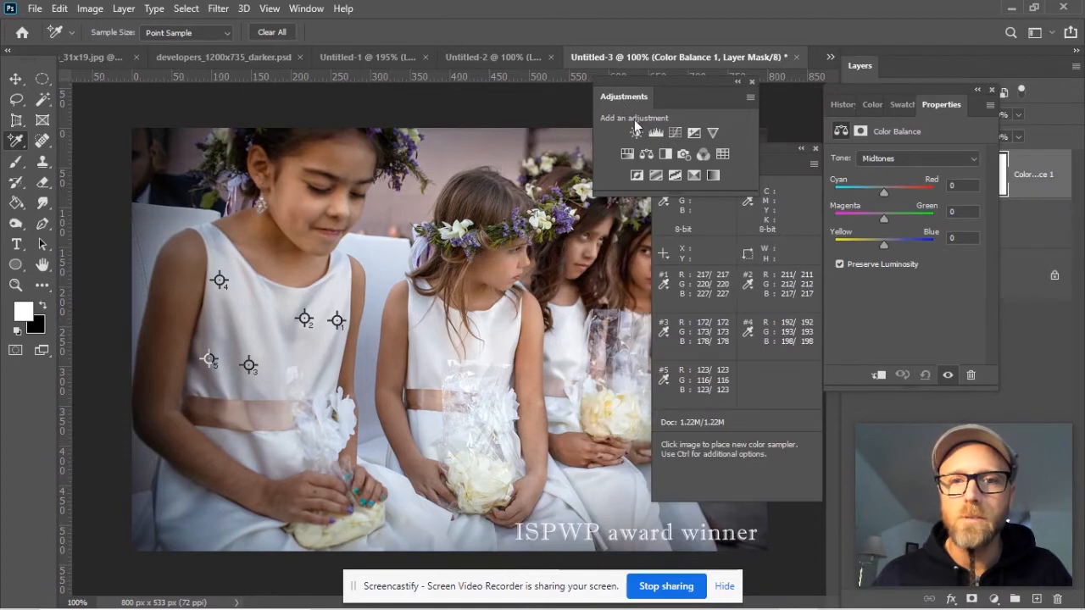
# Add a Brightness/Contrast adjustment layer above the Color Balance layer
pyautogui.click(636, 133)
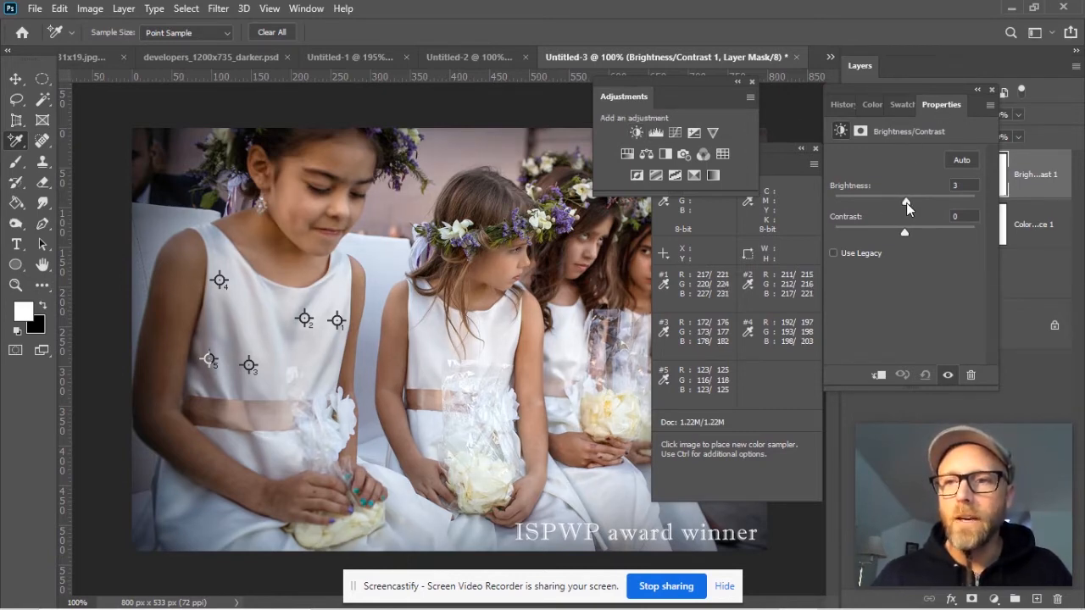
# Nudge the Brightness slider up and down, then push it to 150, washing out the photo
pyautogui.moveTo(905, 200); pyautogui.dragTo(912, 200)
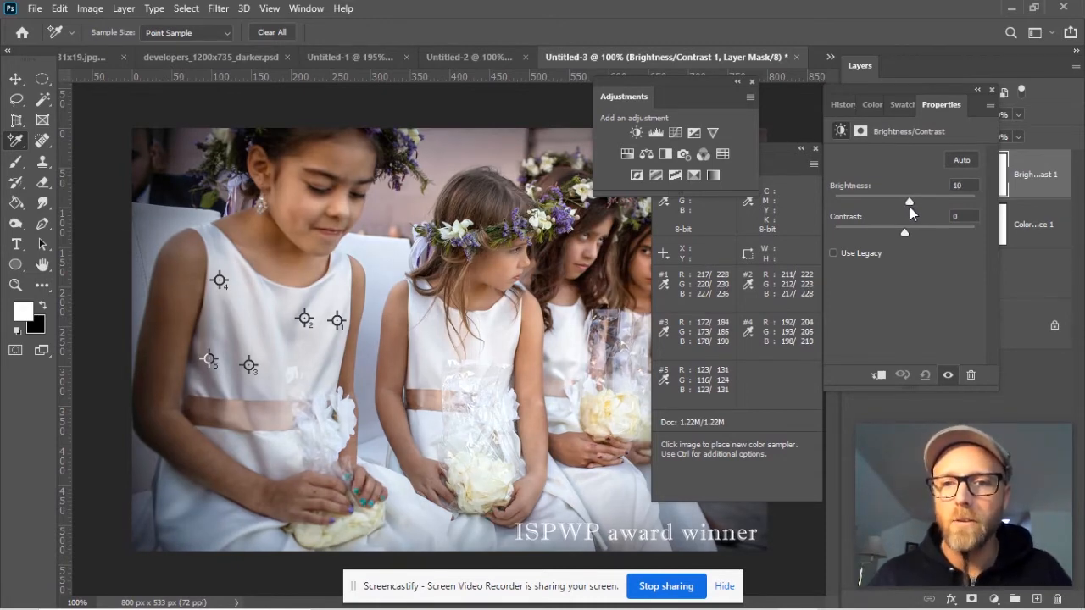
pyautogui.moveTo(909, 200); pyautogui.dragTo(912, 200)
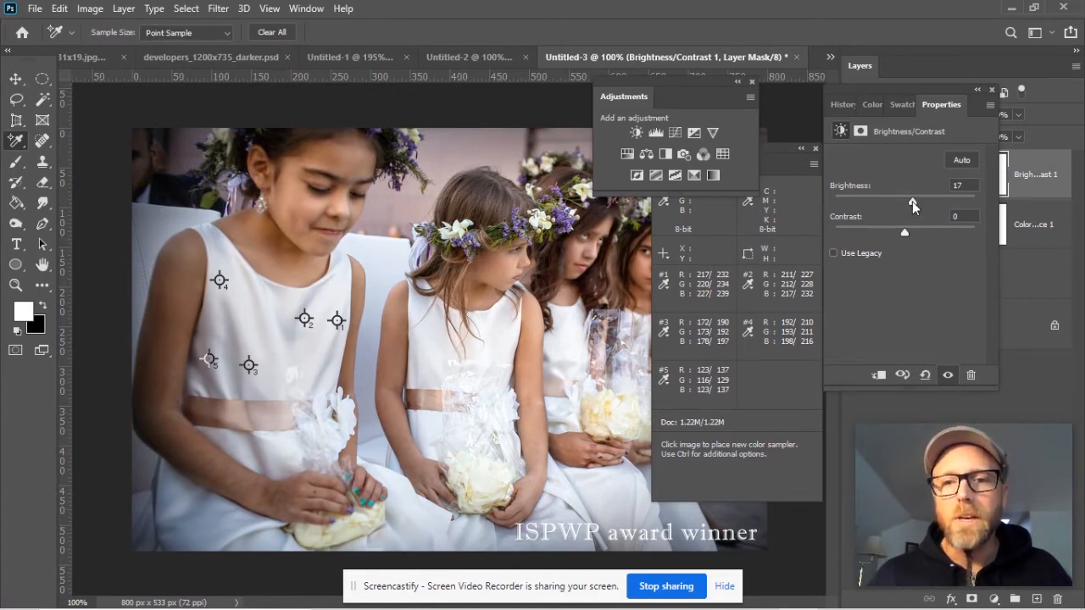
pyautogui.moveTo(915, 207); pyautogui.dragTo(912, 207)
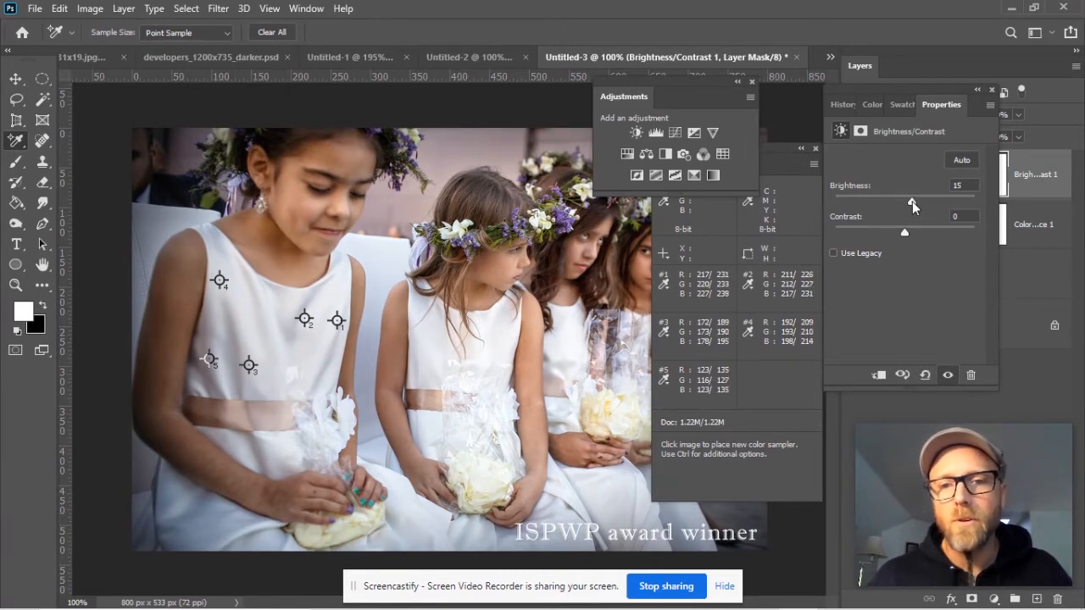
pyautogui.moveTo(914, 200); pyautogui.dragTo(925, 201)
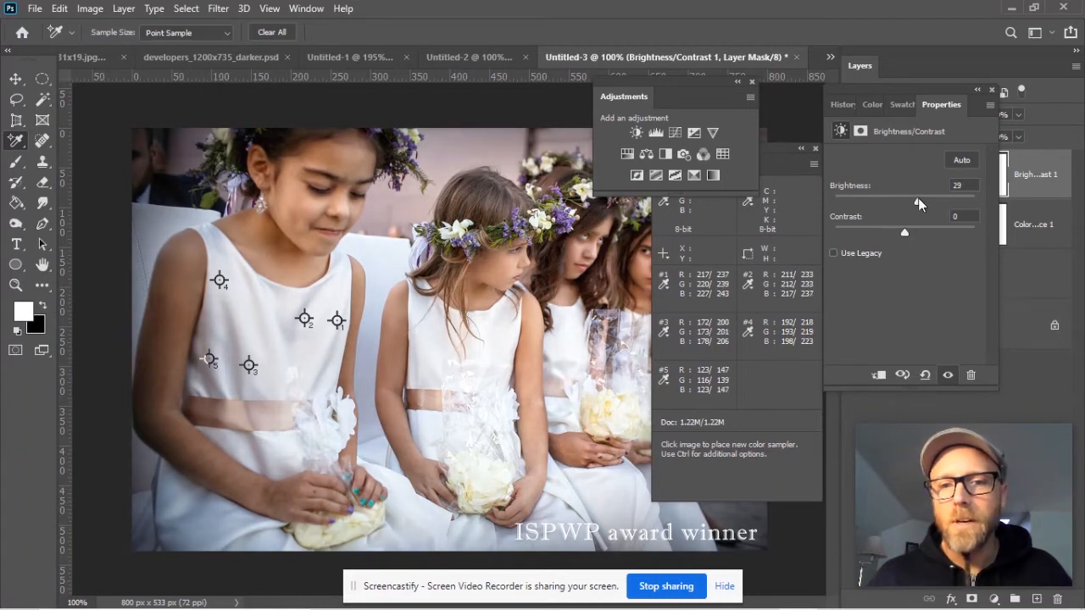
pyautogui.moveTo(902, 200); pyautogui.dragTo(913, 200)
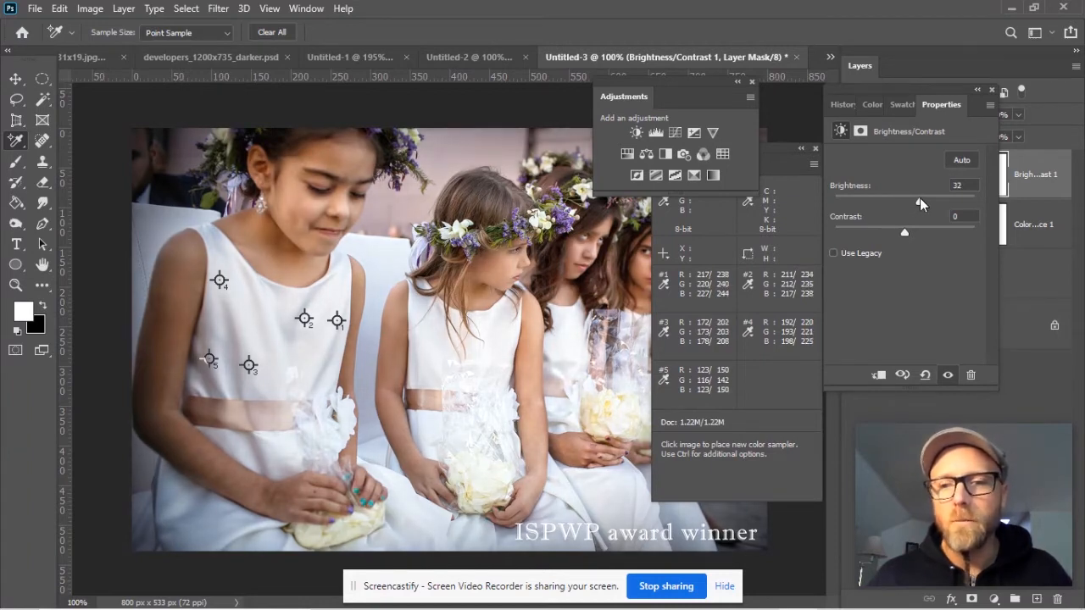
pyautogui.moveTo(895, 204); pyautogui.dragTo(929, 203)
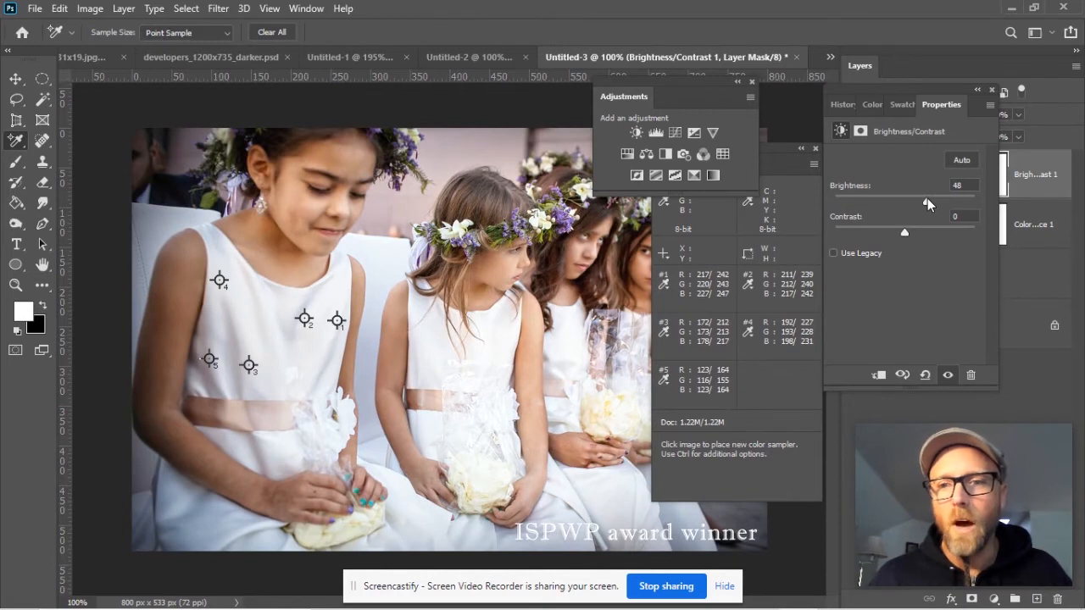
pyautogui.moveTo(903, 201); pyautogui.dragTo(974, 202)
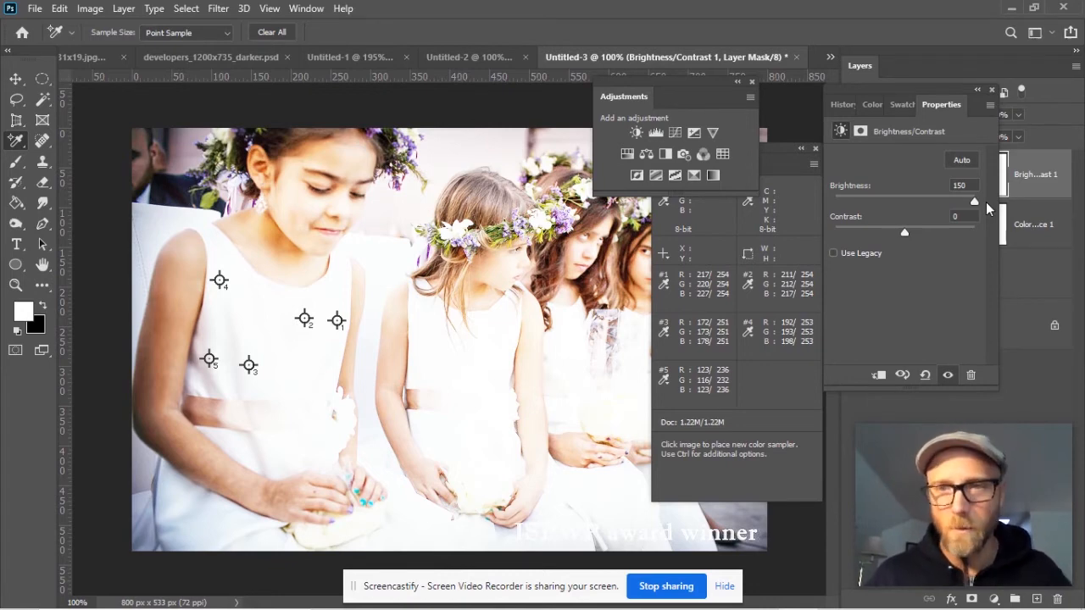
# Drop brightness back near zero, try the forties, then go below neutral to darken
pyautogui.moveTo(973, 200); pyautogui.dragTo(905, 200)
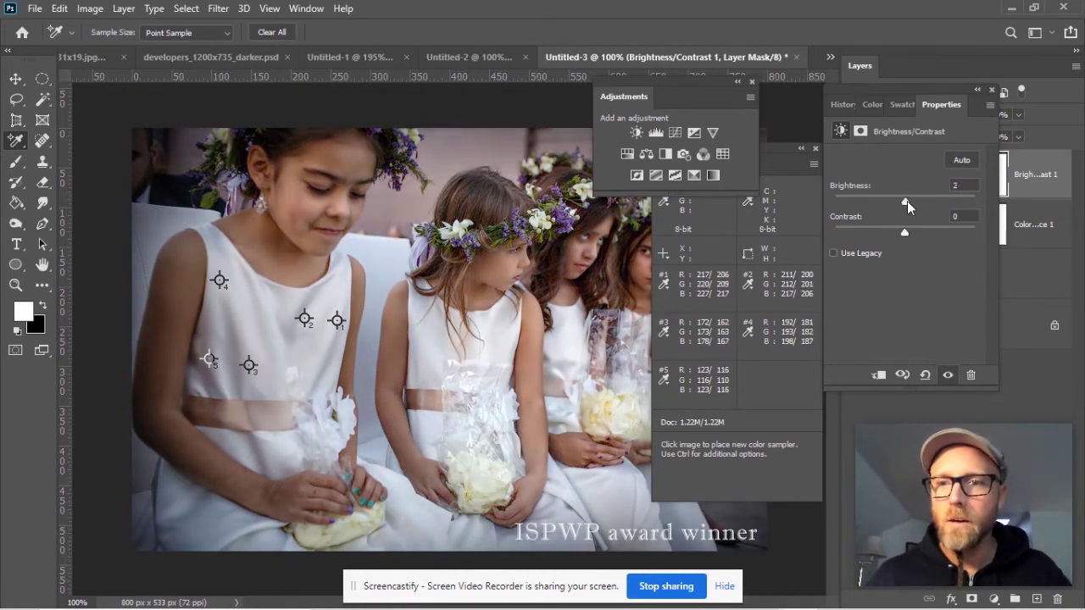
pyautogui.moveTo(905, 197); pyautogui.dragTo(915, 197)
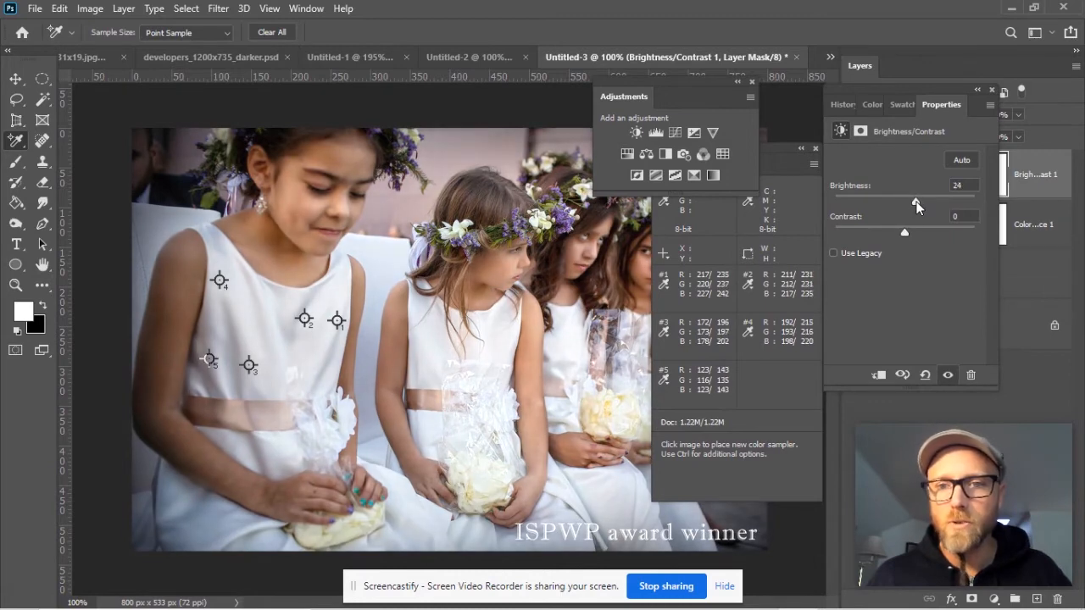
pyautogui.moveTo(915, 197); pyautogui.dragTo(924, 197)
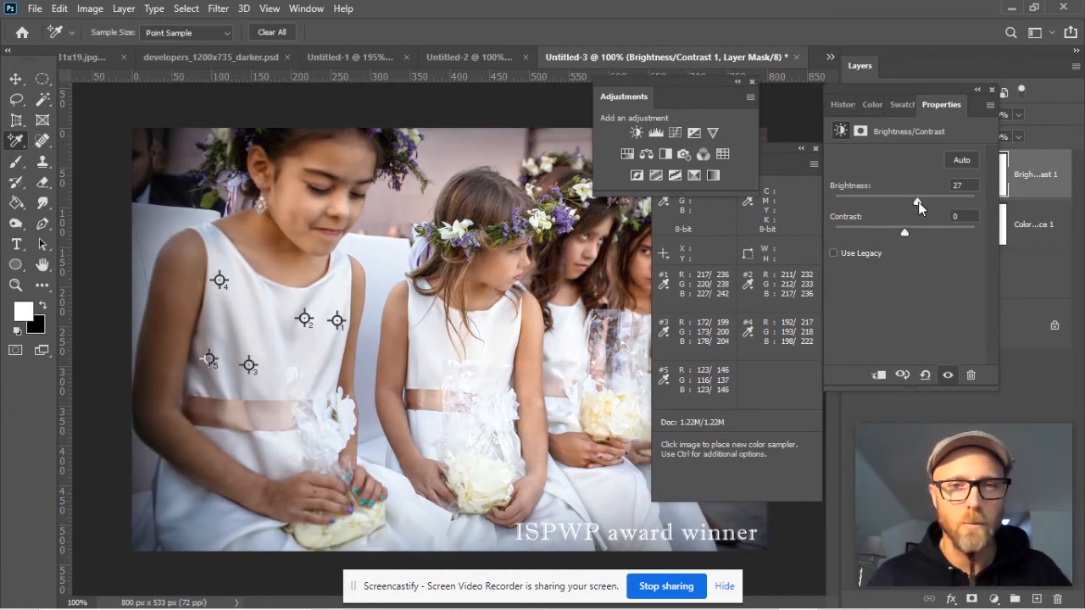
pyautogui.moveTo(917, 204); pyautogui.dragTo(925, 204)
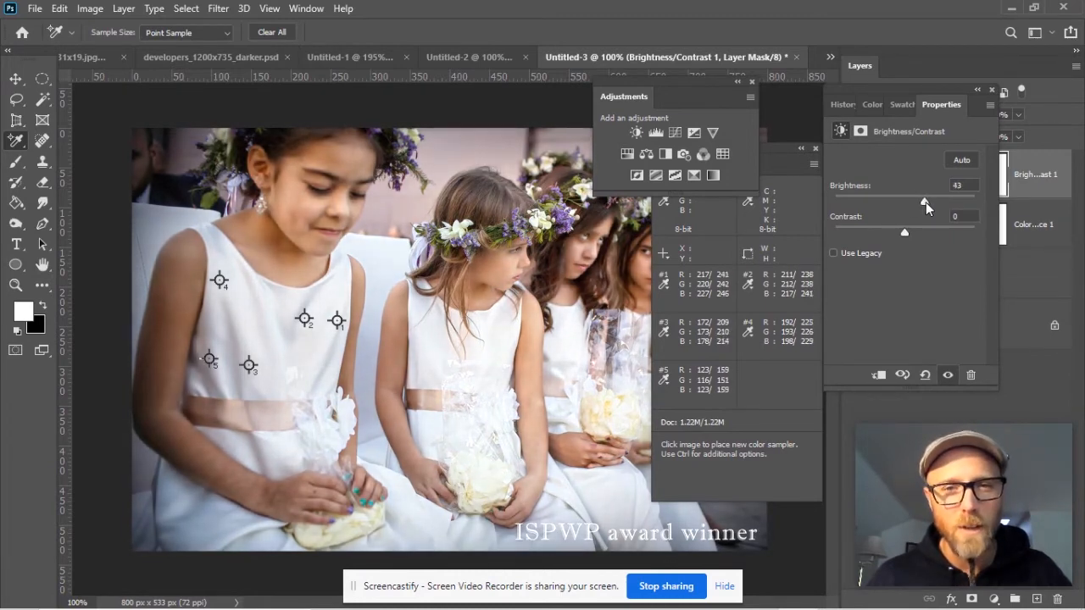
pyautogui.moveTo(924, 200); pyautogui.dragTo(913, 200)
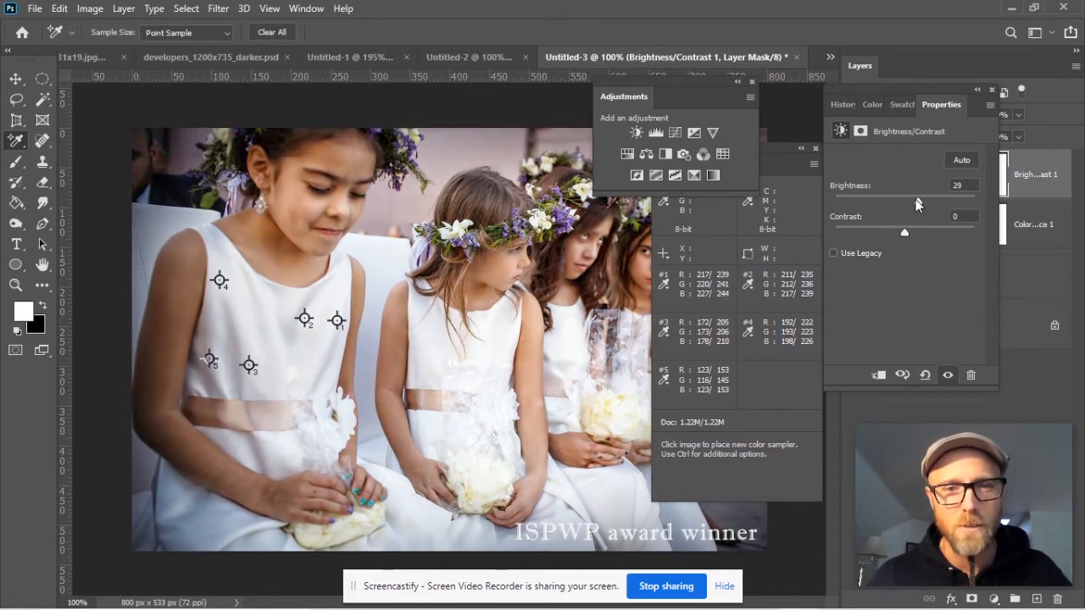
pyautogui.moveTo(918, 196); pyautogui.dragTo(902, 197)
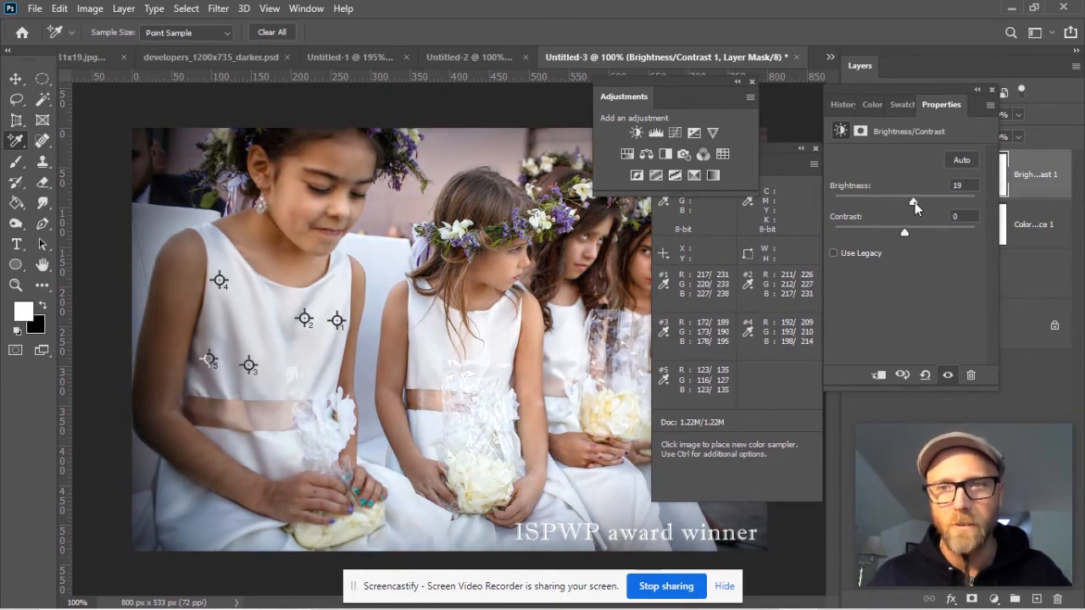
pyautogui.moveTo(915, 207); pyautogui.dragTo(900, 207)
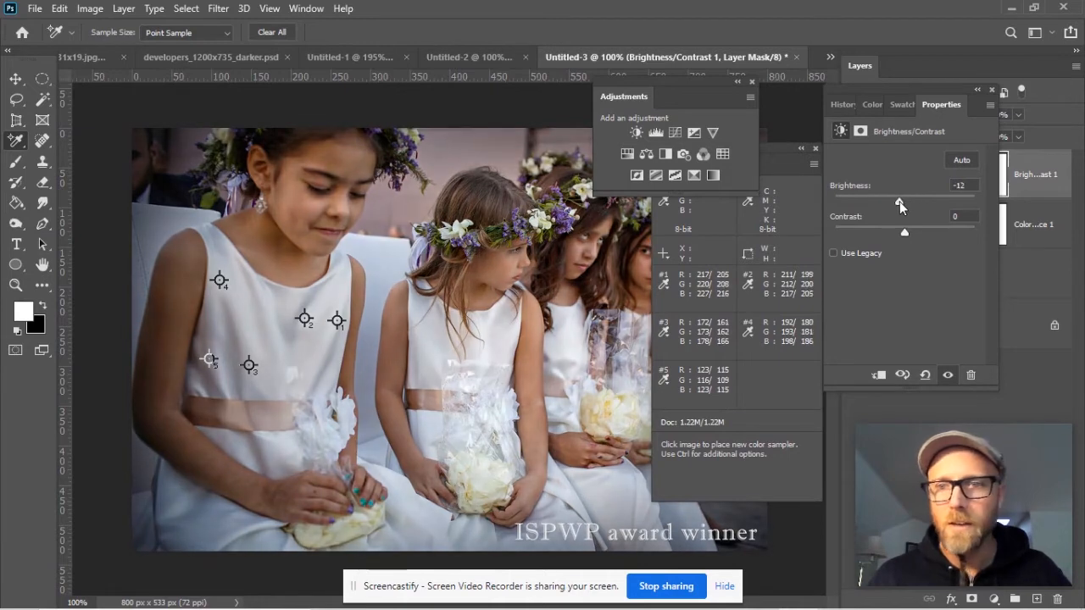
# Return brightness to neutral and settle on a small boost of about 5
pyautogui.moveTo(900, 205); pyautogui.dragTo(905, 205)
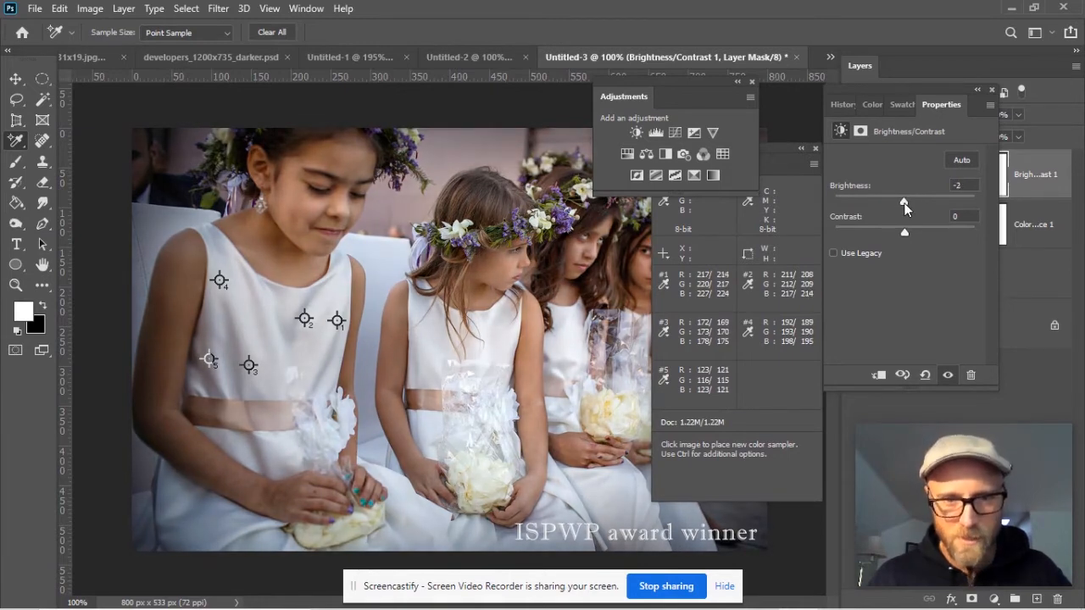
pyautogui.moveTo(903, 201); pyautogui.dragTo(909, 202)
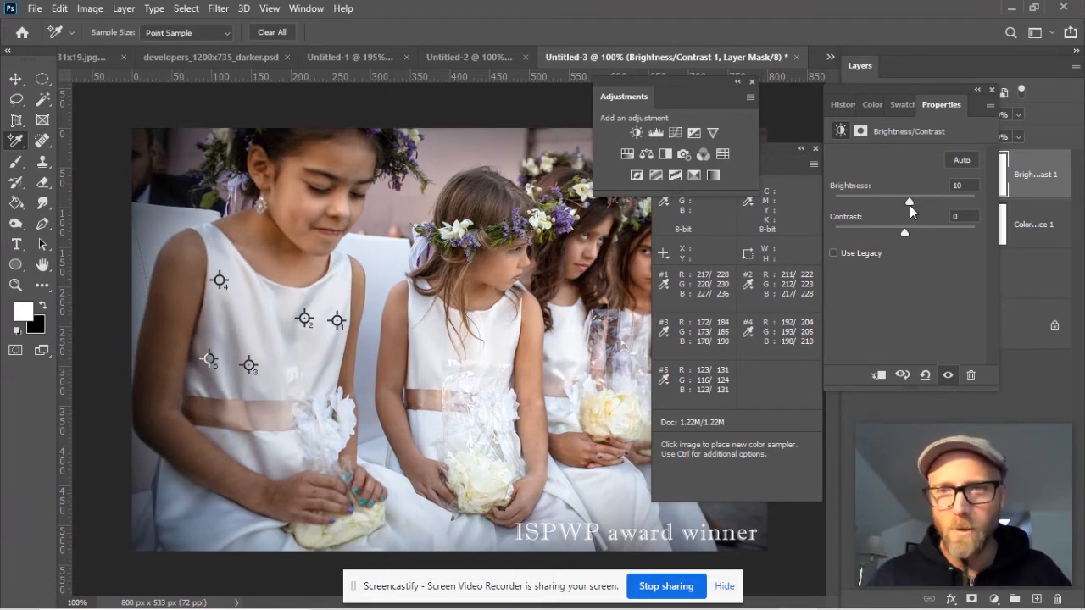
pyautogui.moveTo(909, 200); pyautogui.dragTo(905, 200)
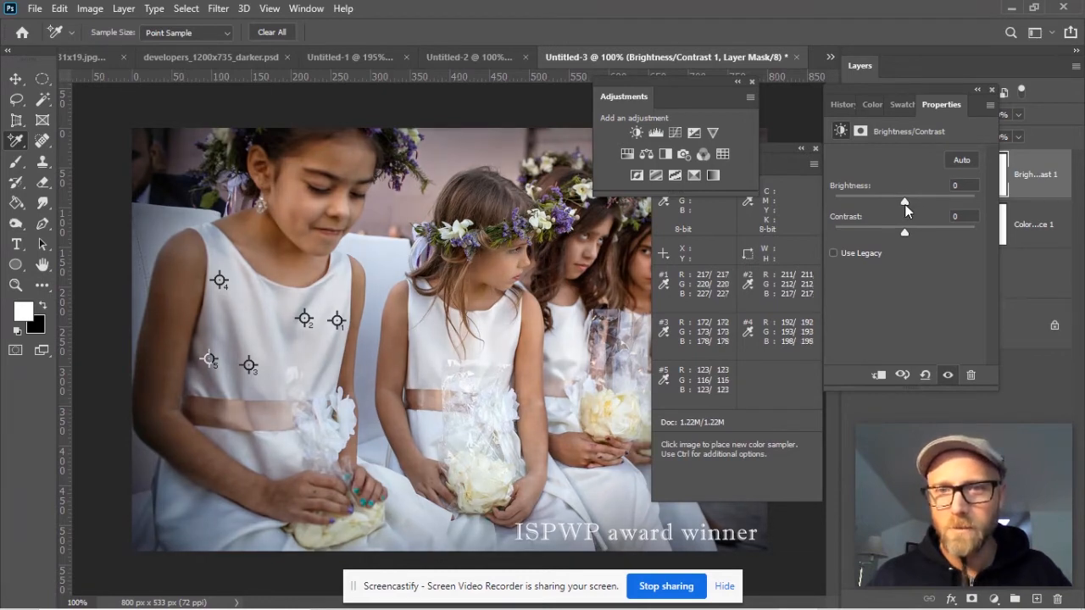
pyautogui.moveTo(903, 201); pyautogui.dragTo(908, 202)
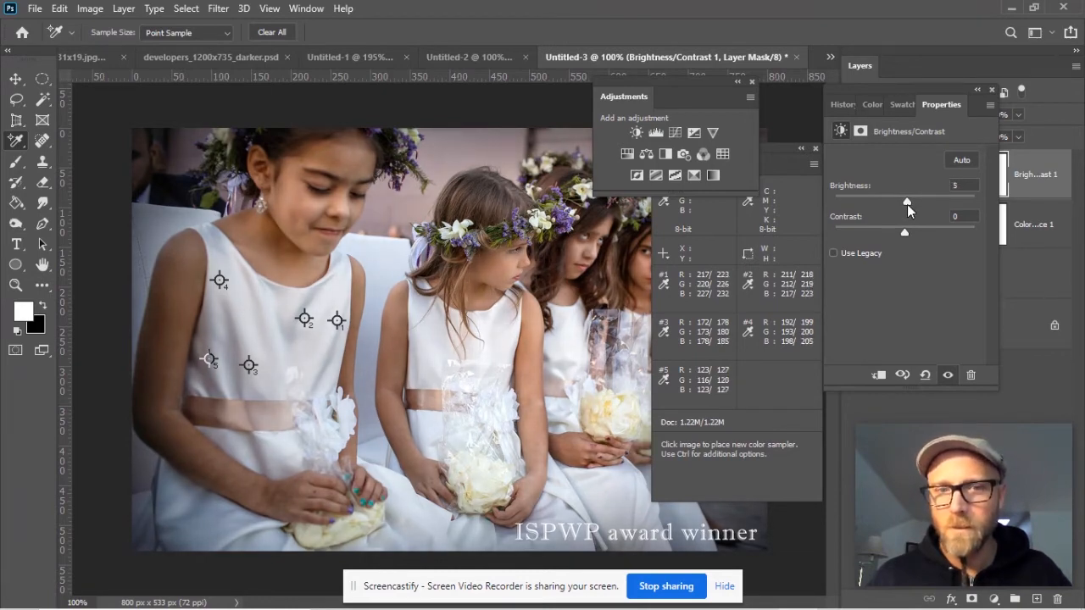
pyautogui.moveTo(909, 202); pyautogui.dragTo(895, 202)
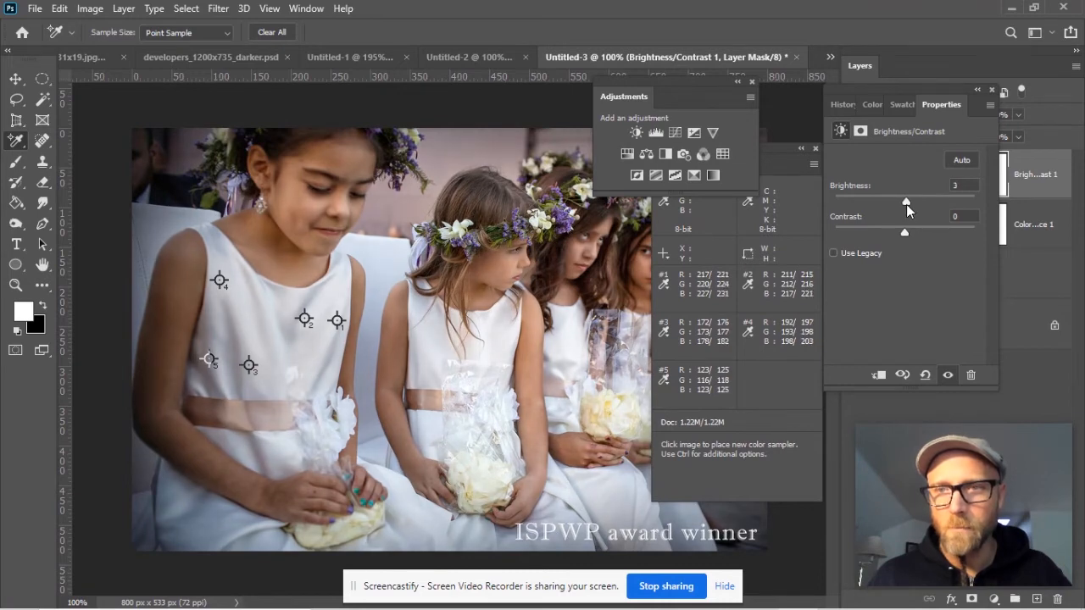
pyautogui.moveTo(905, 197); pyautogui.dragTo(909, 197)
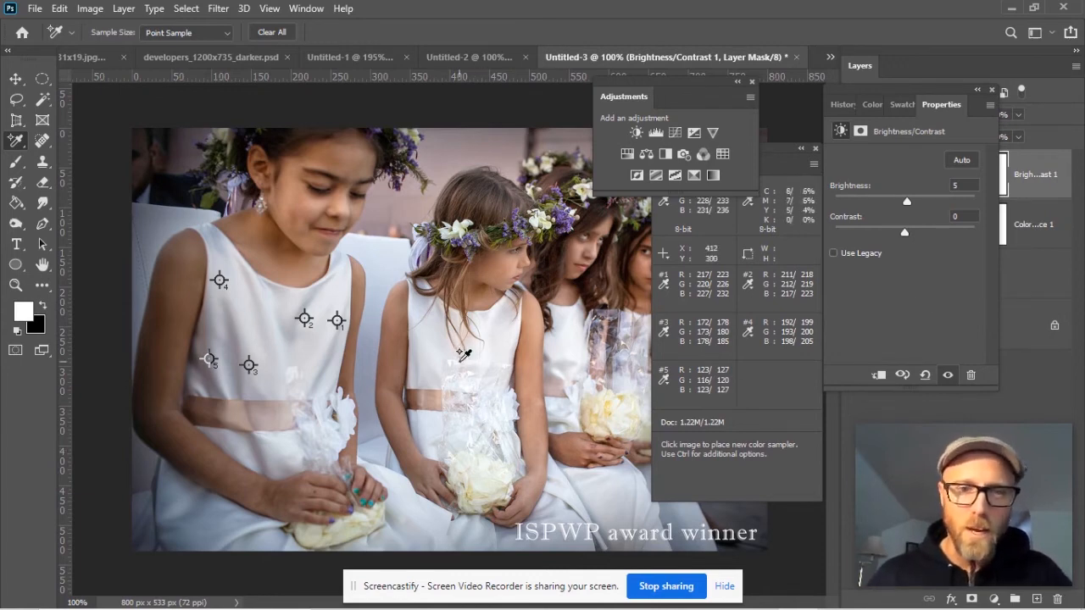
pyautogui.moveTo(512, 444)
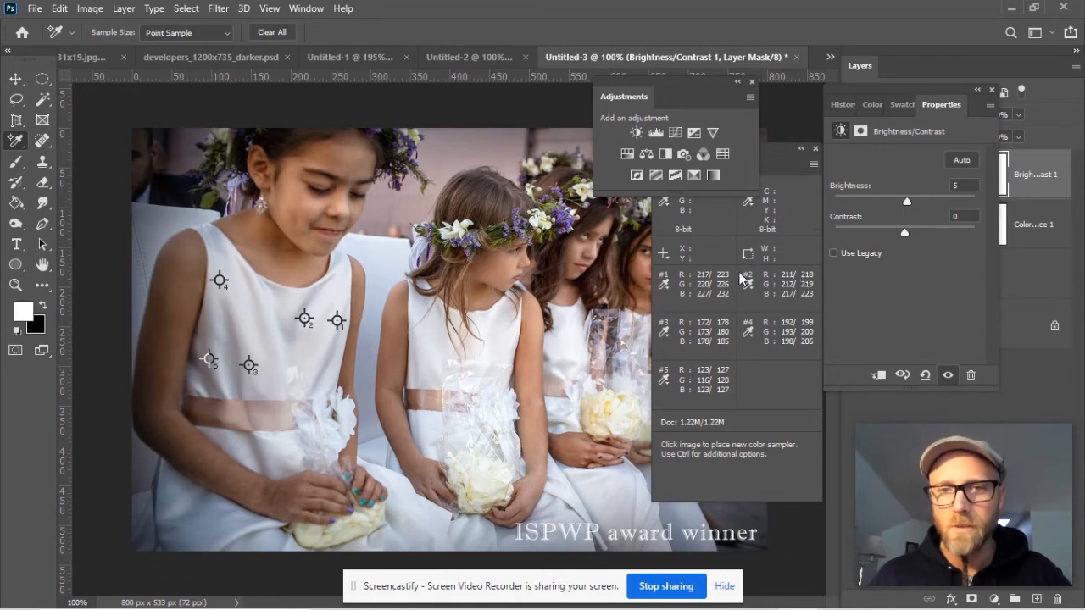
pyautogui.moveTo(701, 305)
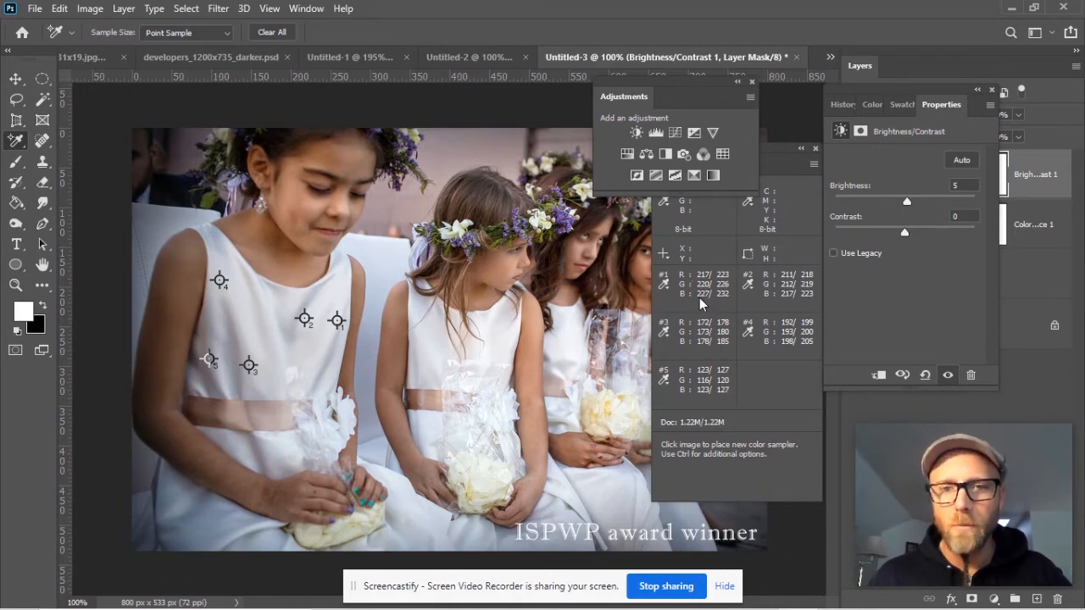
pyautogui.moveTo(722, 306)
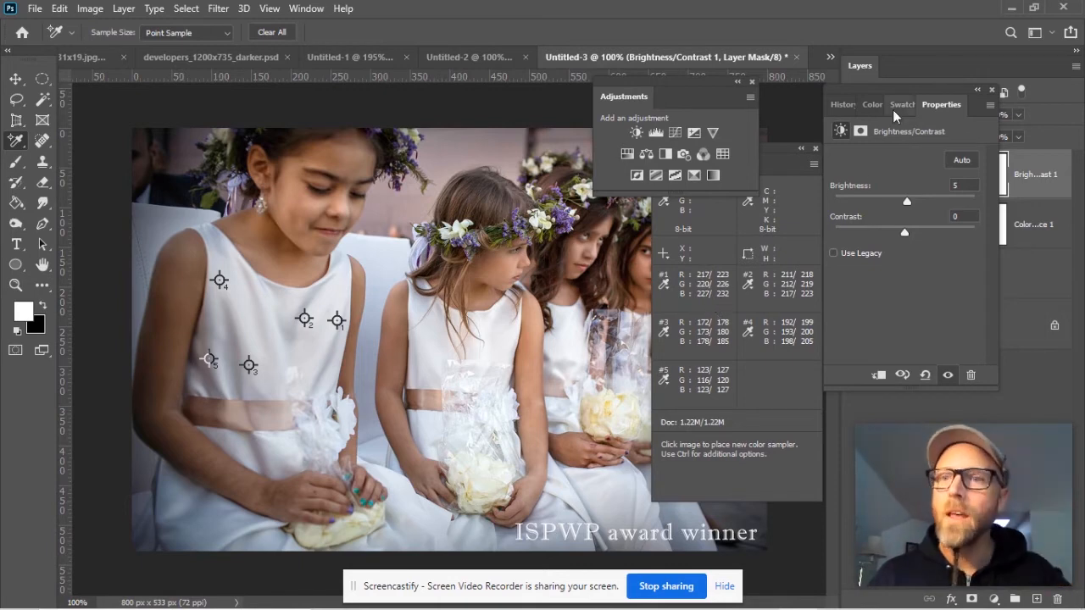
pyautogui.moveTo(664, 129)
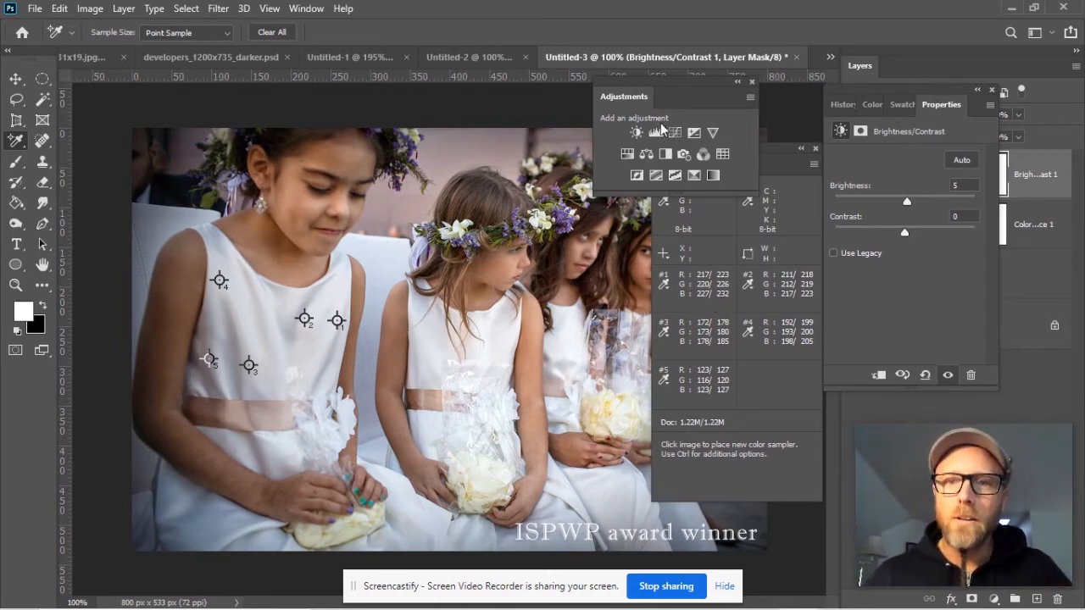
pyautogui.moveTo(656, 132)
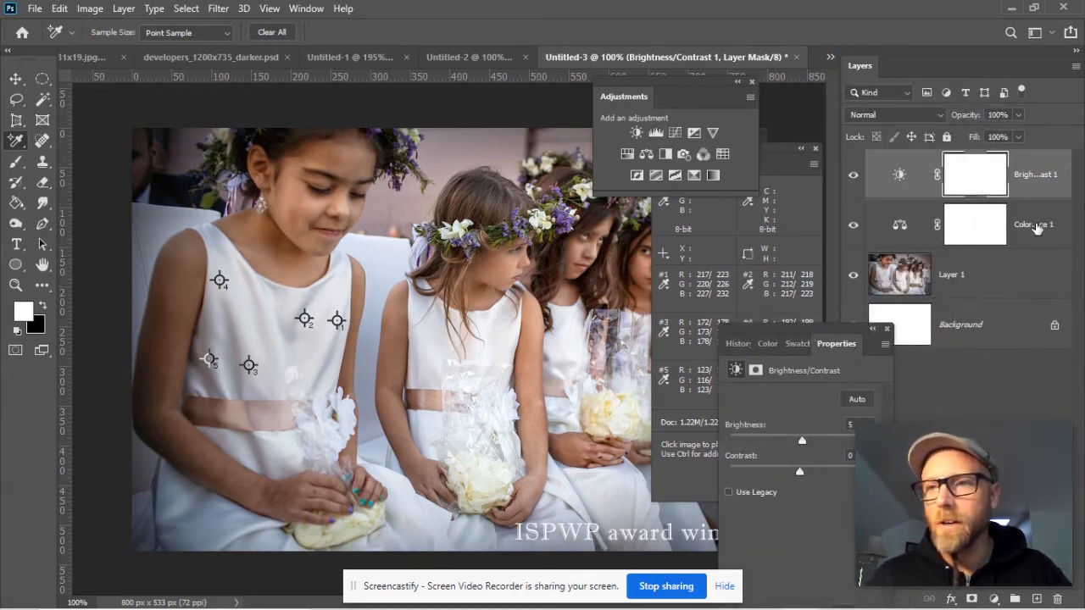
# Select the Color Balance 1 layer so its Midtones settings show in Properties
pyautogui.click(975, 224)
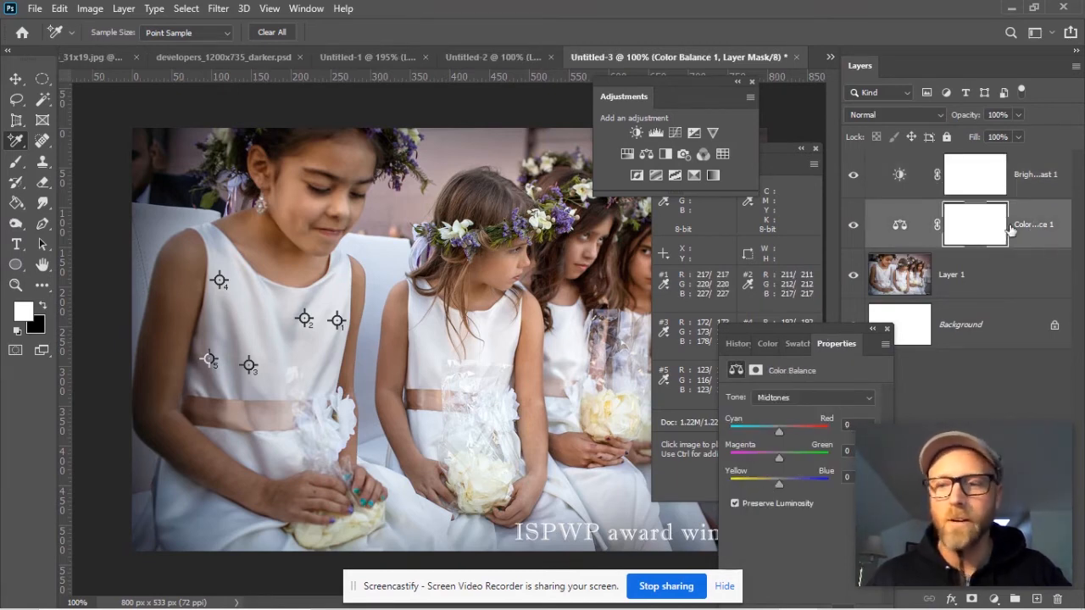
pyautogui.moveTo(848, 351)
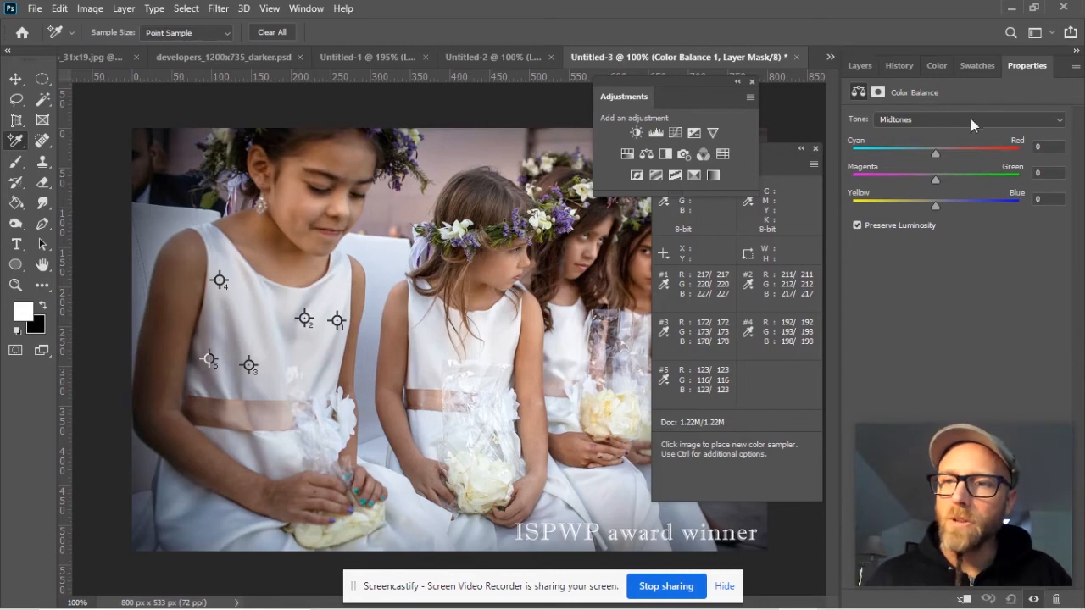
pyautogui.moveTo(932, 153)
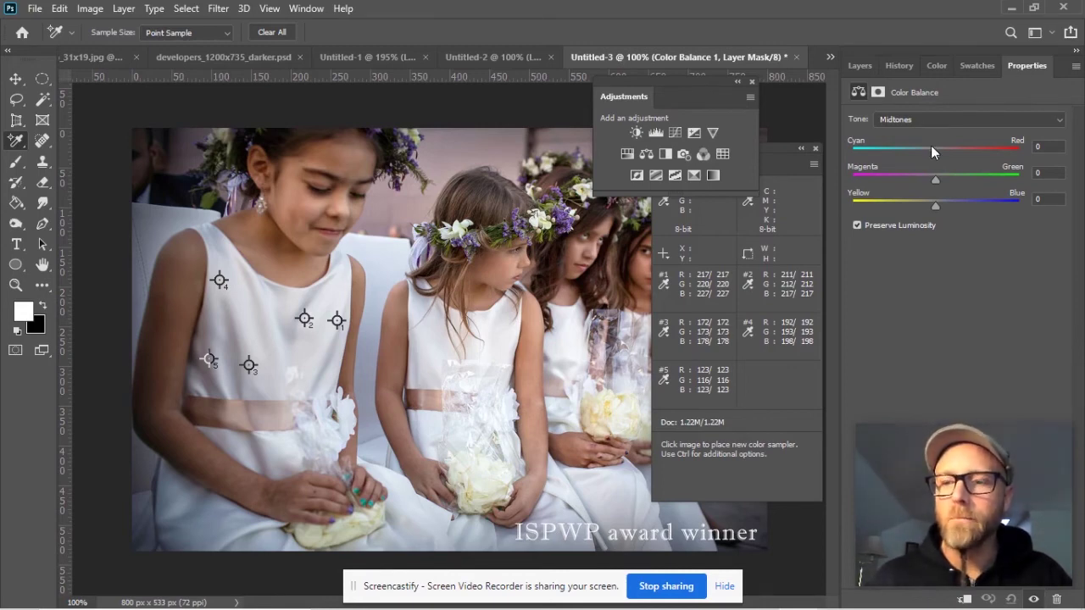
pyautogui.moveTo(936, 154)
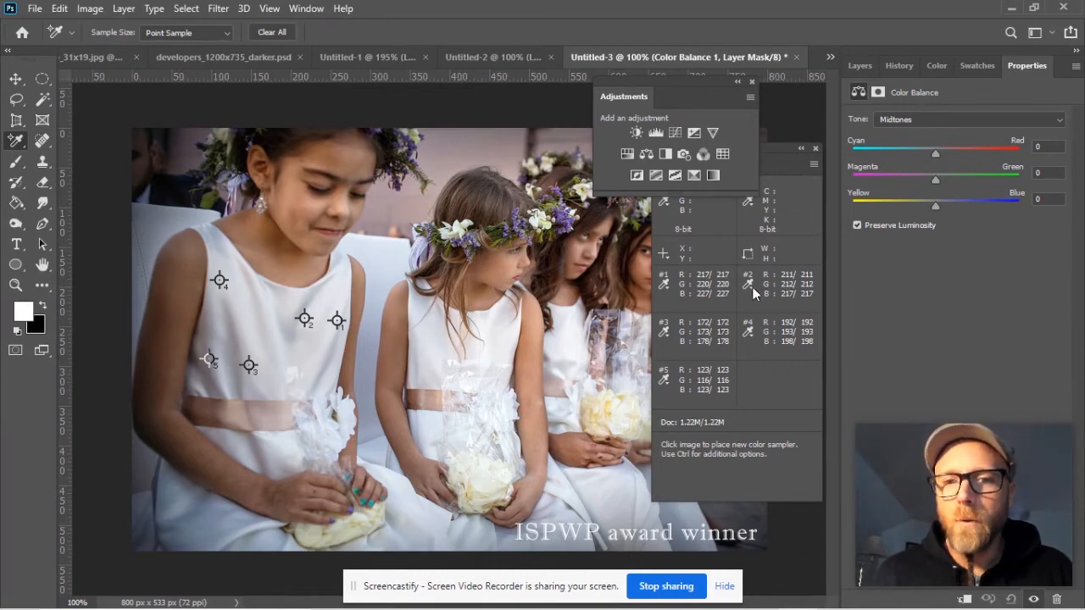
pyautogui.moveTo(716, 295)
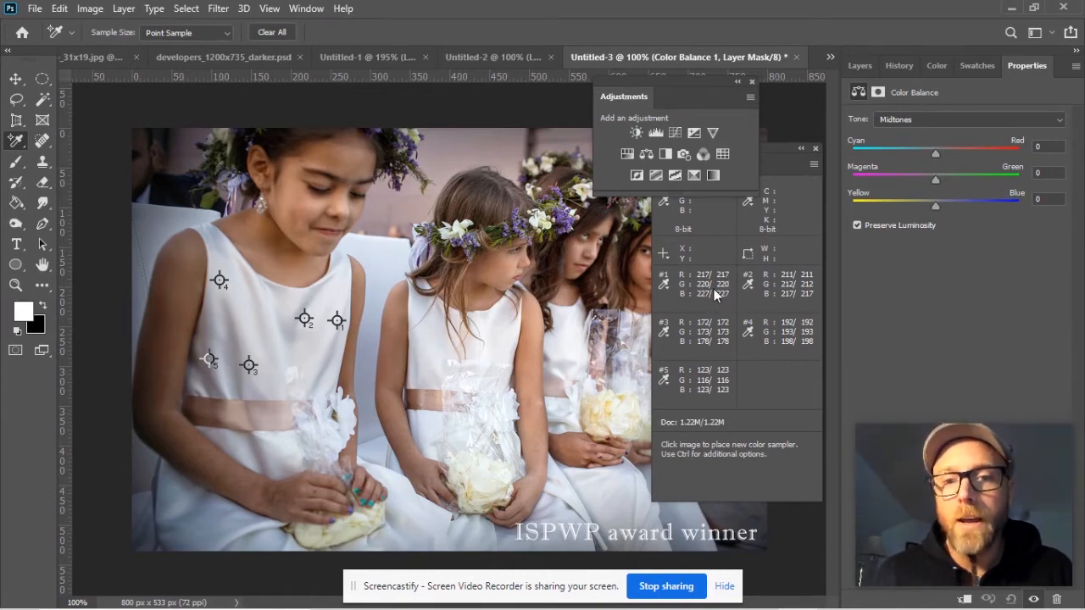
pyautogui.moveTo(715, 302)
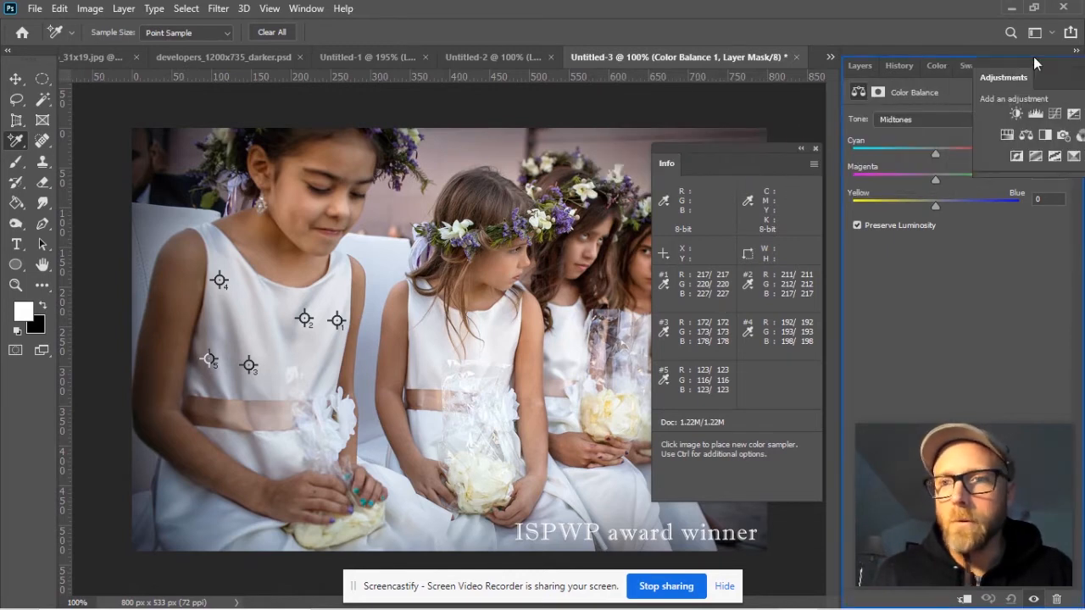
# Dock the floating Adjustments panel as a tab beside Properties
pyautogui.click(858, 64)
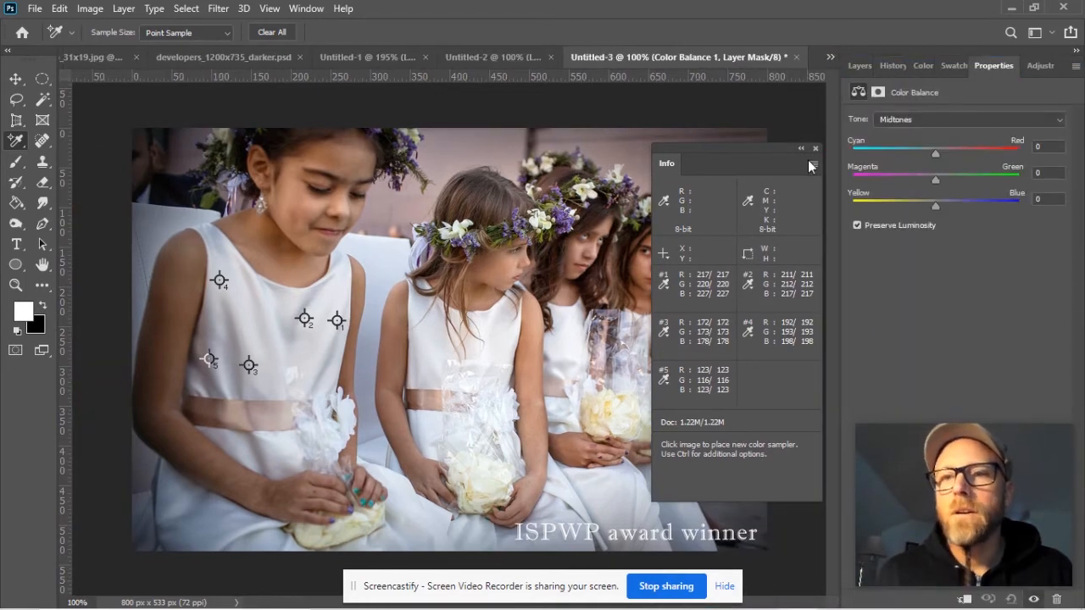
pyautogui.moveTo(729, 303)
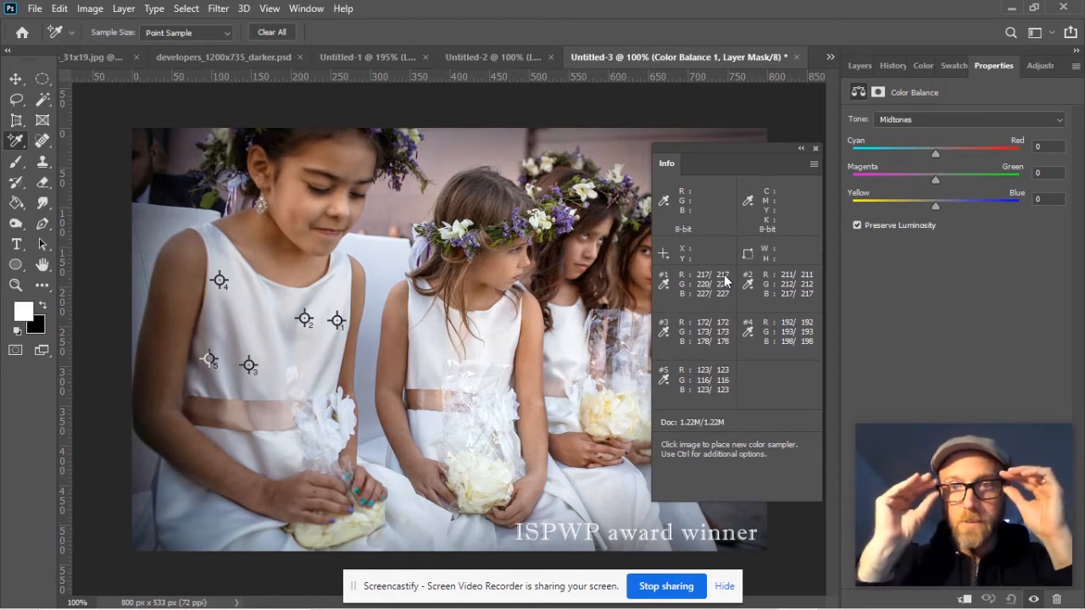
pyautogui.moveTo(726, 305)
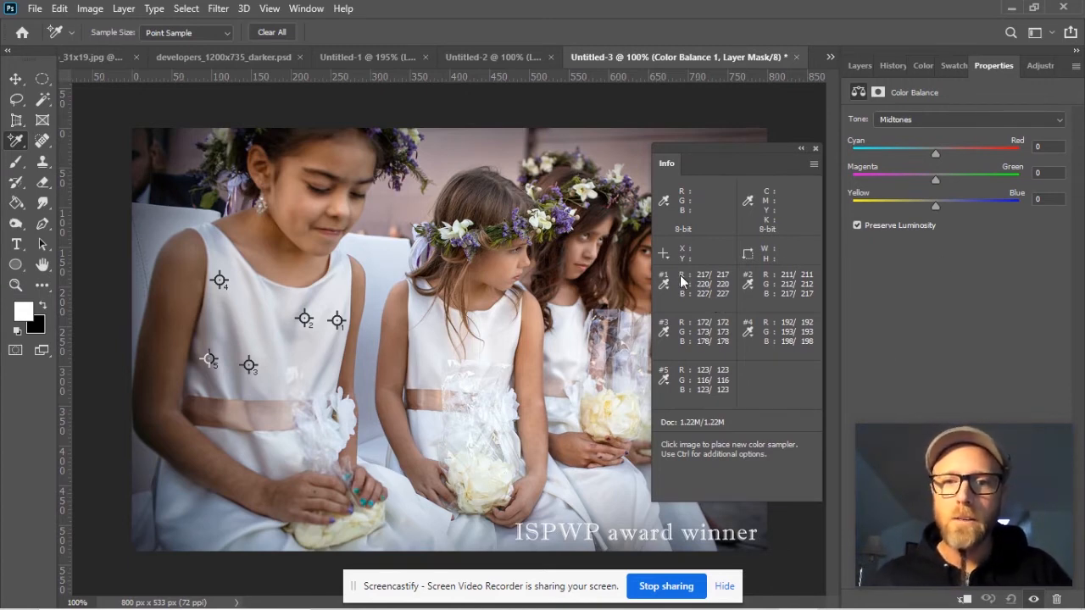
pyautogui.moveTo(936, 159)
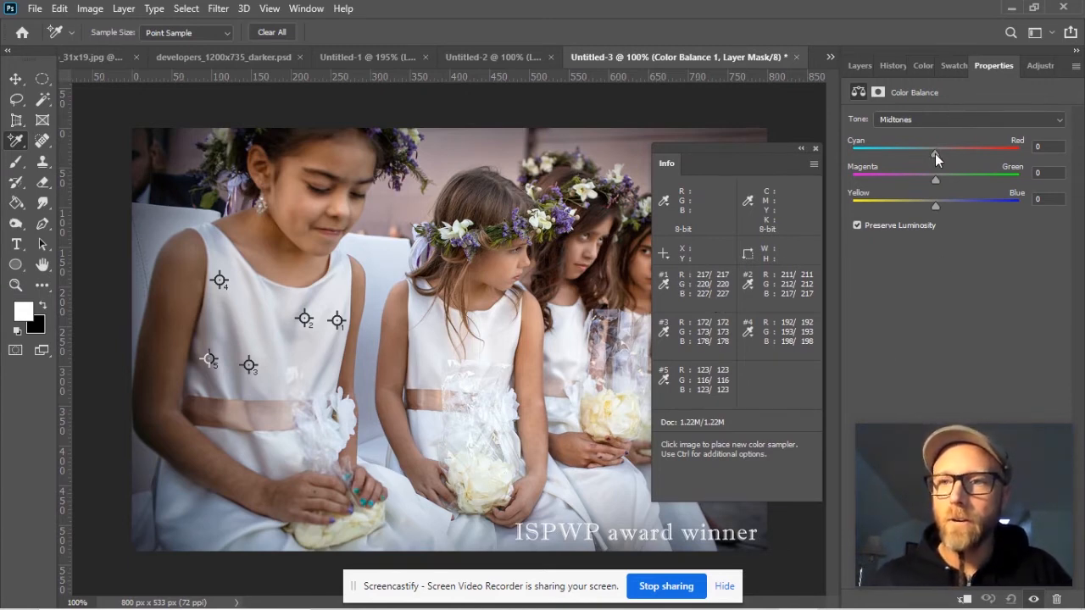
# Shift the Color Balance midtones toward red, reaching +43 on Cyan–Red
pyautogui.moveTo(936, 149); pyautogui.dragTo(940, 149)
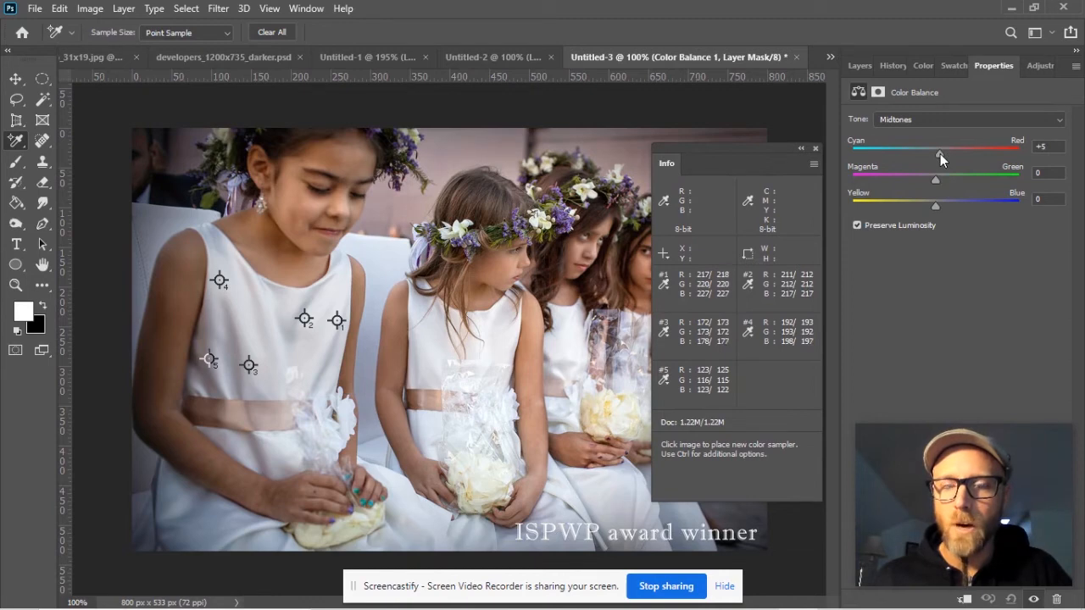
pyautogui.moveTo(939, 152); pyautogui.dragTo(952, 152)
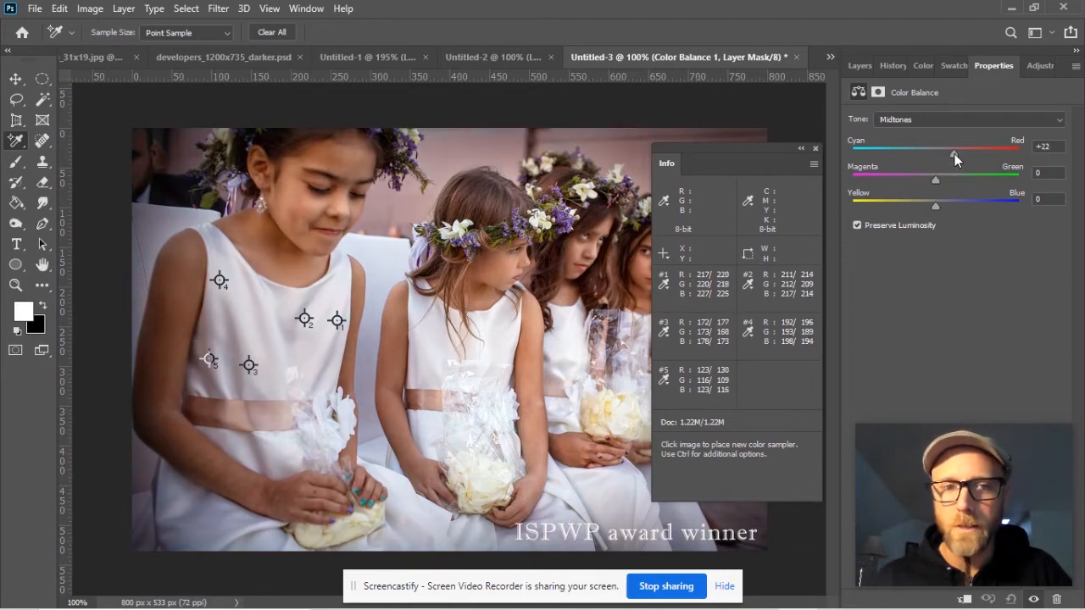
pyautogui.moveTo(952, 150); pyautogui.dragTo(962, 149)
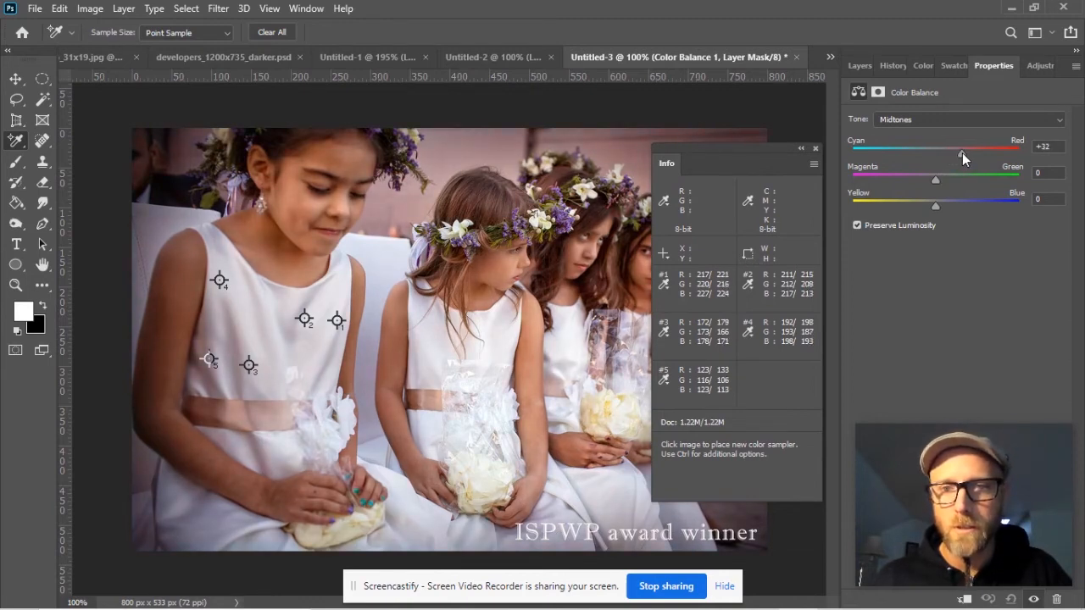
pyautogui.moveTo(962, 156); pyautogui.dragTo(970, 156)
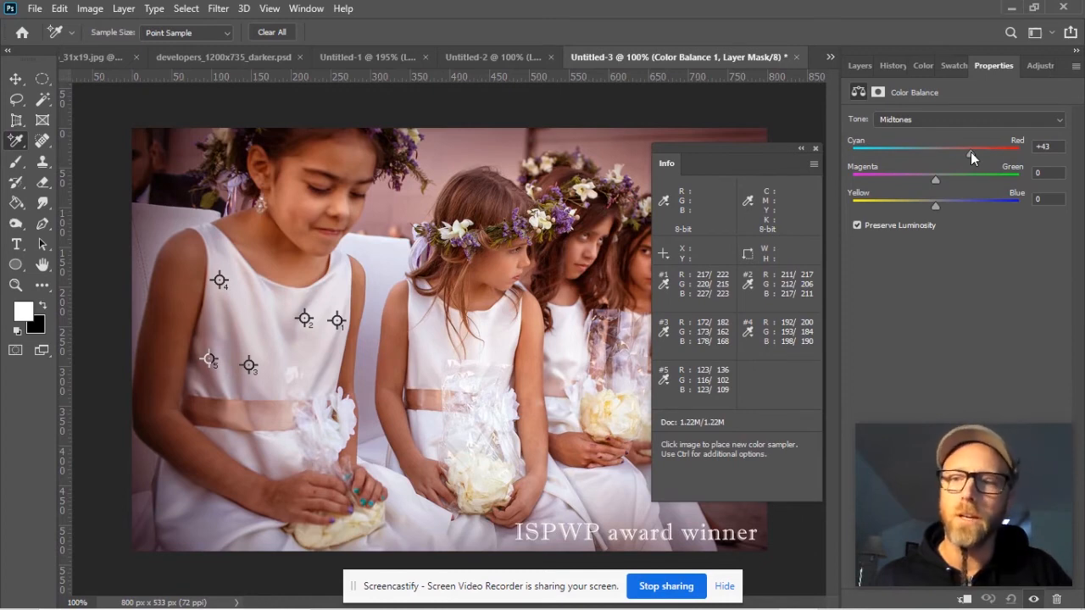
pyautogui.moveTo(946, 188)
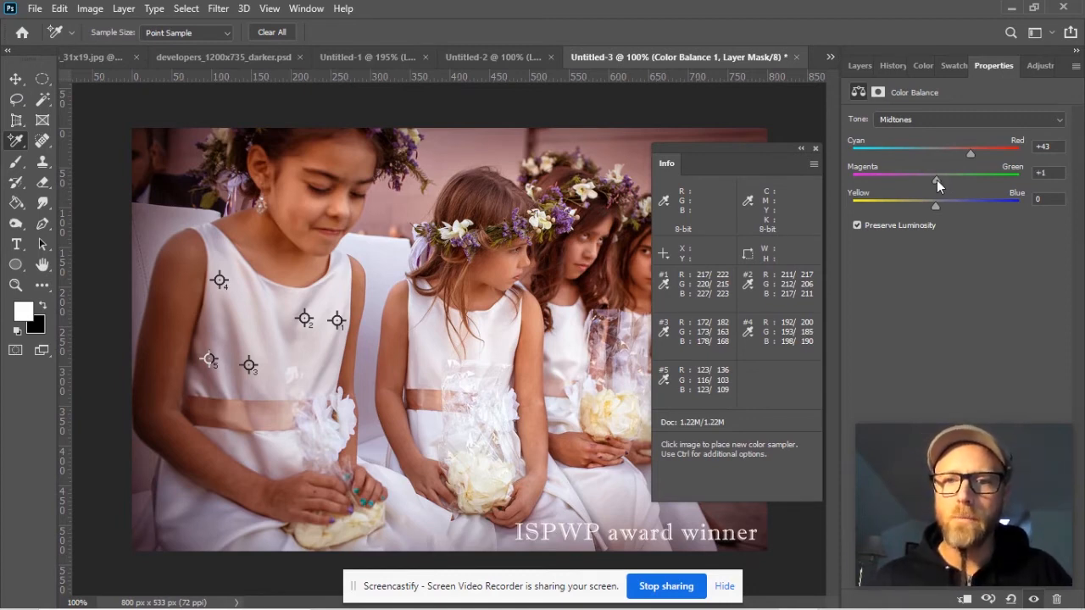
# Shift the midtones toward green, bringing Magenta–Green up to about +32
pyautogui.moveTo(936, 184); pyautogui.dragTo(947, 185)
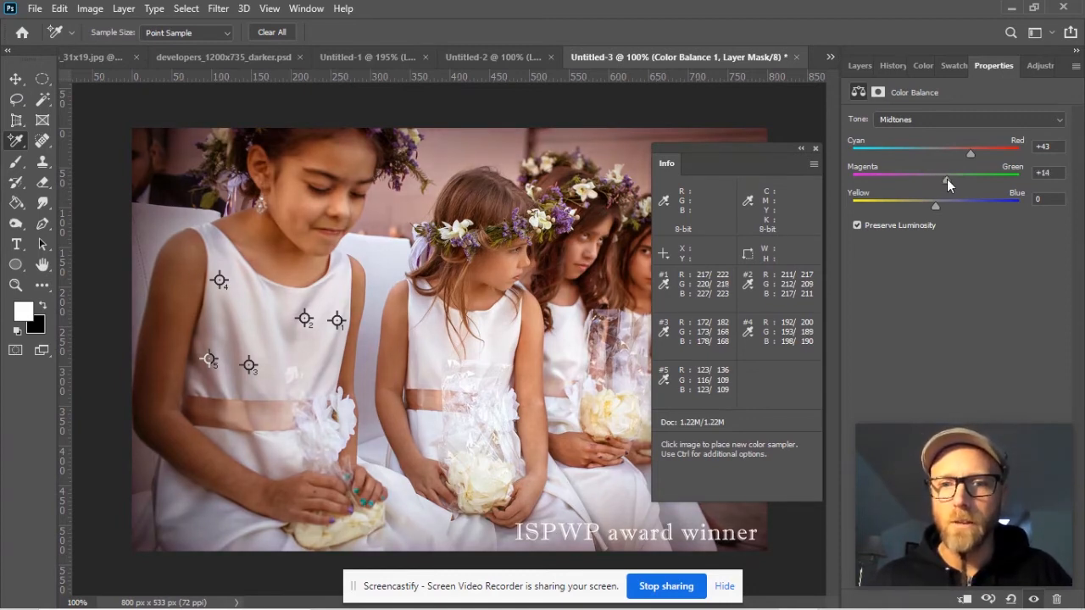
pyautogui.moveTo(936, 178); pyautogui.dragTo(956, 178)
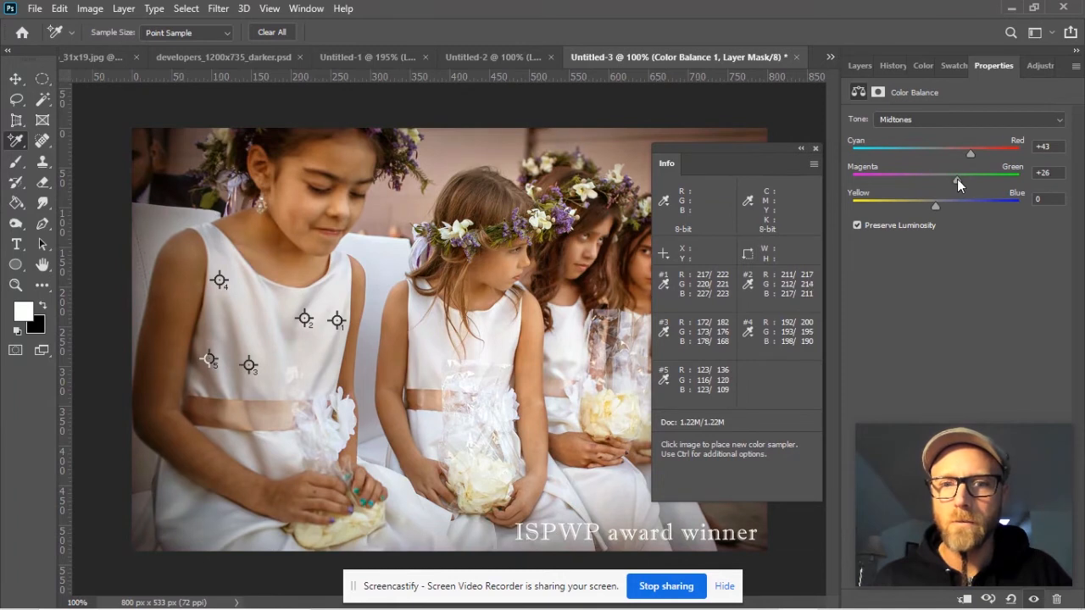
pyautogui.moveTo(956, 178); pyautogui.dragTo(962, 178)
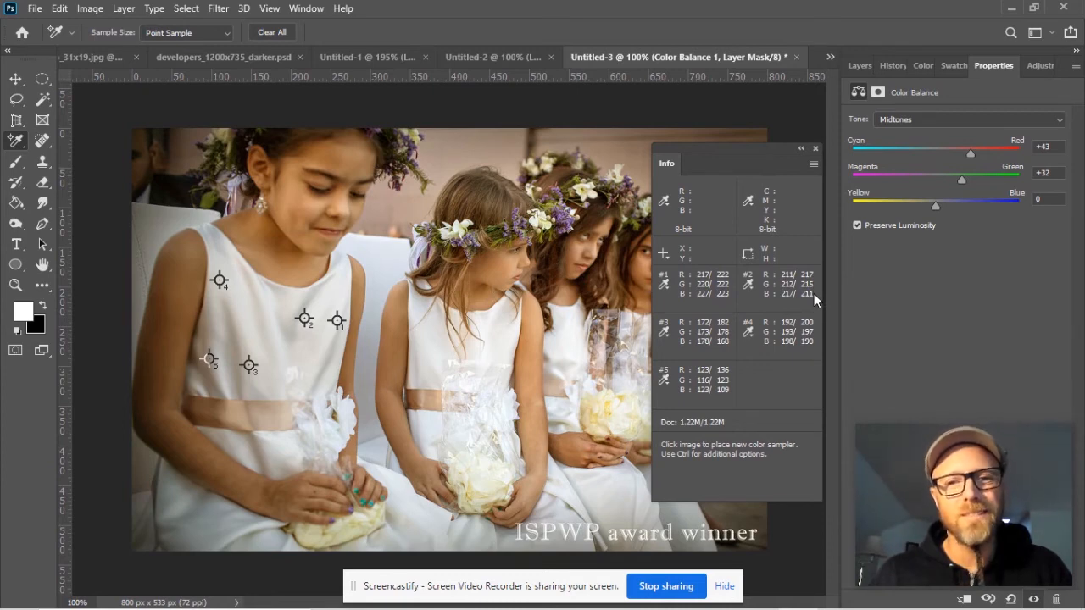
pyautogui.moveTo(804, 305)
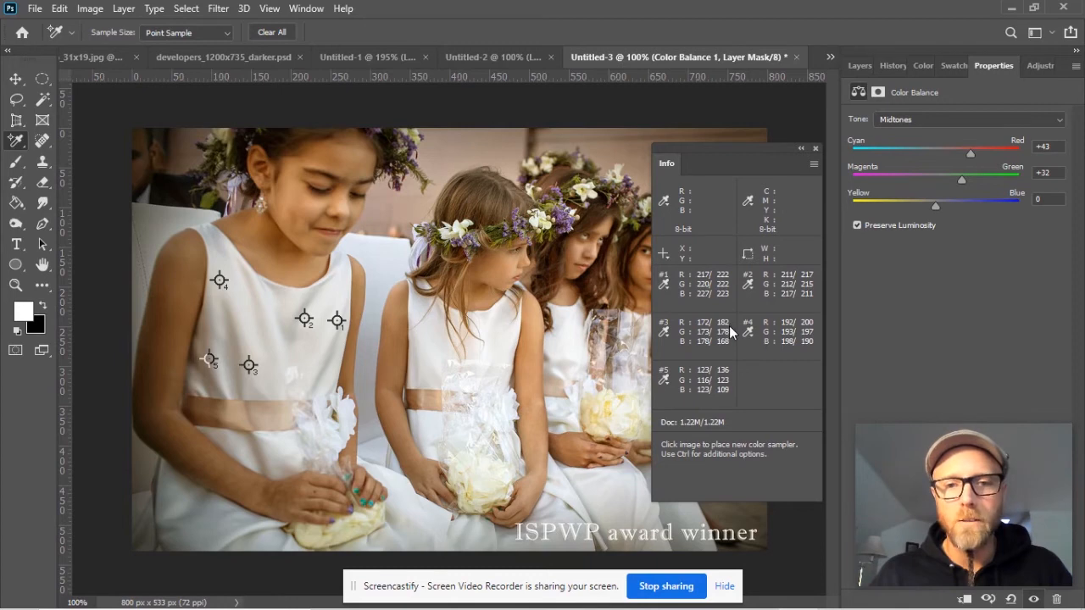
pyautogui.moveTo(731, 346)
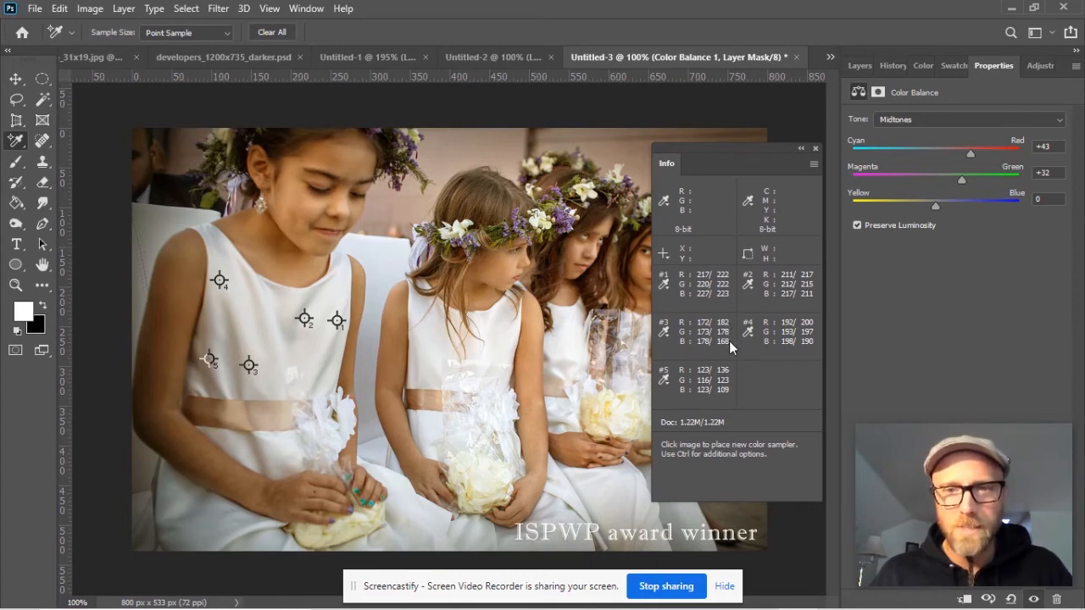
pyautogui.moveTo(720, 350)
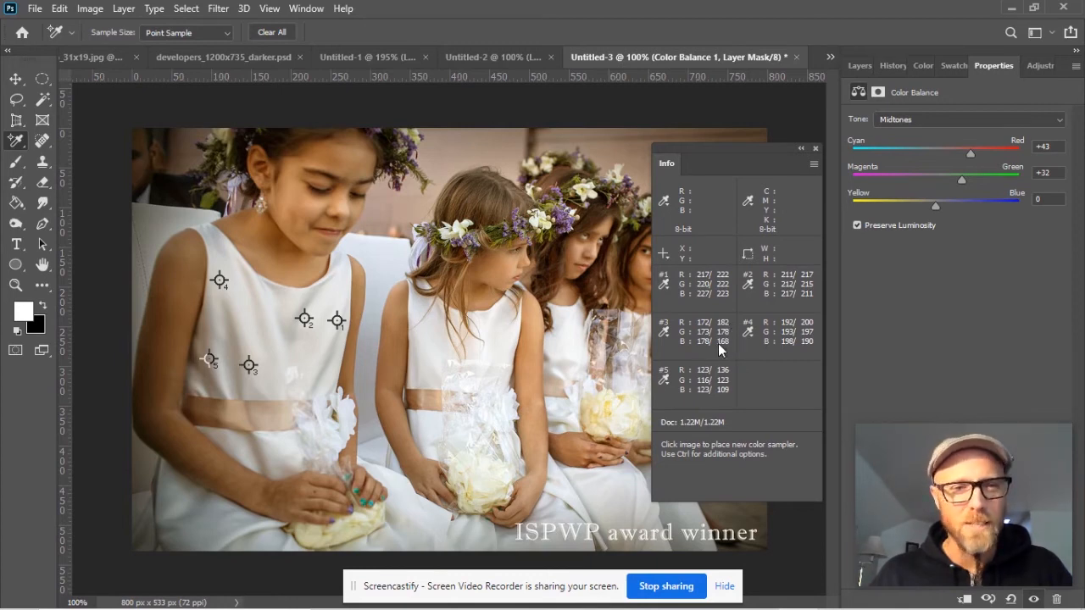
pyautogui.moveTo(811, 325)
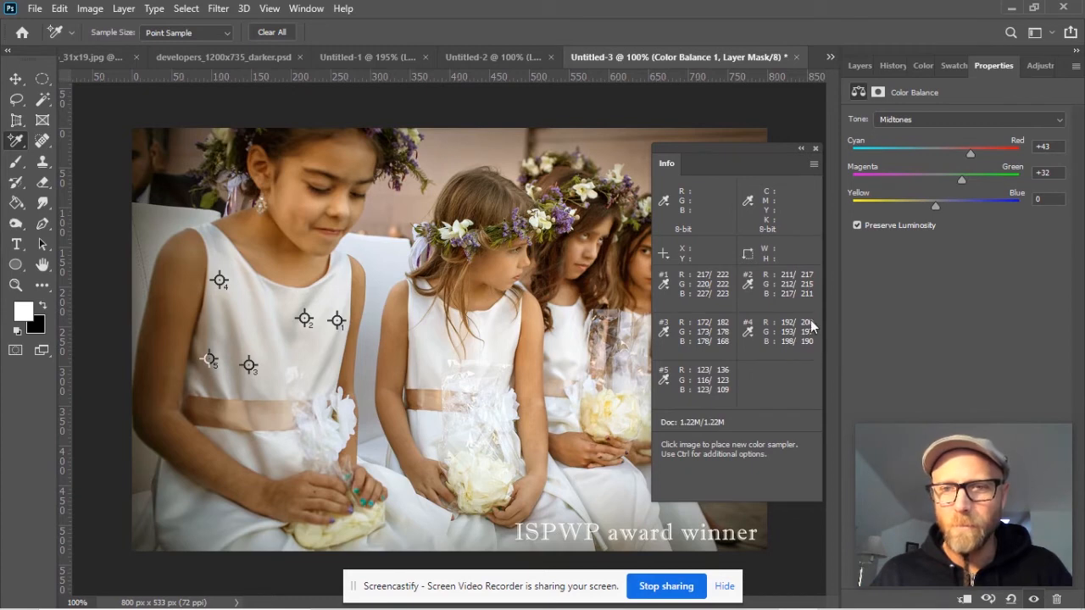
pyautogui.moveTo(817, 346)
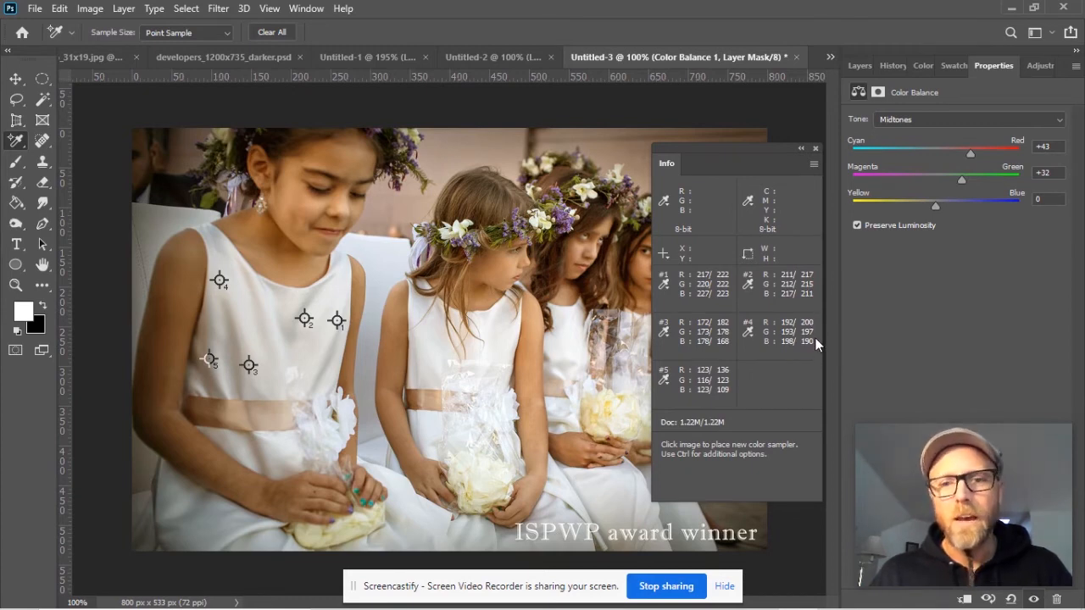
pyautogui.moveTo(732, 347)
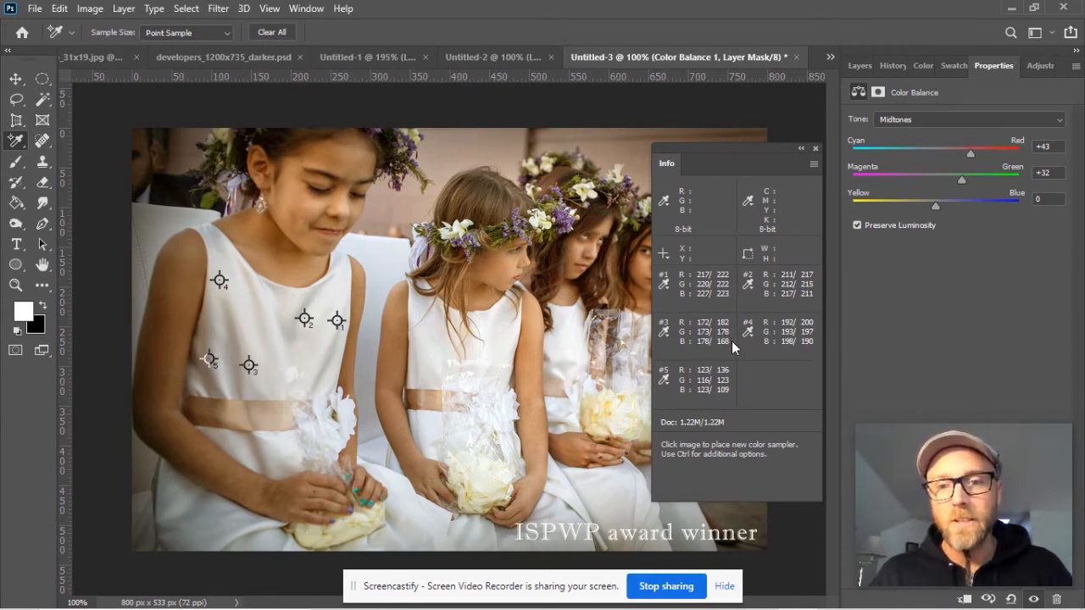
pyautogui.moveTo(810, 346)
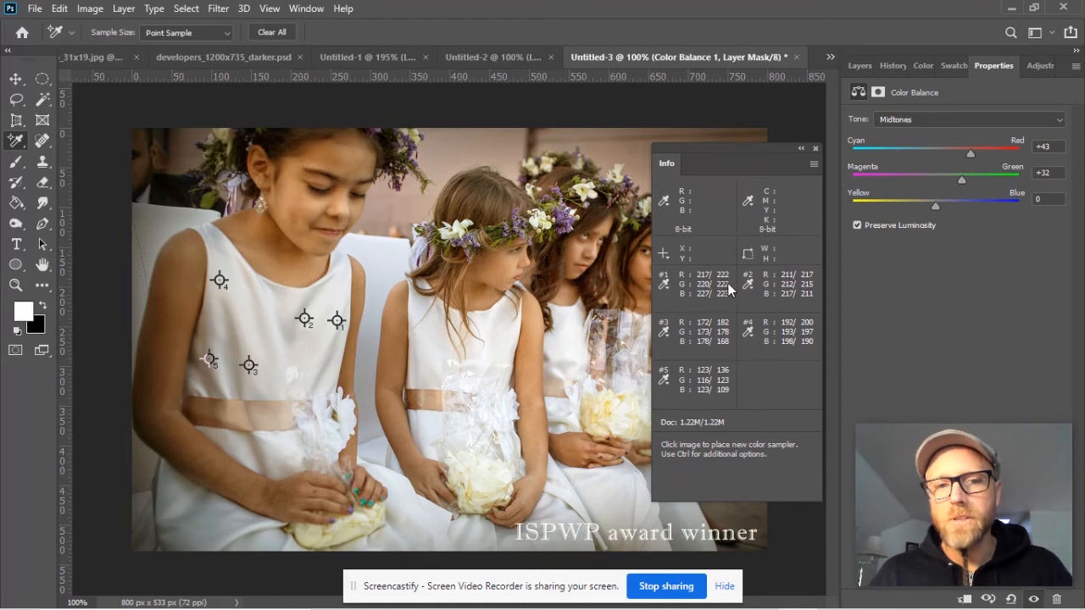
pyautogui.moveTo(1013, 214)
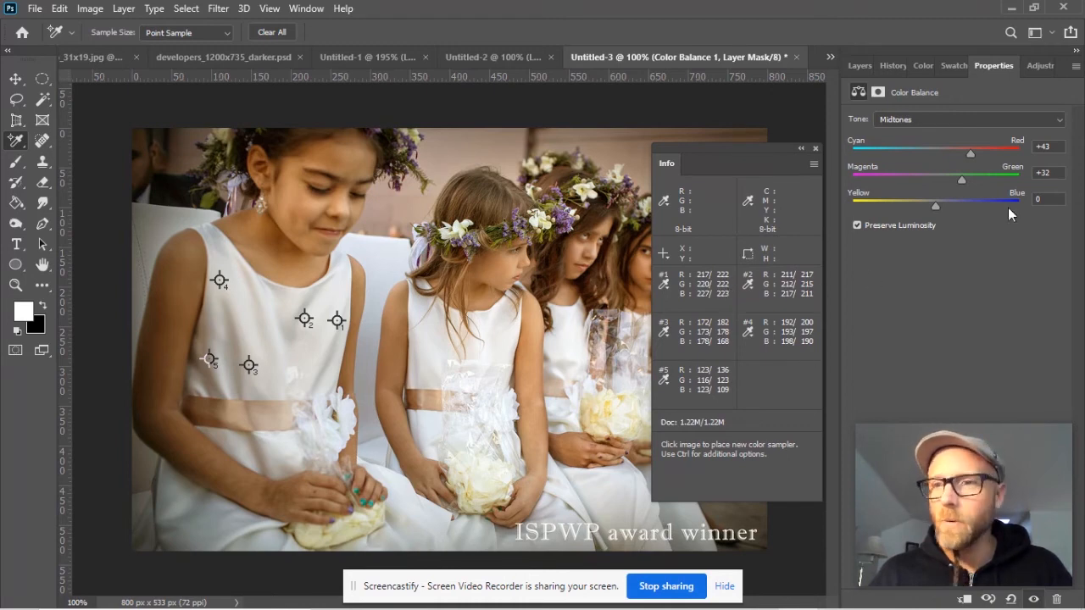
# Push the Yellow–Blue midtones toward blue up to about +45, then settle at +28
pyautogui.moveTo(936, 207); pyautogui.dragTo(939, 207)
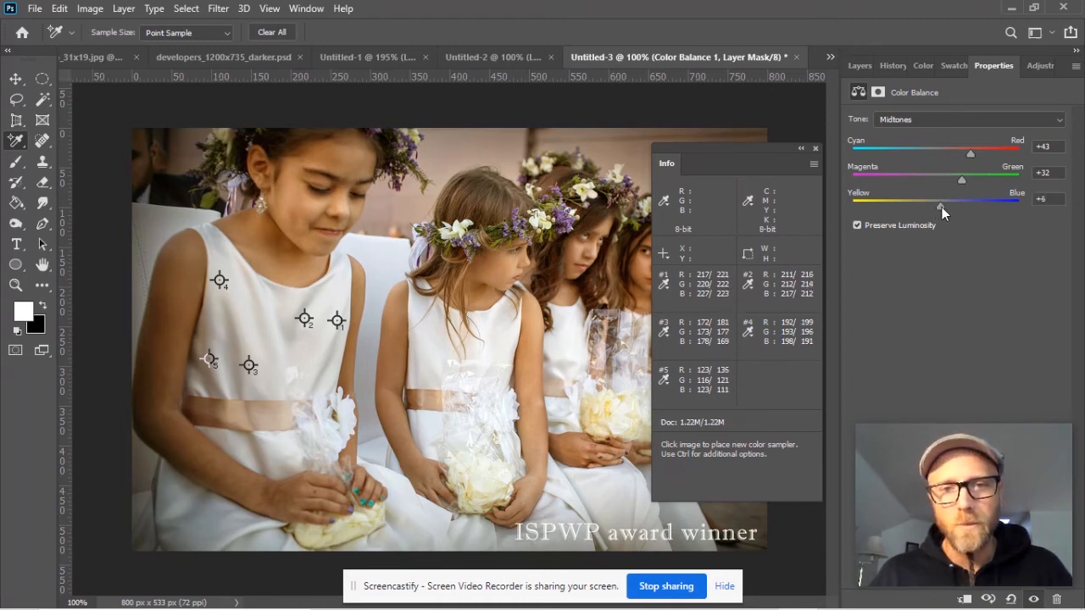
pyautogui.moveTo(939, 207); pyautogui.dragTo(948, 206)
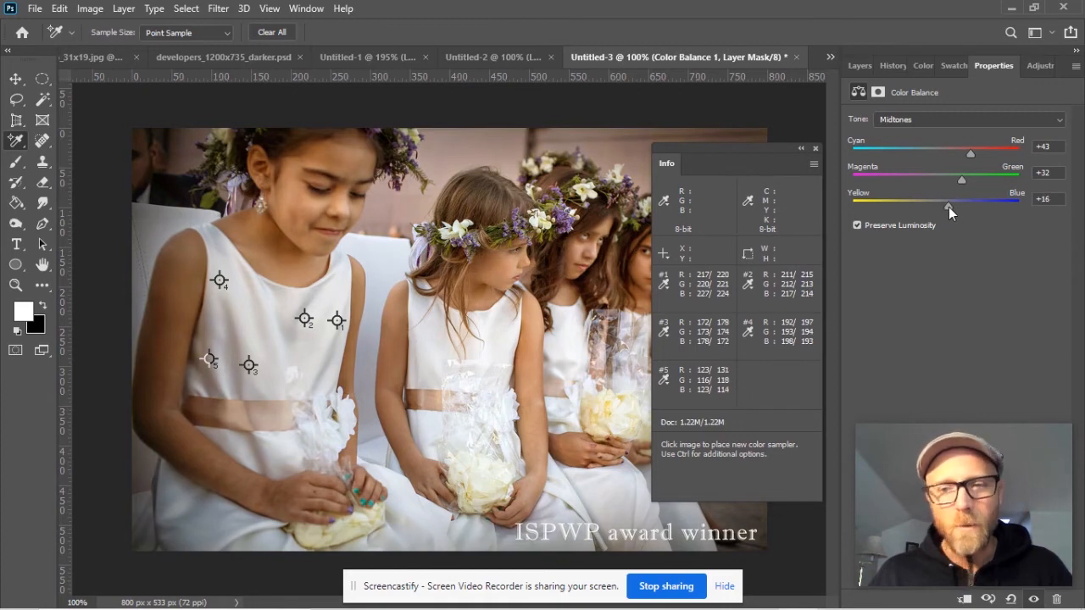
pyautogui.moveTo(946, 207); pyautogui.dragTo(953, 207)
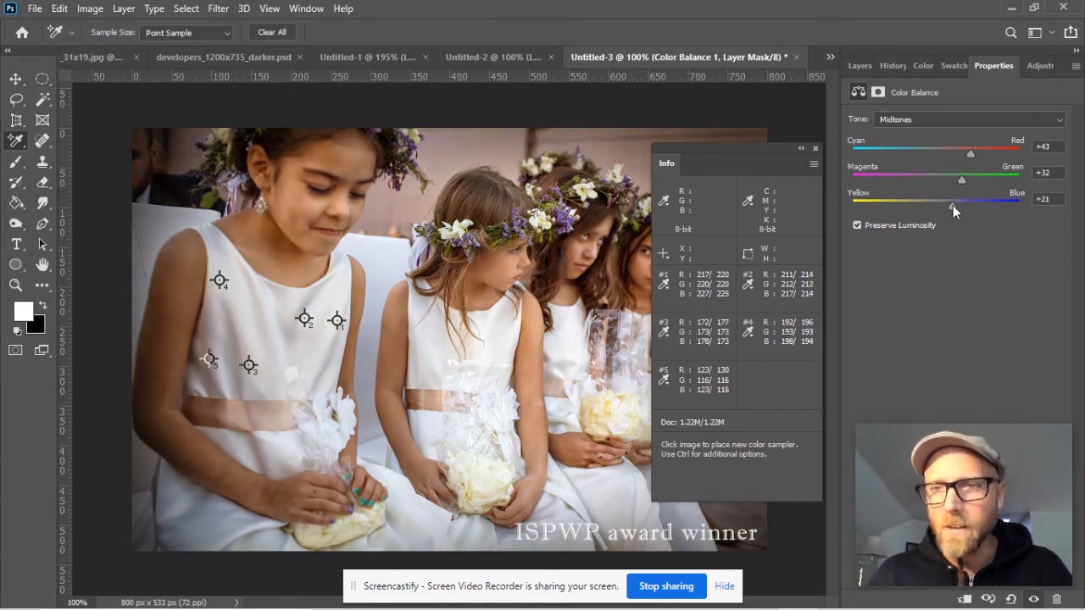
pyautogui.moveTo(952, 201); pyautogui.dragTo(963, 202)
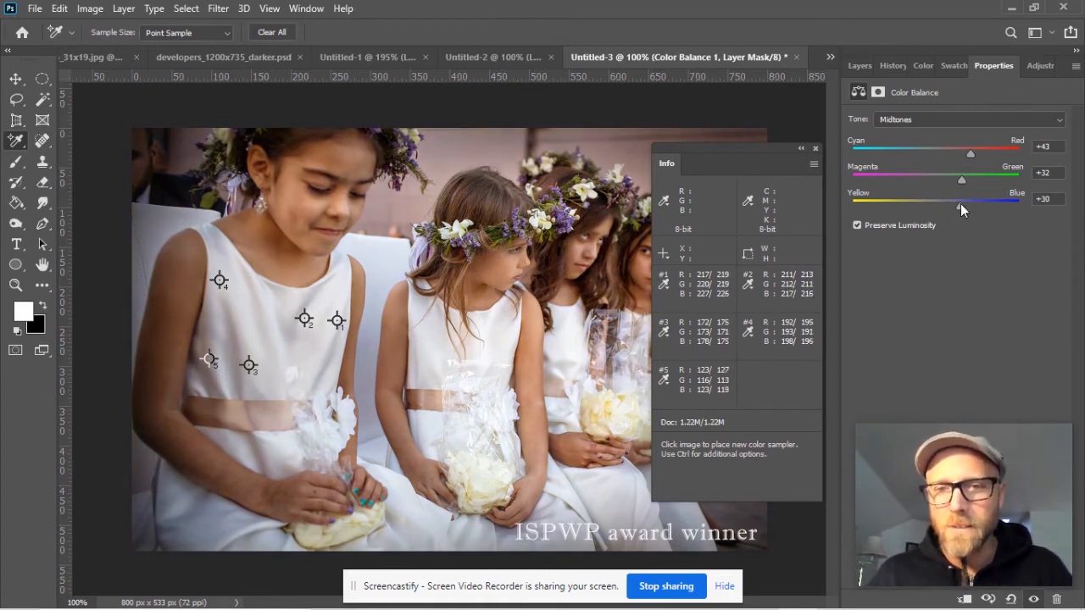
pyautogui.moveTo(956, 200); pyautogui.dragTo(966, 200)
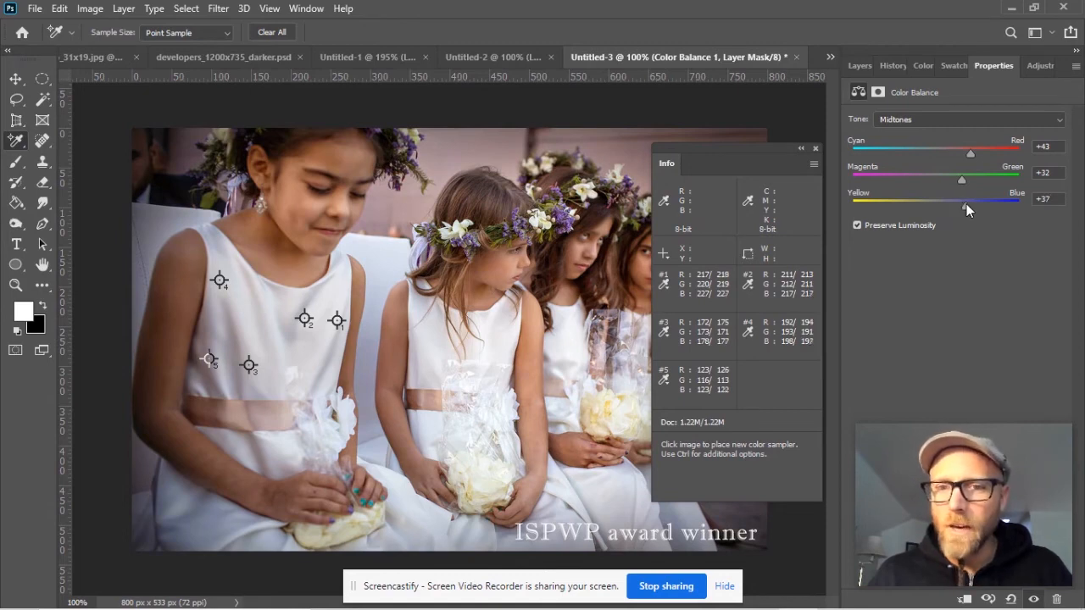
pyautogui.moveTo(961, 202); pyautogui.dragTo(973, 202)
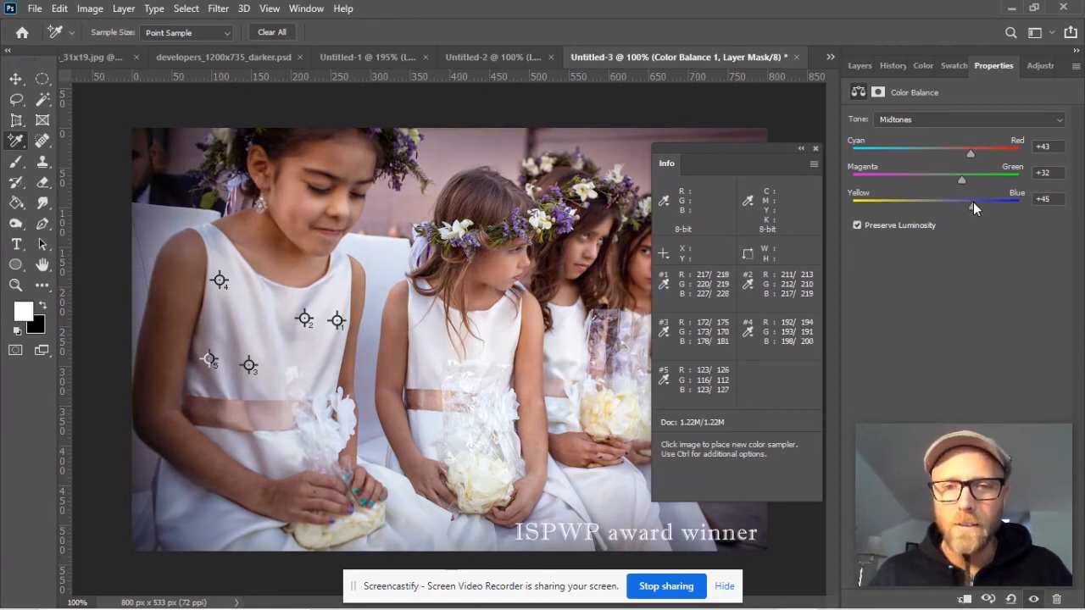
pyautogui.moveTo(975, 204); pyautogui.dragTo(969, 203)
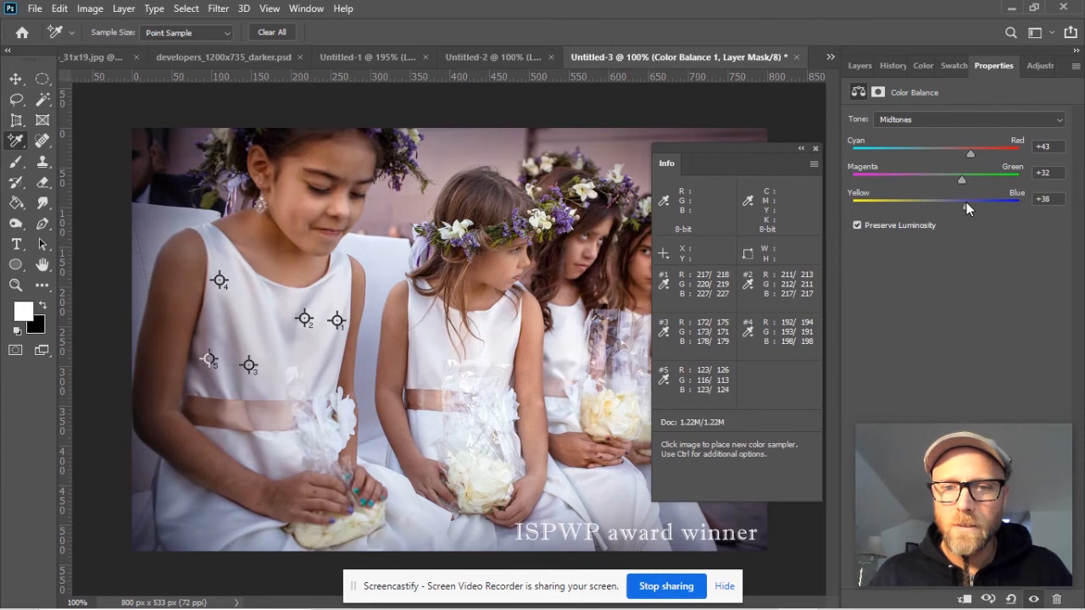
pyautogui.moveTo(970, 209); pyautogui.dragTo(963, 209)
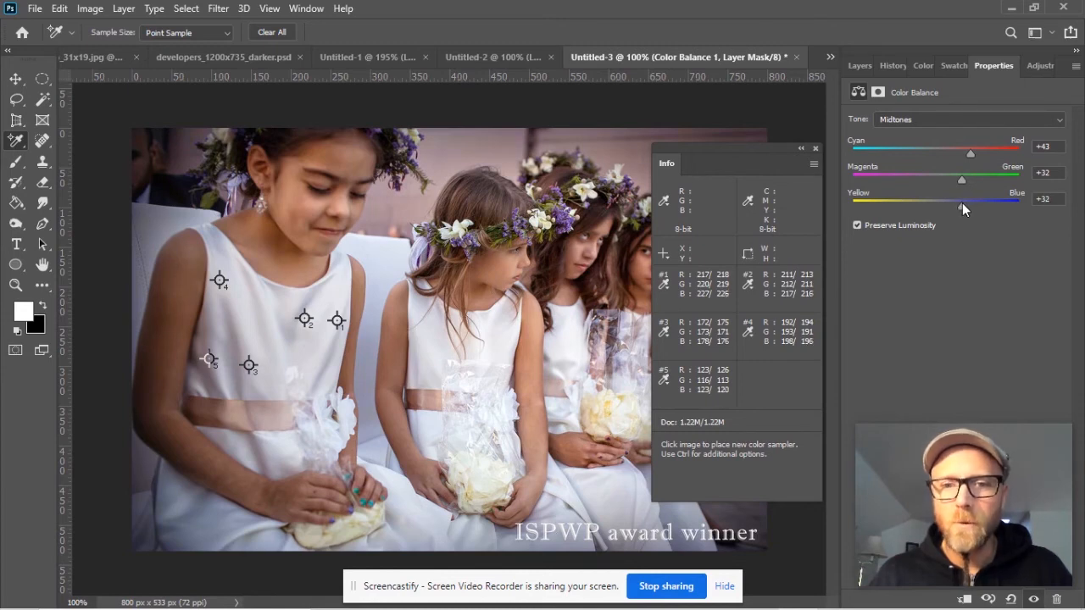
pyautogui.moveTo(962, 203); pyautogui.dragTo(958, 203)
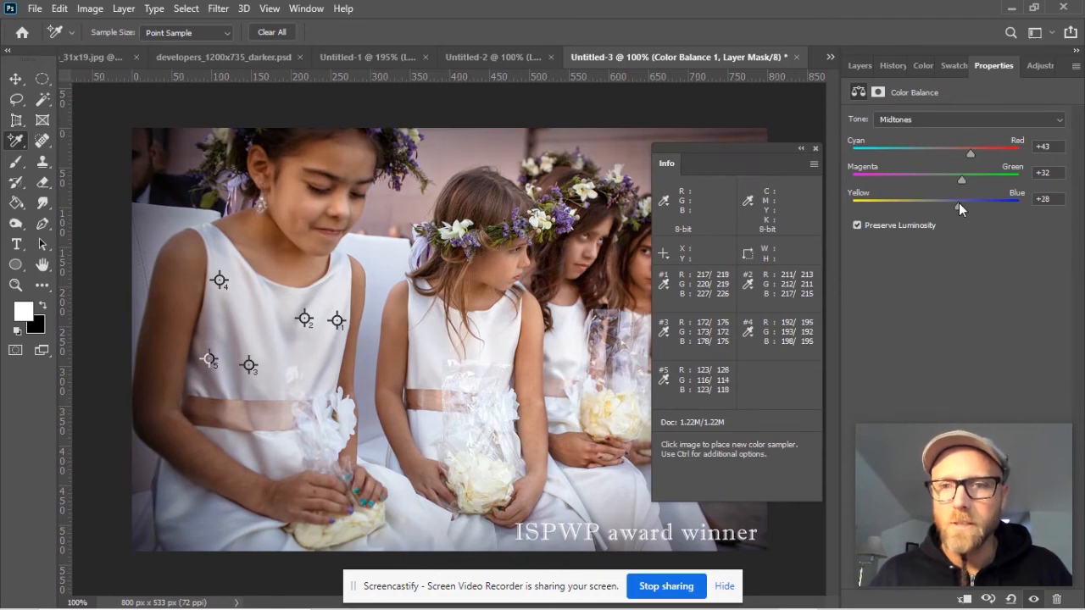
pyautogui.moveTo(963, 185)
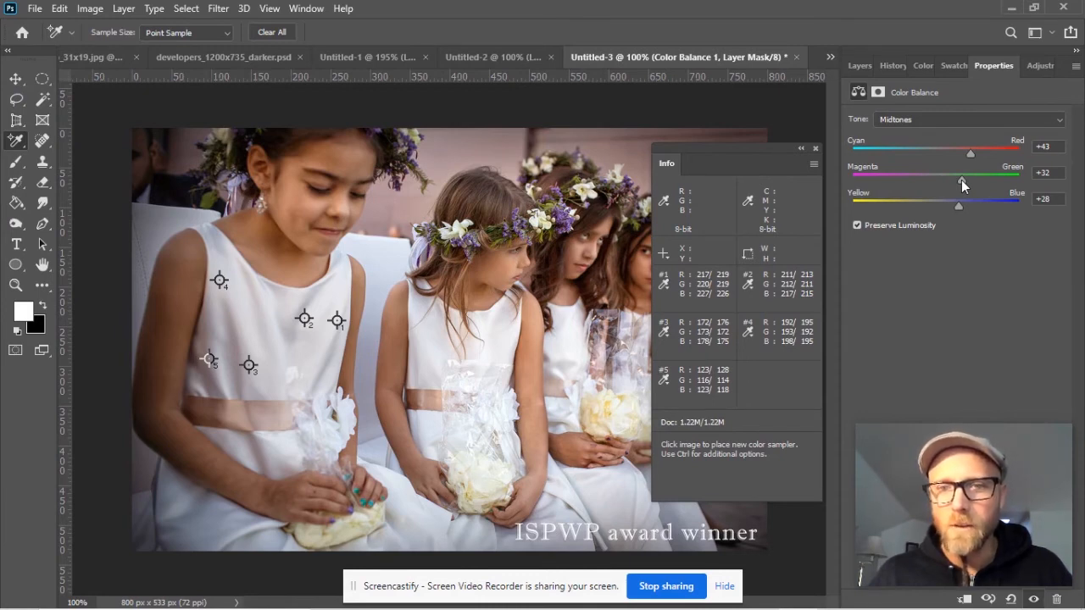
# Raise the Magenta–Green midtone shift from +32 toward +40
pyautogui.moveTo(960, 181); pyautogui.dragTo(960, 181)
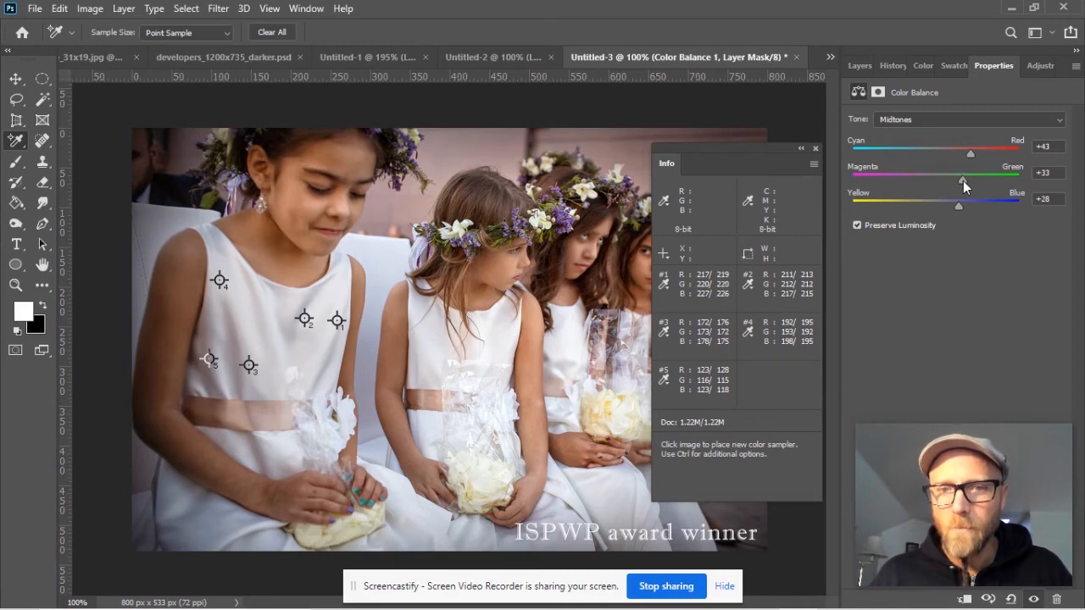
pyautogui.moveTo(960, 179); pyautogui.dragTo(964, 179)
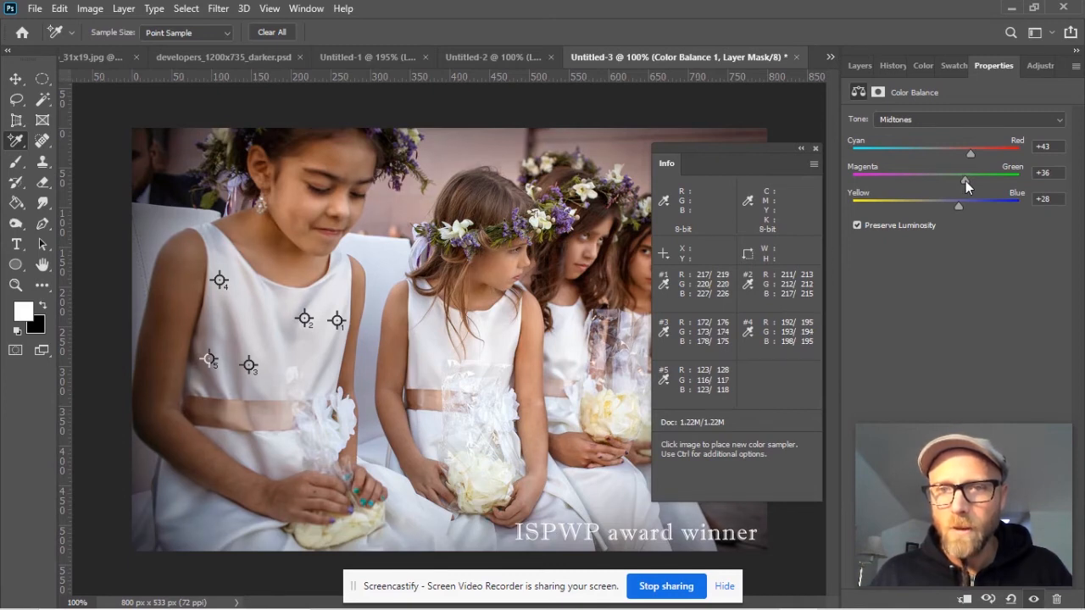
pyautogui.moveTo(964, 180); pyautogui.dragTo(970, 180)
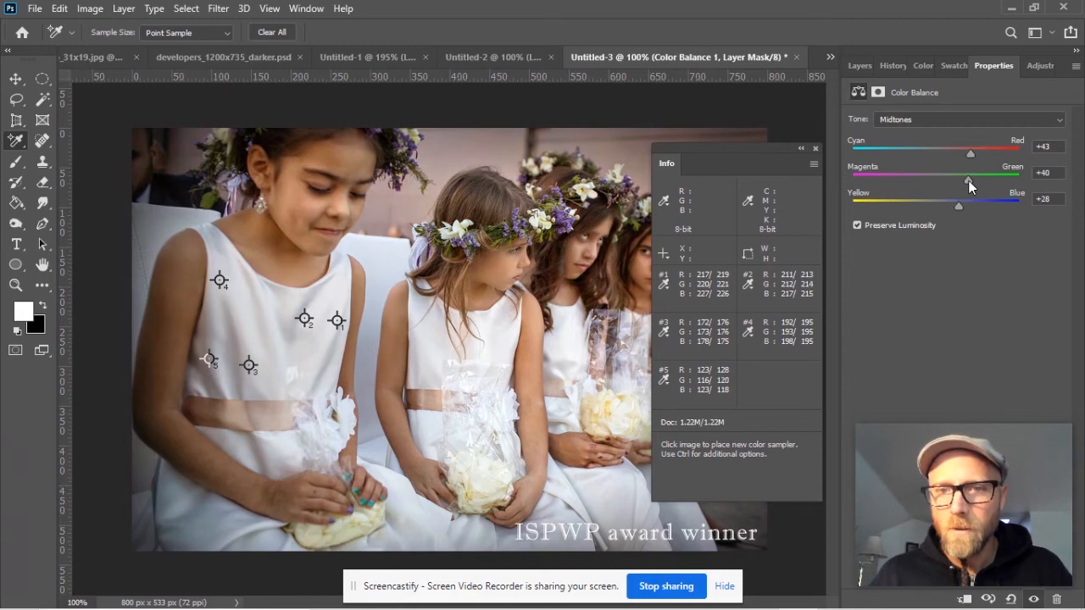
pyautogui.moveTo(969, 224)
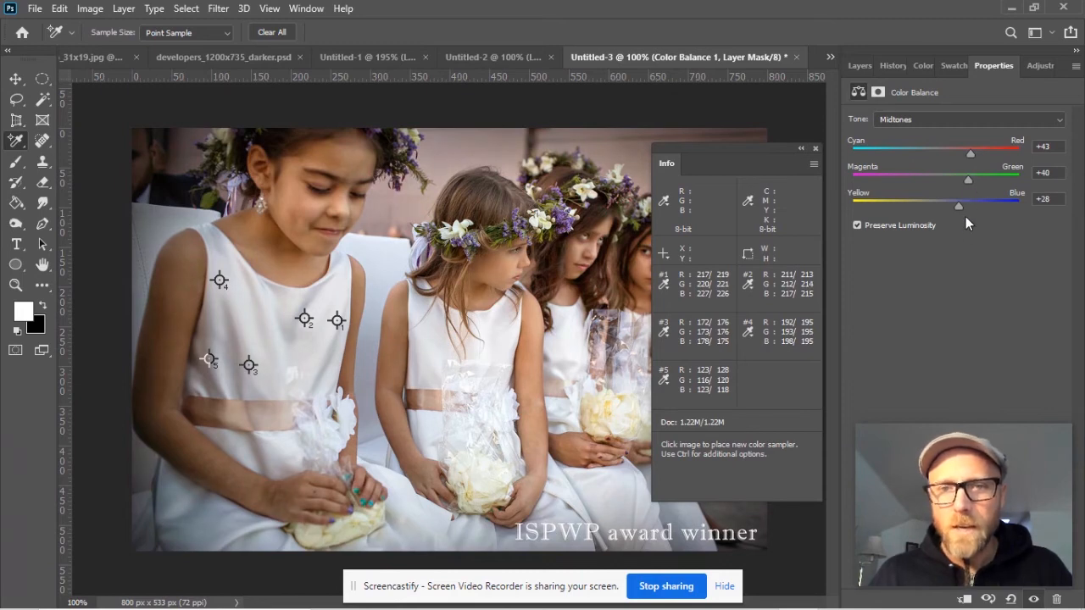
pyautogui.moveTo(517, 362)
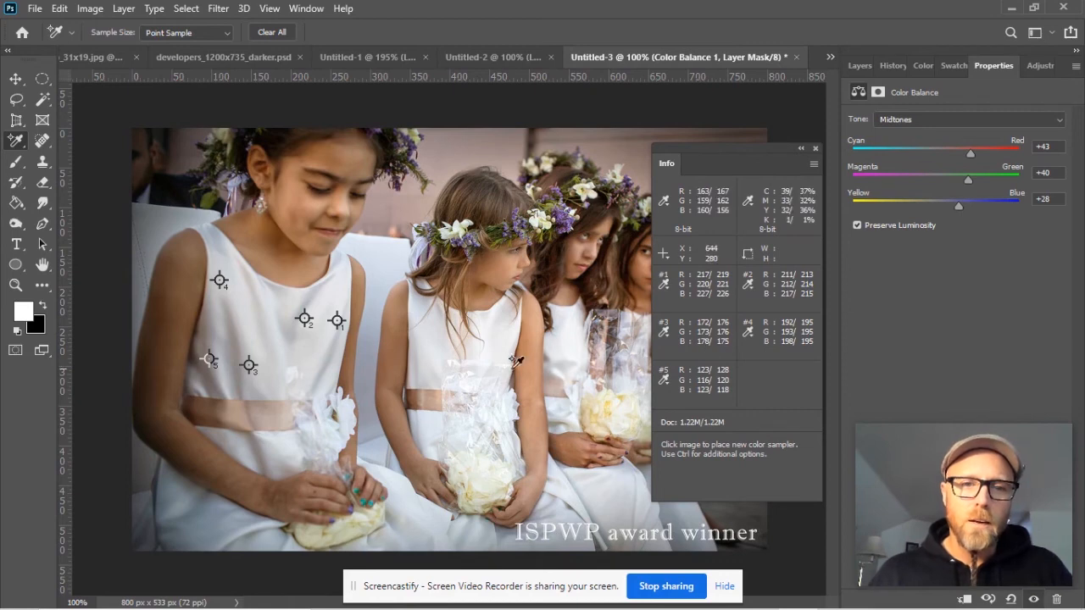
pyautogui.moveTo(227, 288)
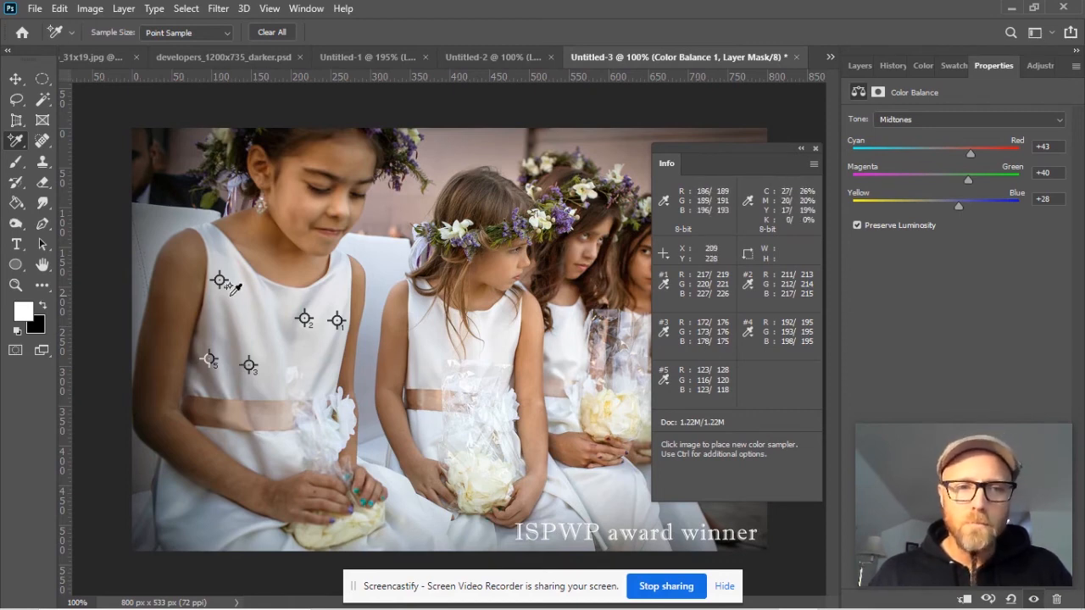
pyautogui.moveTo(366, 336)
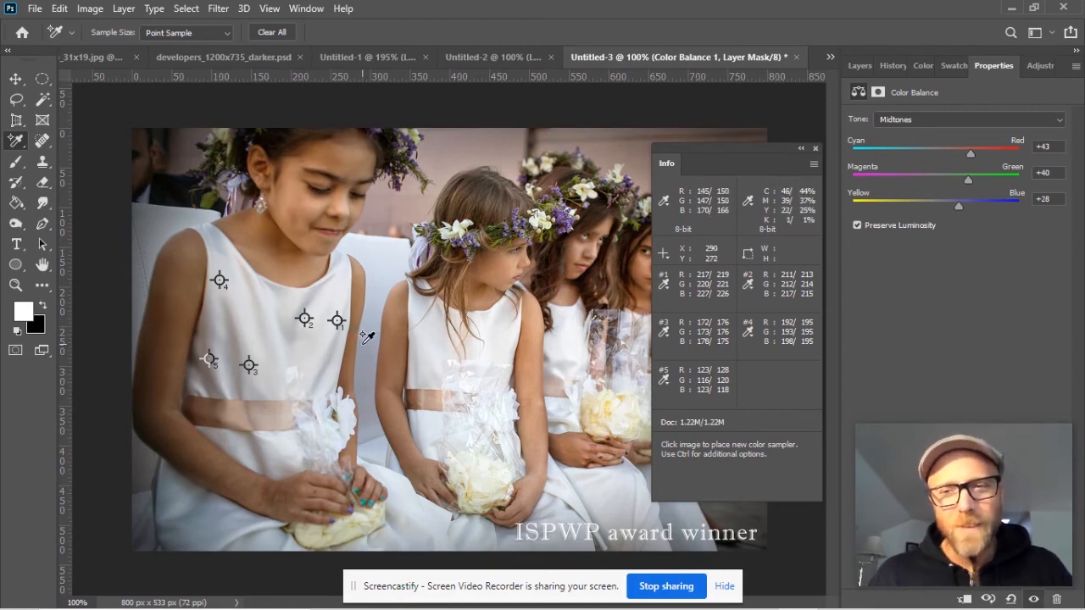
pyautogui.moveTo(386, 229)
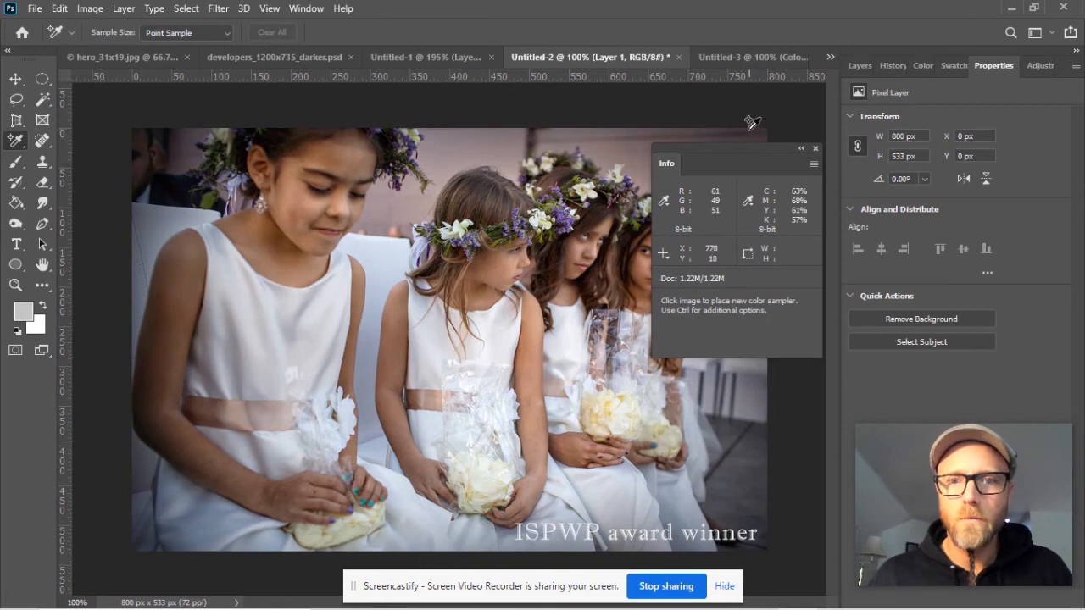
# Switch between the Untitled-3 and Untitled-2 tabs, ending on the unaltered original
pyautogui.click(813, 149)
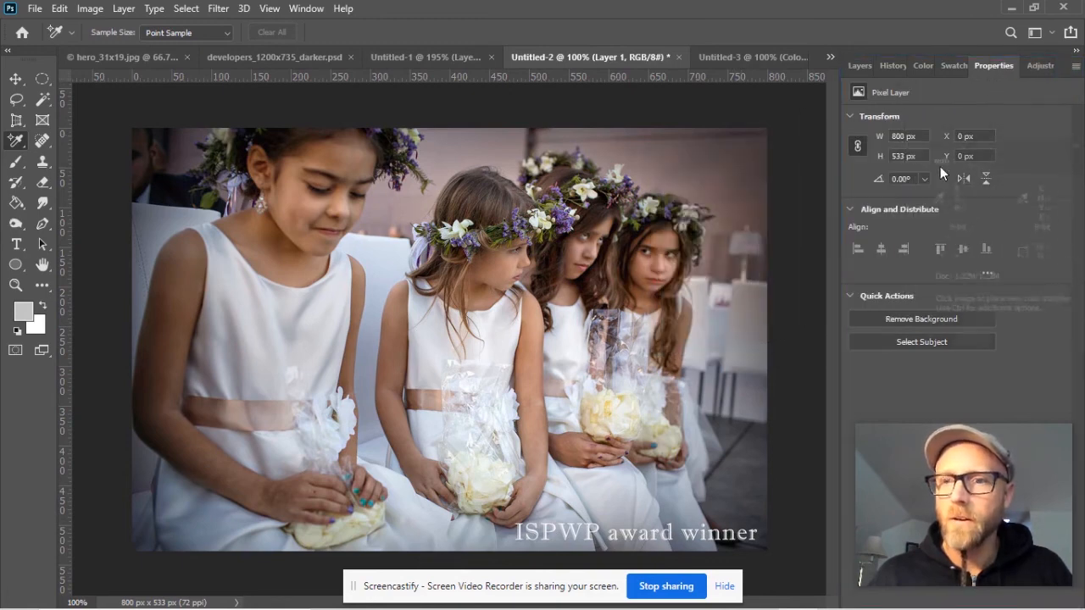
pyautogui.click(1038, 65)
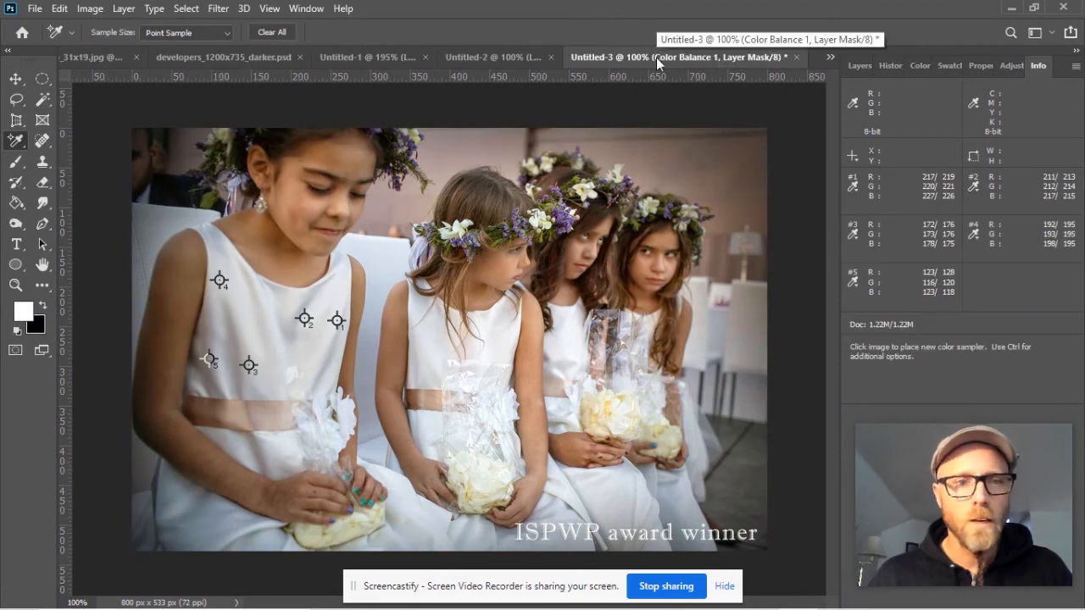
pyautogui.click(586, 57)
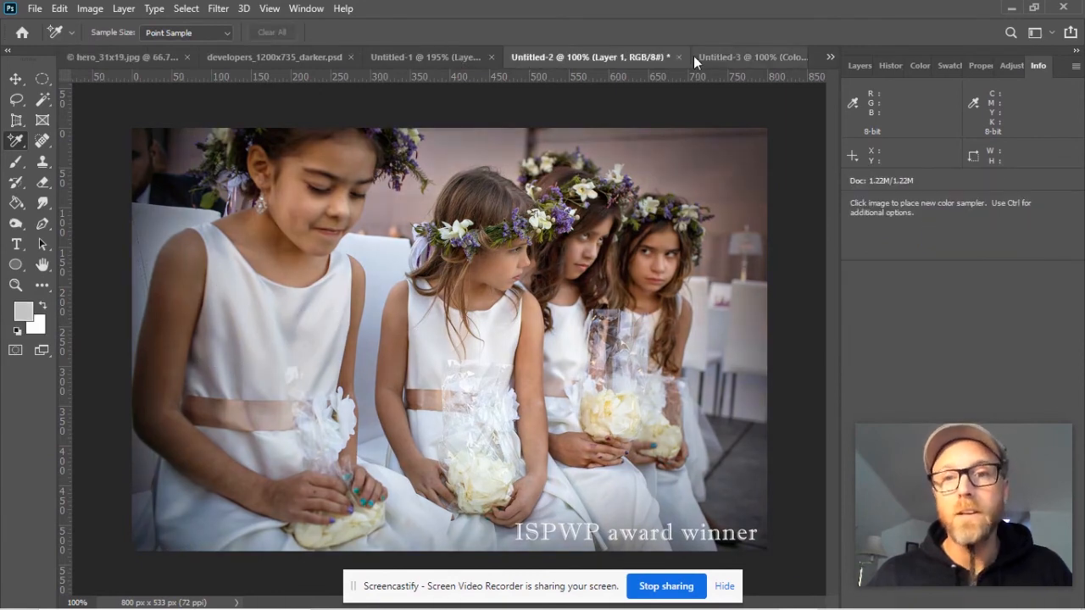
pyautogui.moveTo(742, 58)
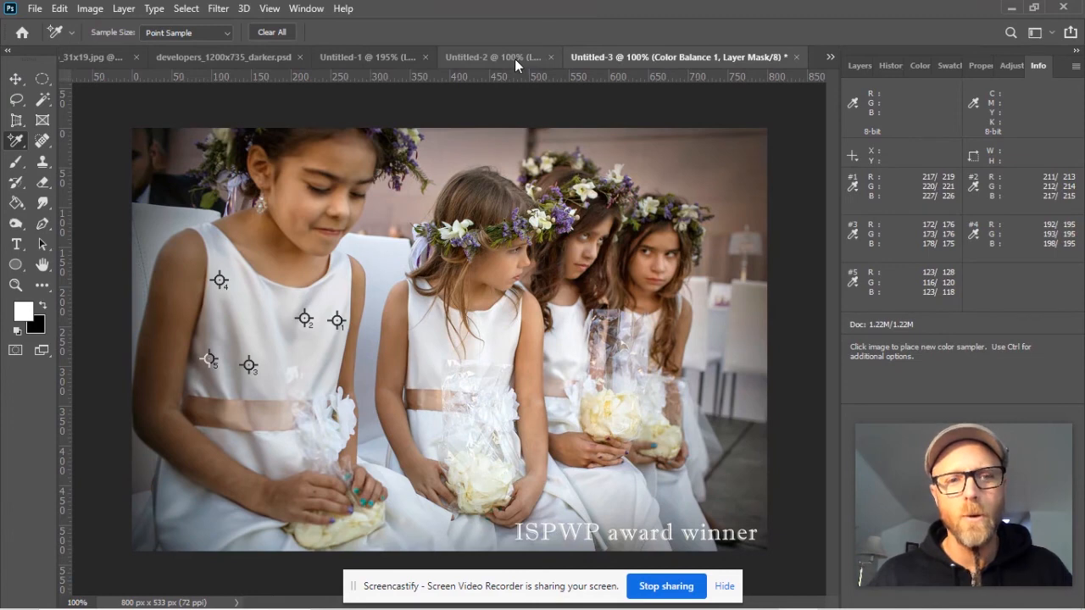
pyautogui.click(491, 57)
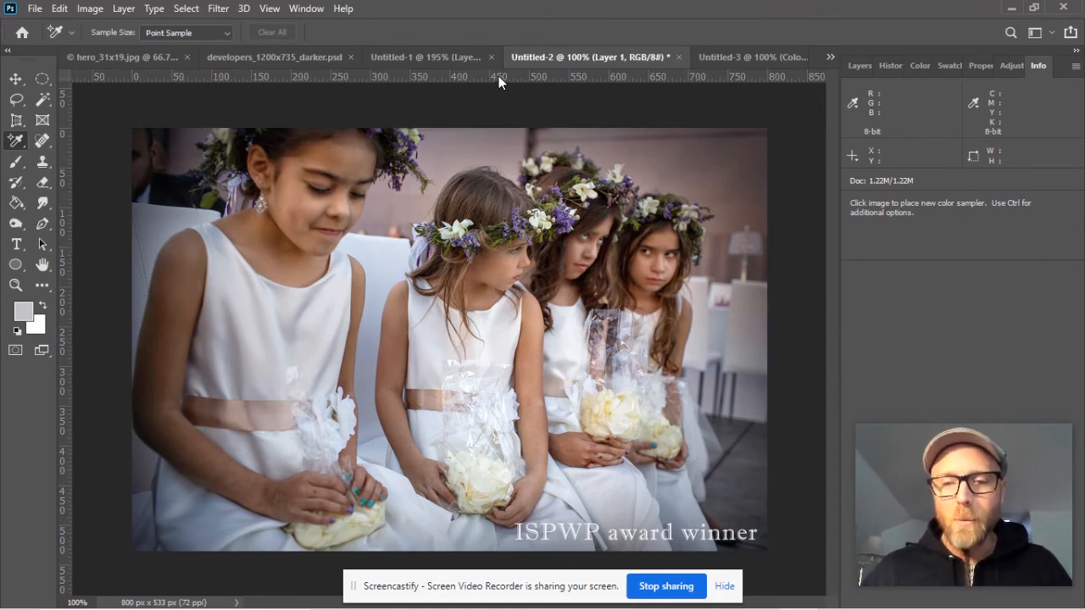
pyautogui.moveTo(431, 58)
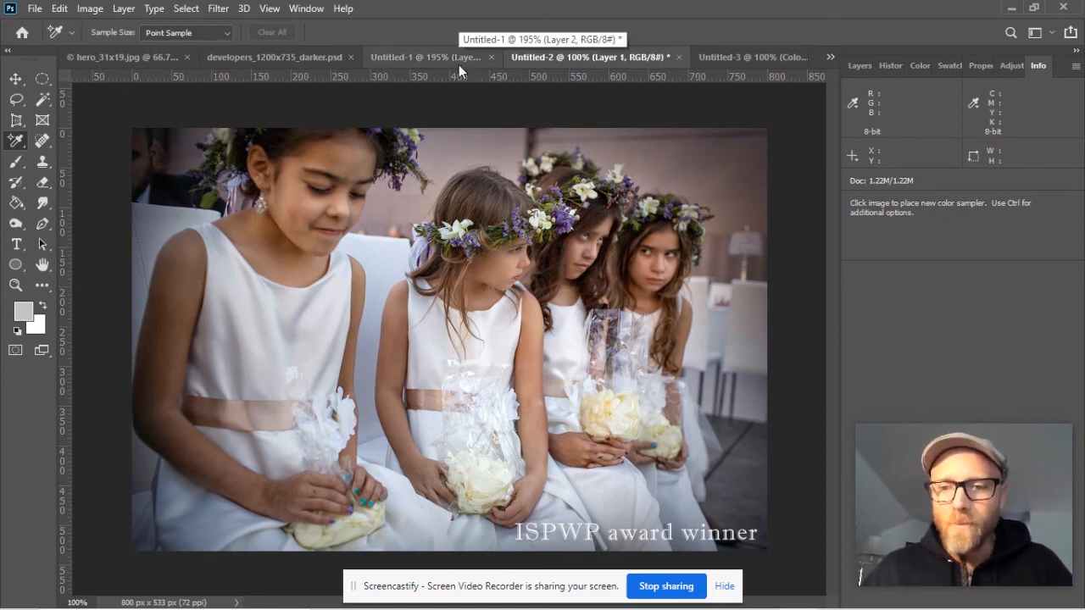
pyautogui.moveTo(525, 161)
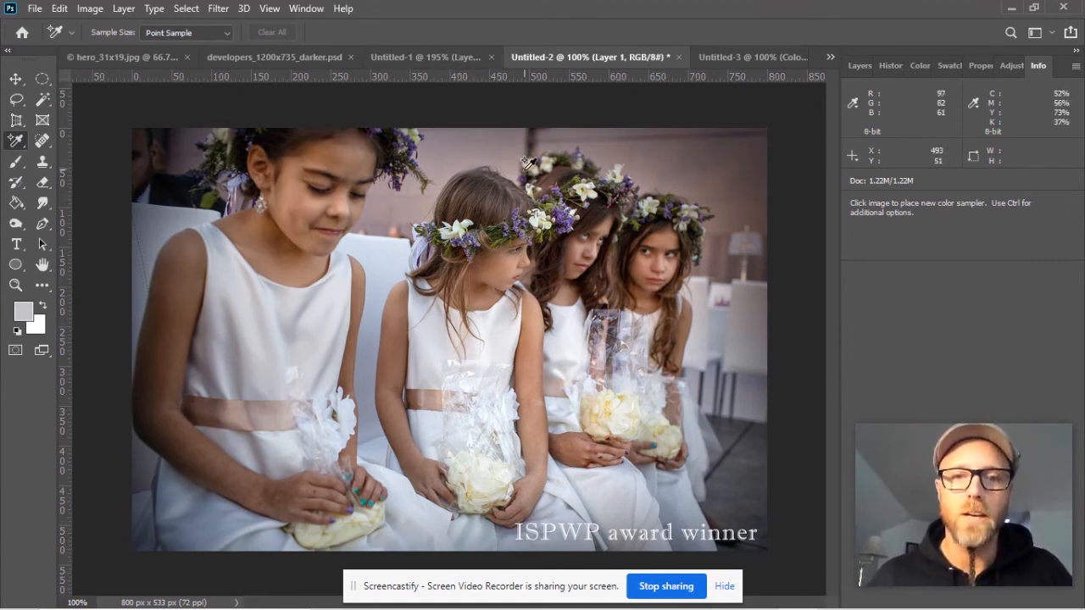
pyautogui.moveTo(641, 161)
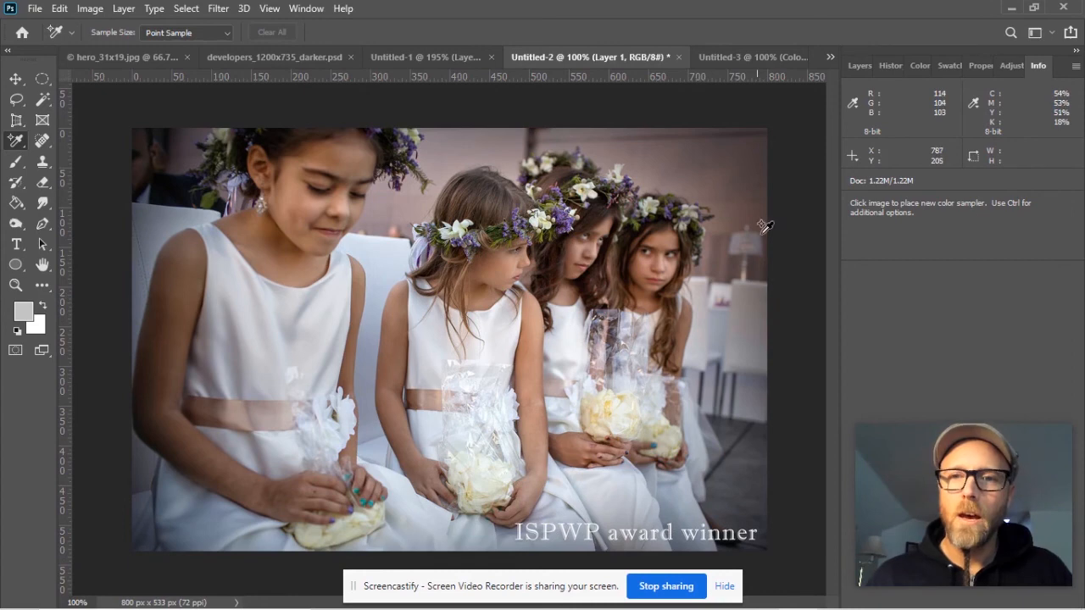
pyautogui.moveTo(766, 190)
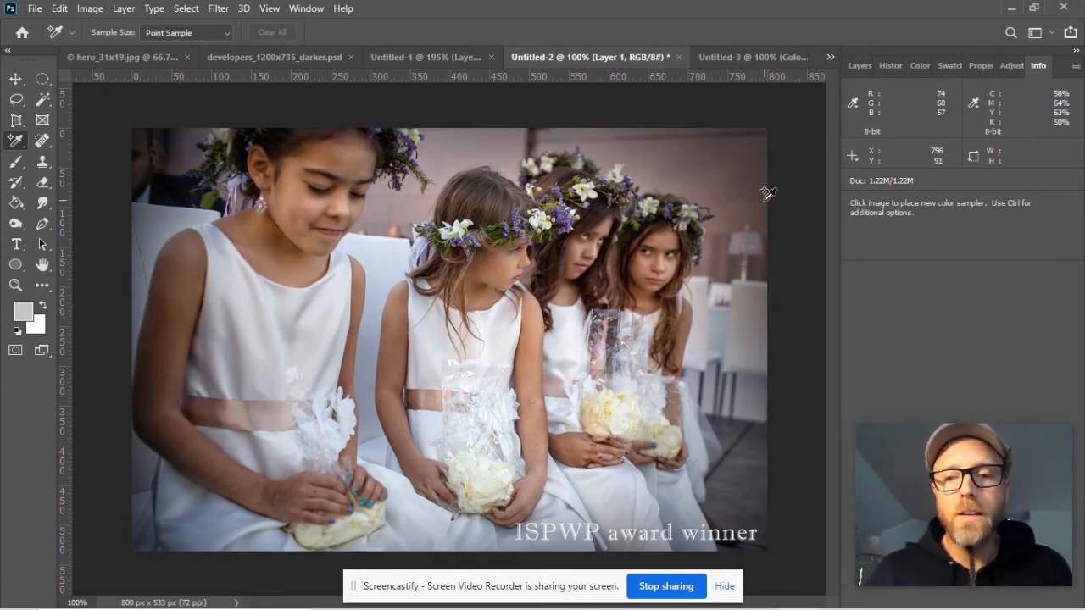